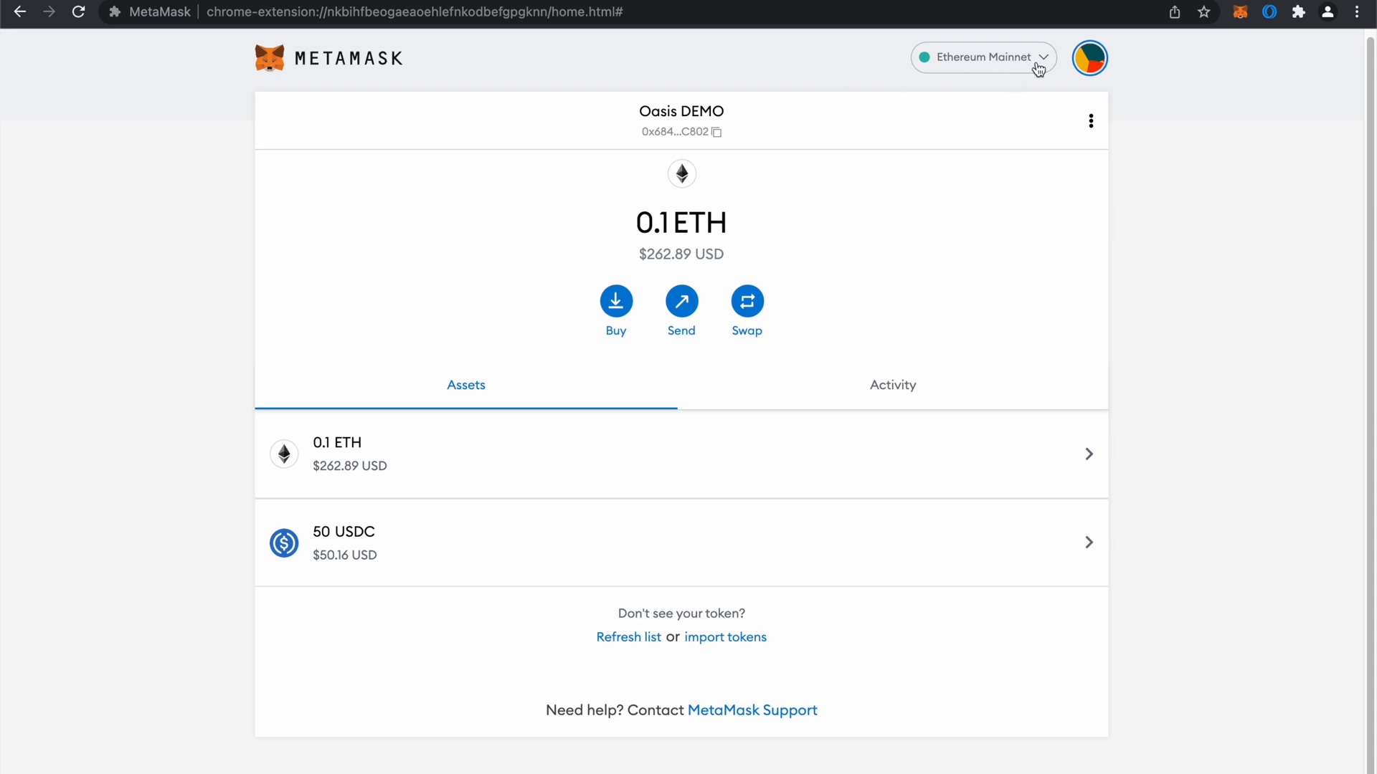
mouse_move(653, 229)
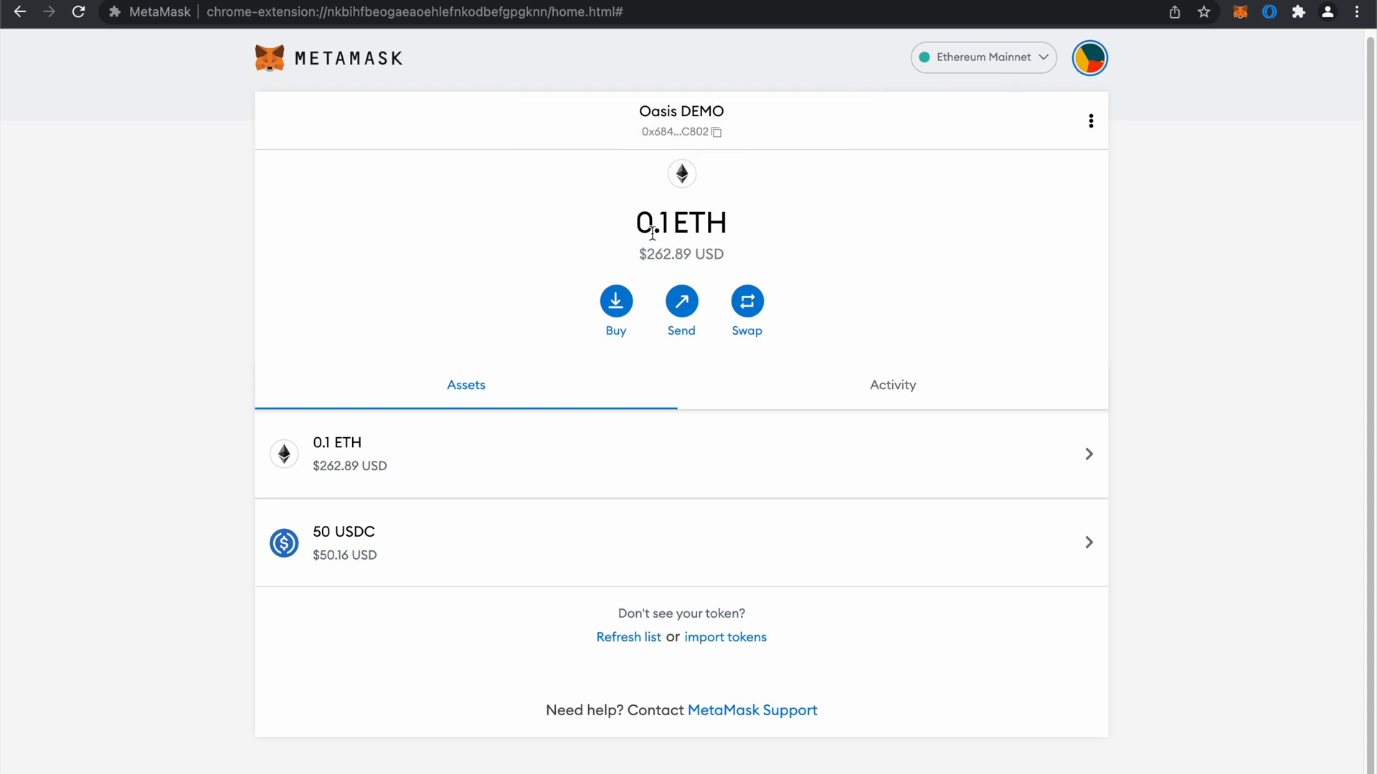
mouse_move(733, 237)
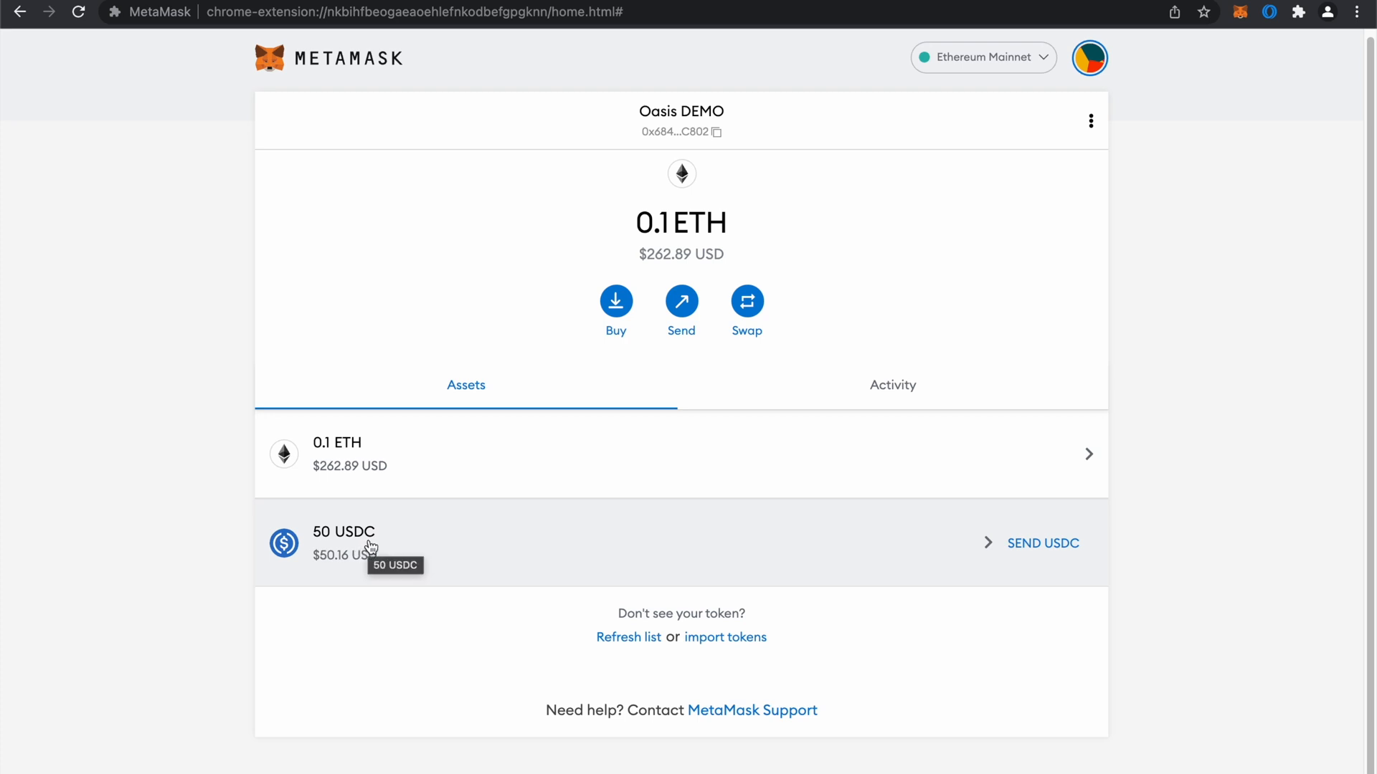
mouse_move(738, 274)
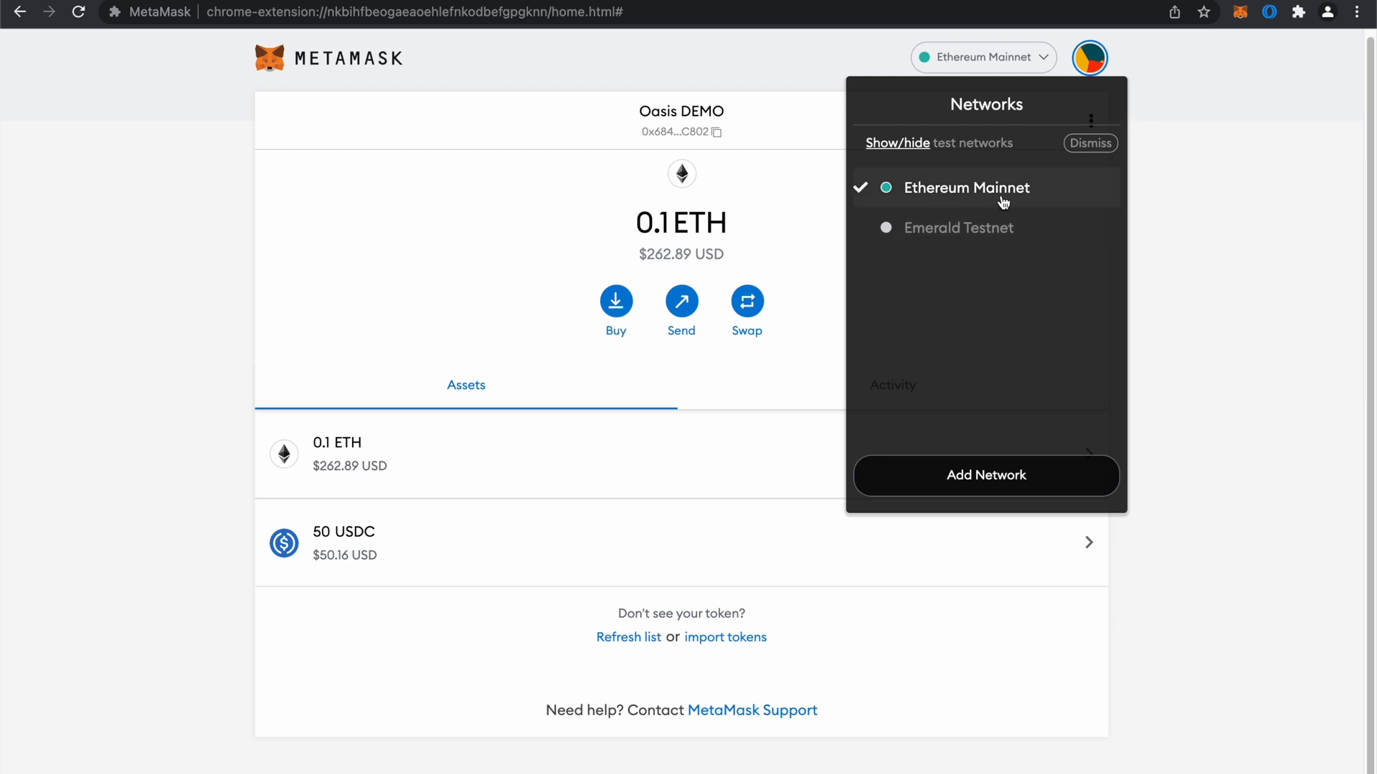
mouse_move(987, 233)
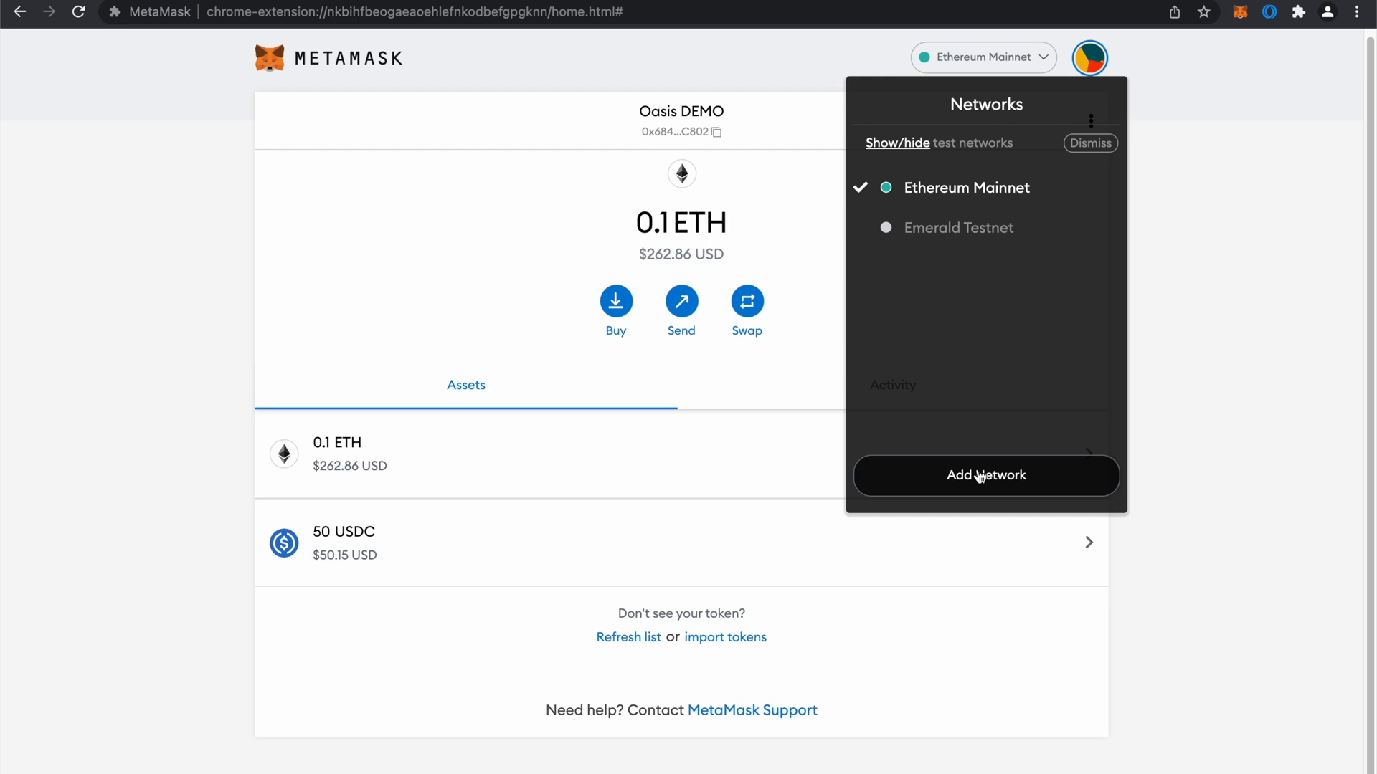
- Go to MetaMask Settings > Networks and open the 'Add a network' form
left_click(985, 475)
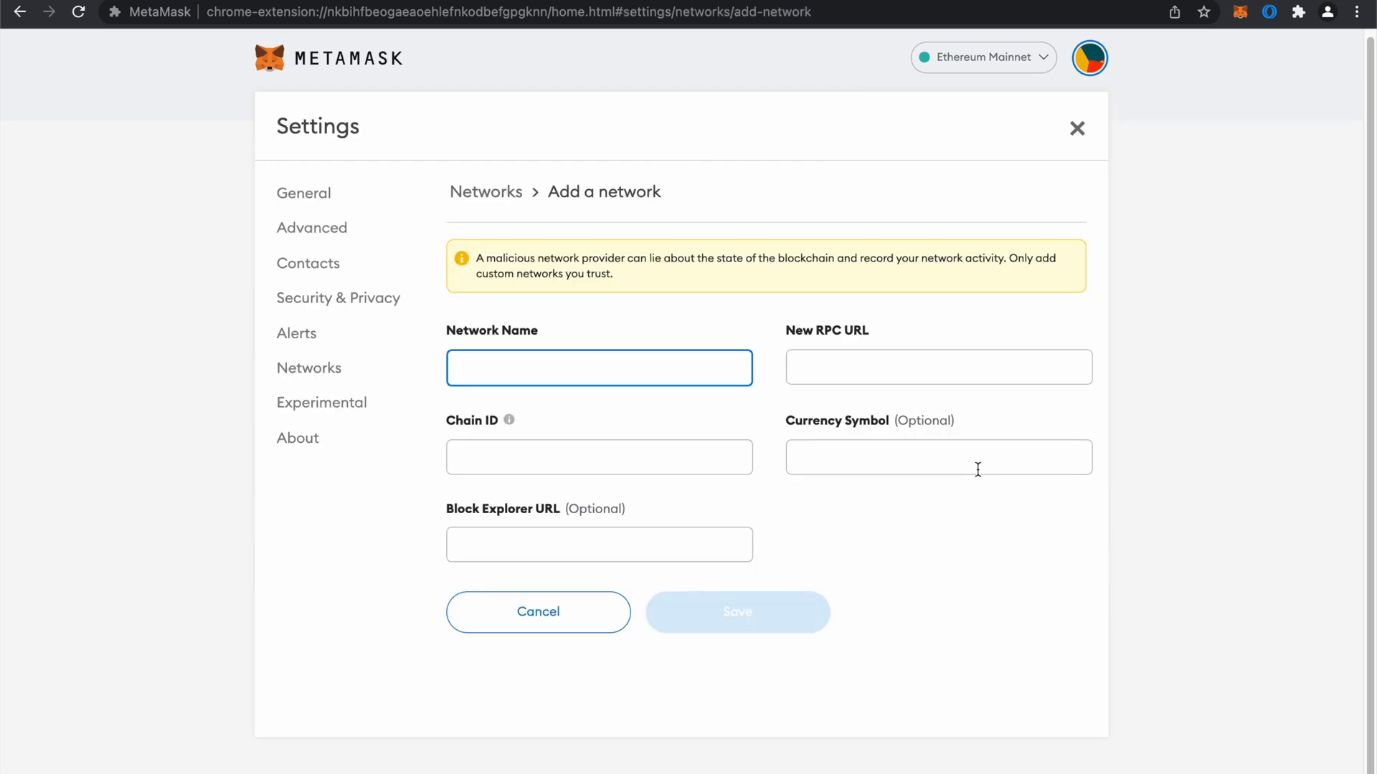
left_click(599, 368)
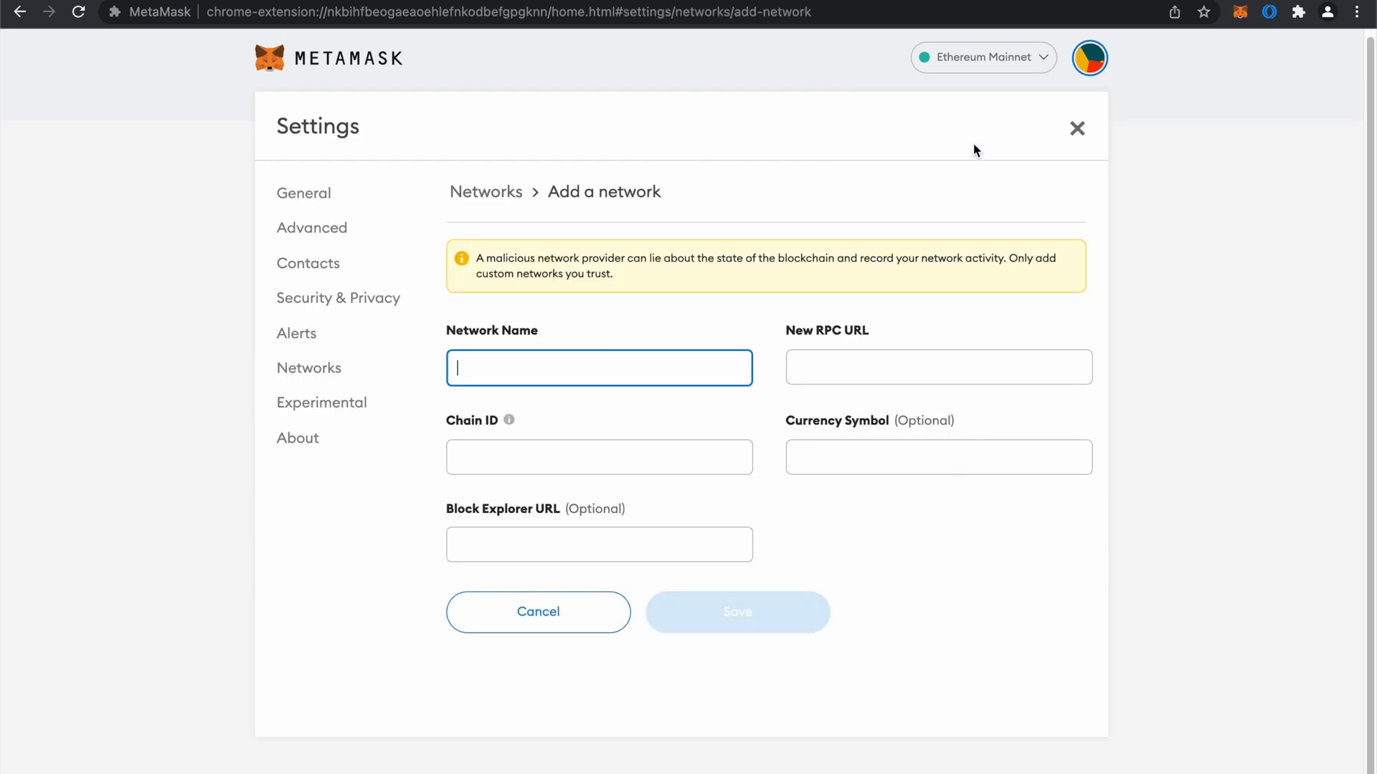
left_click(1089, 58)
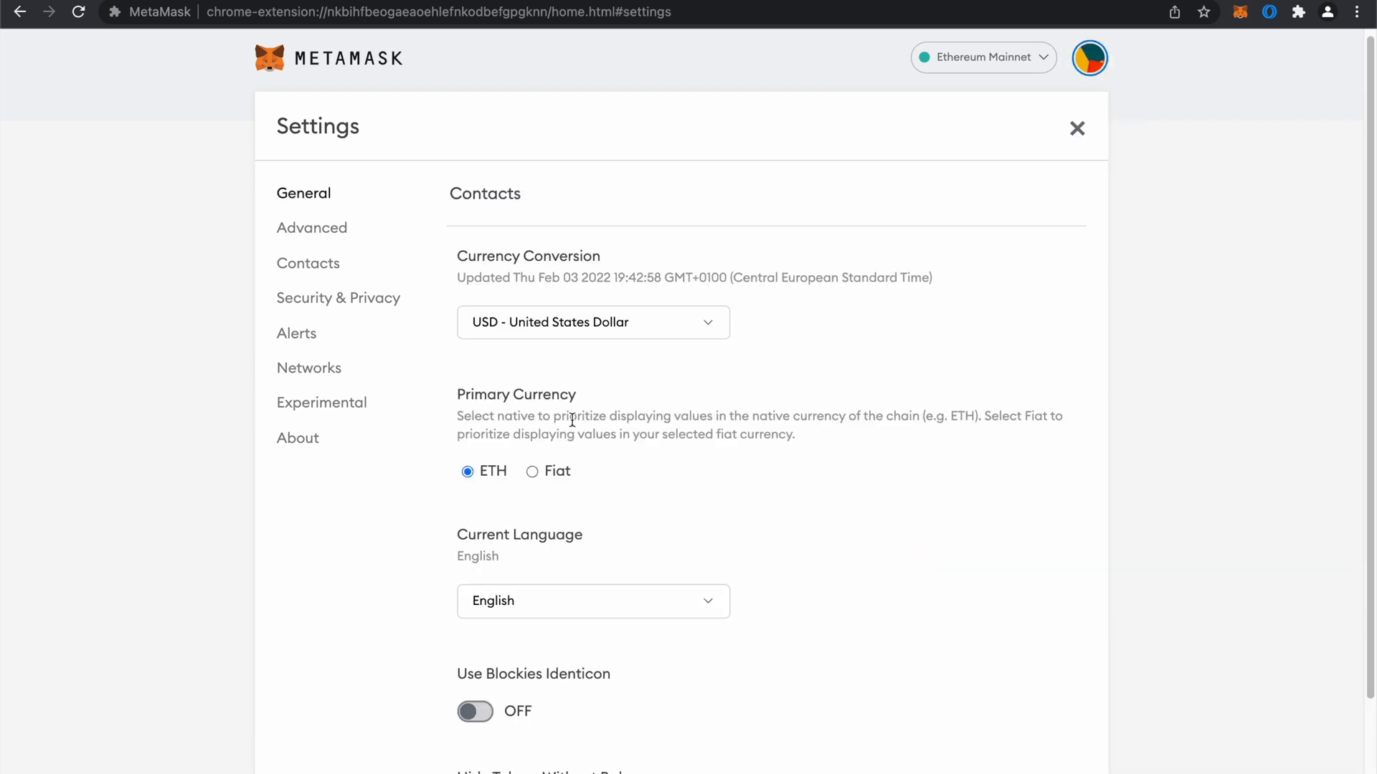
left_click(308, 368)
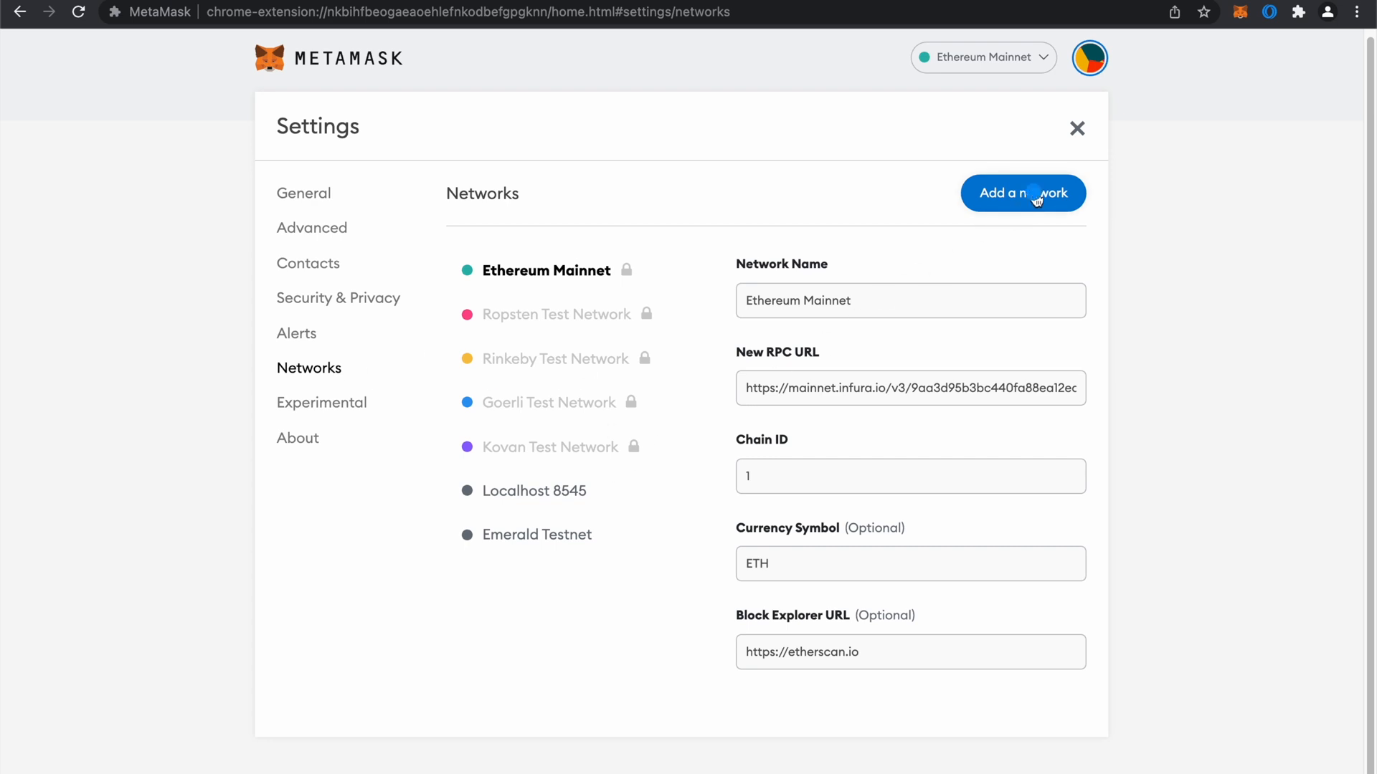
left_click(1022, 193)
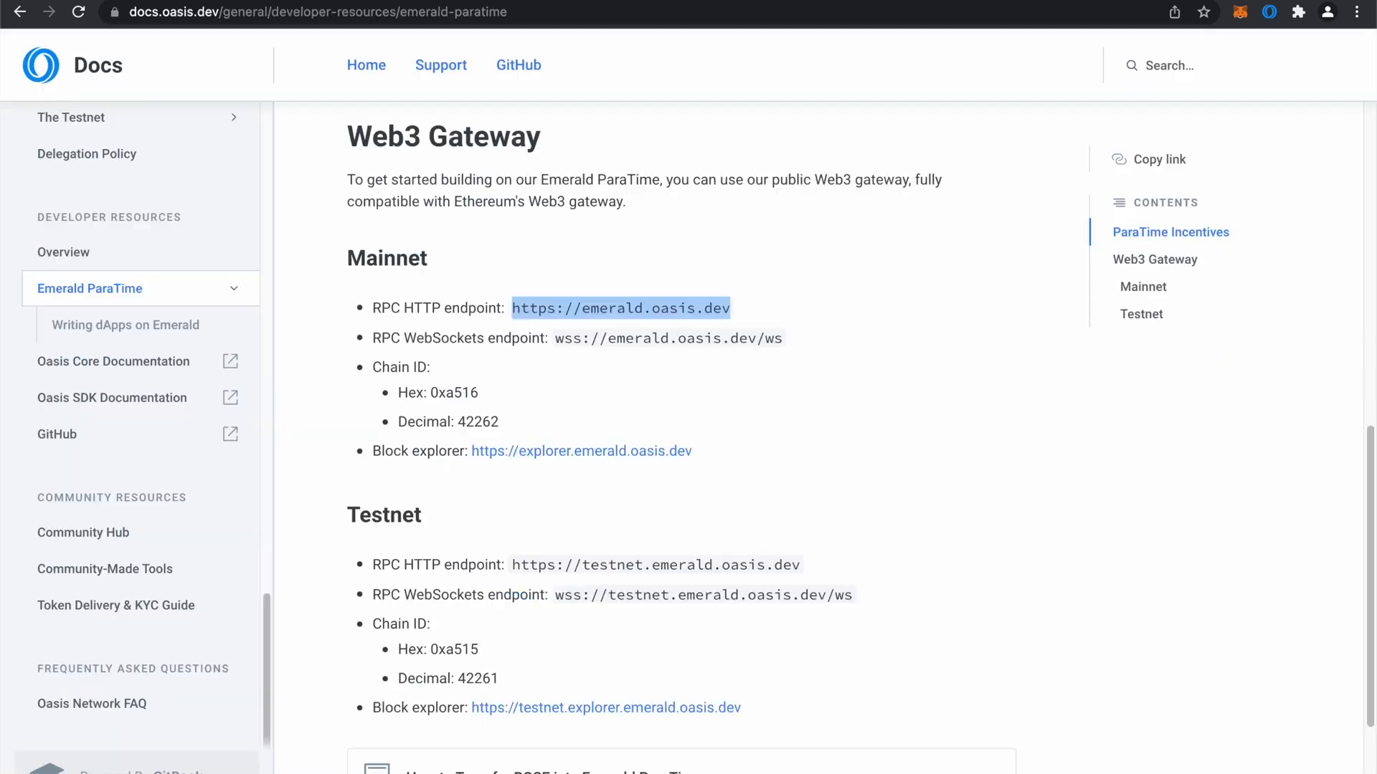
mouse_move(61, 70)
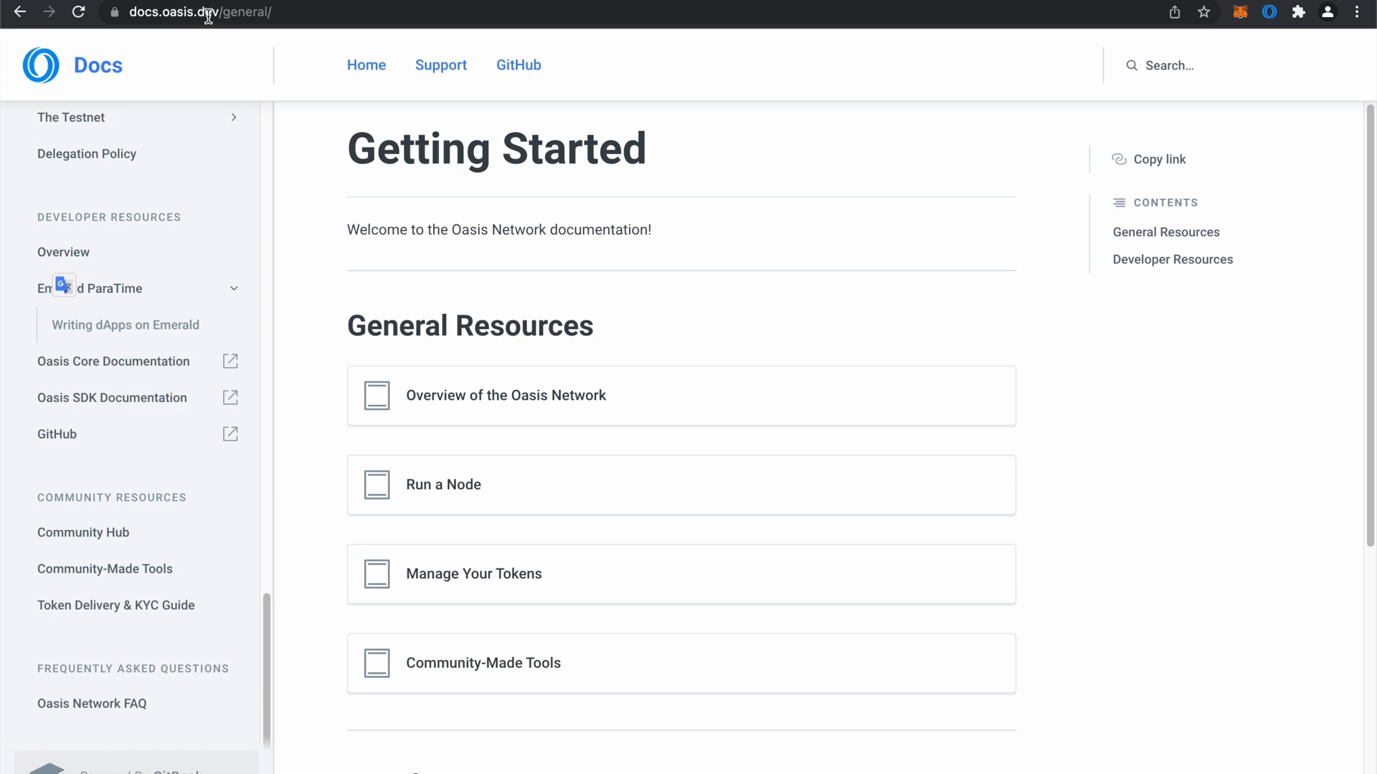
mouse_move(119, 207)
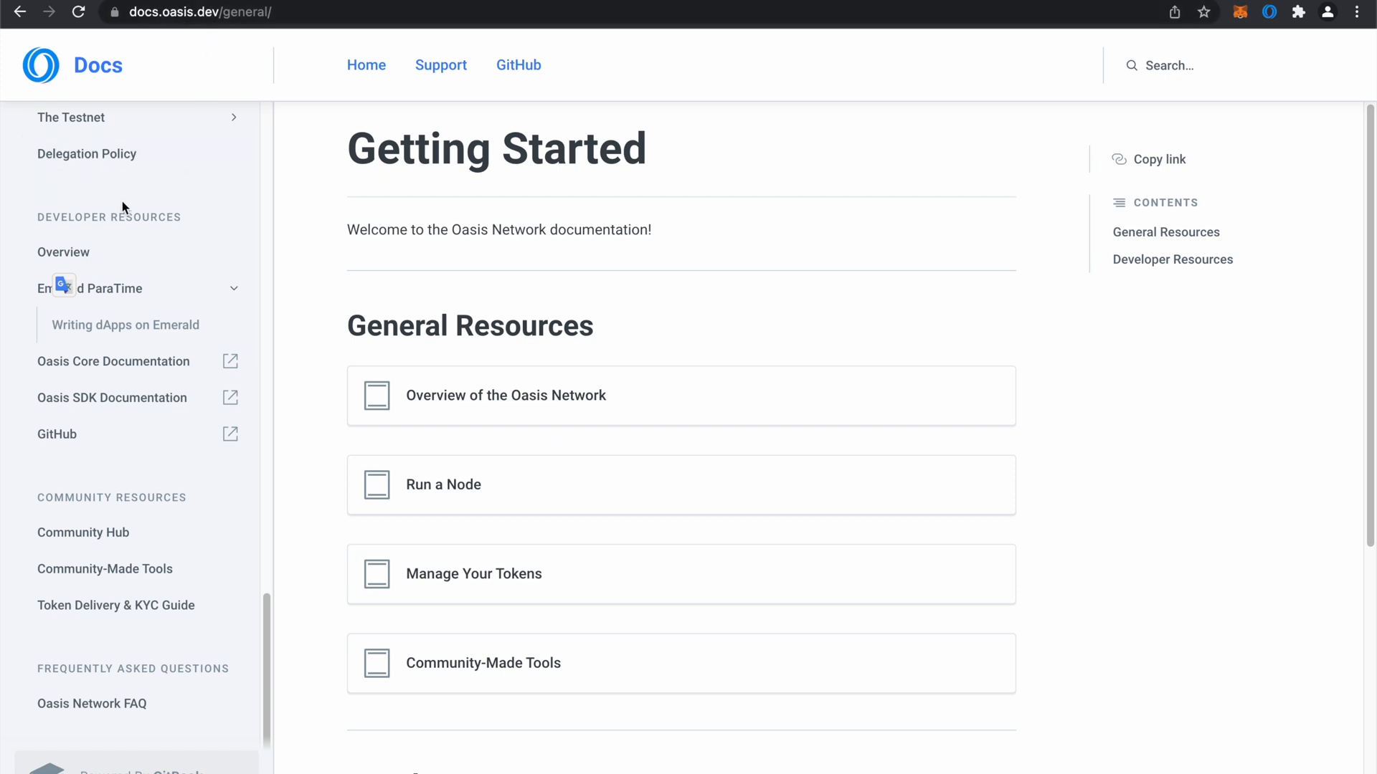
scroll("down", 3)
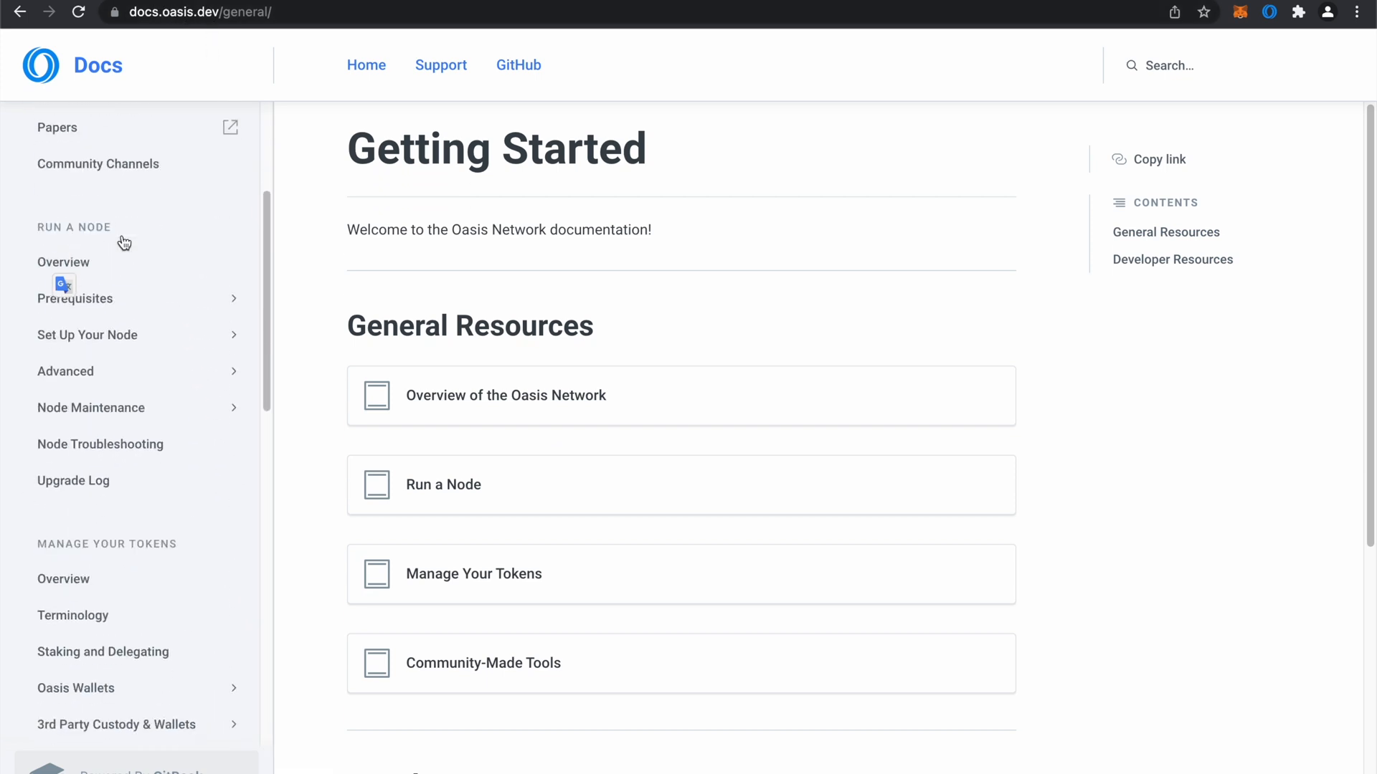
scroll("down", 3)
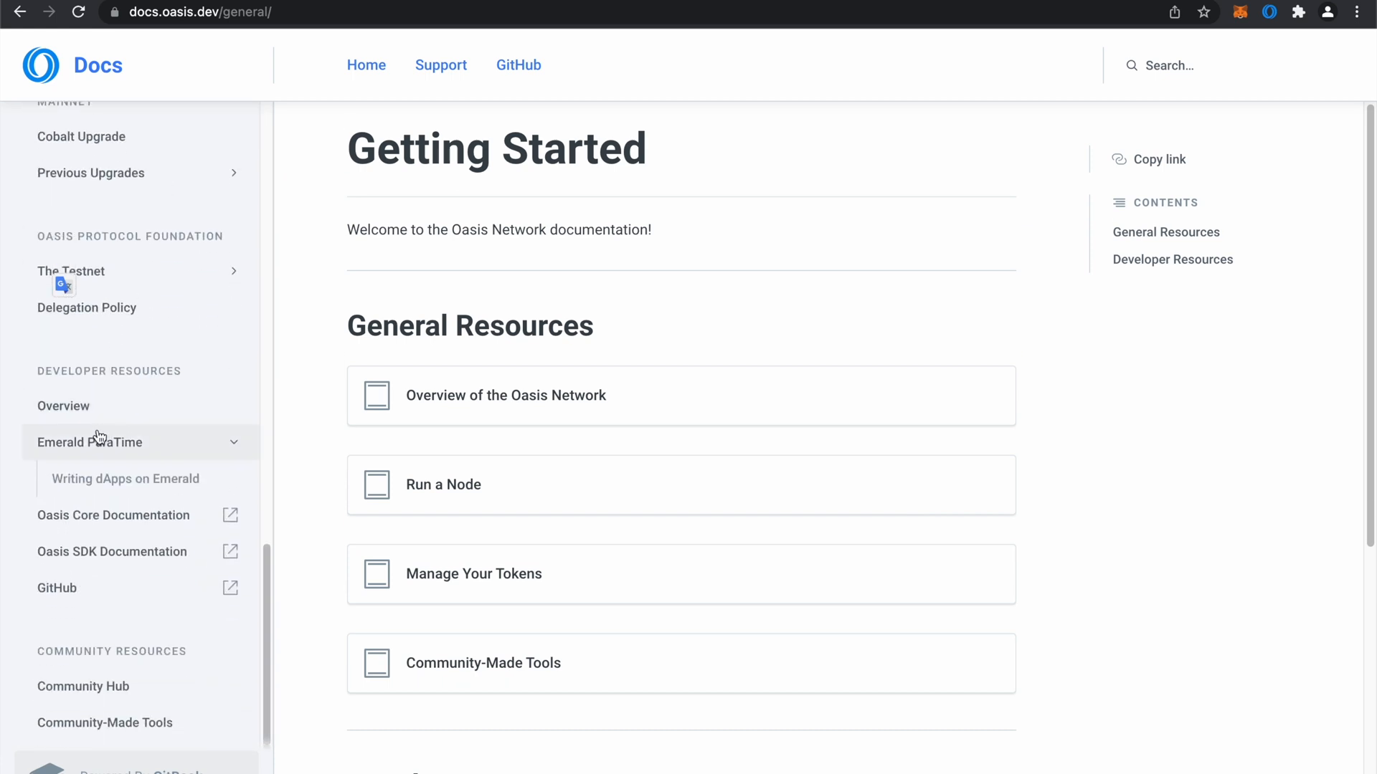
left_click(89, 443)
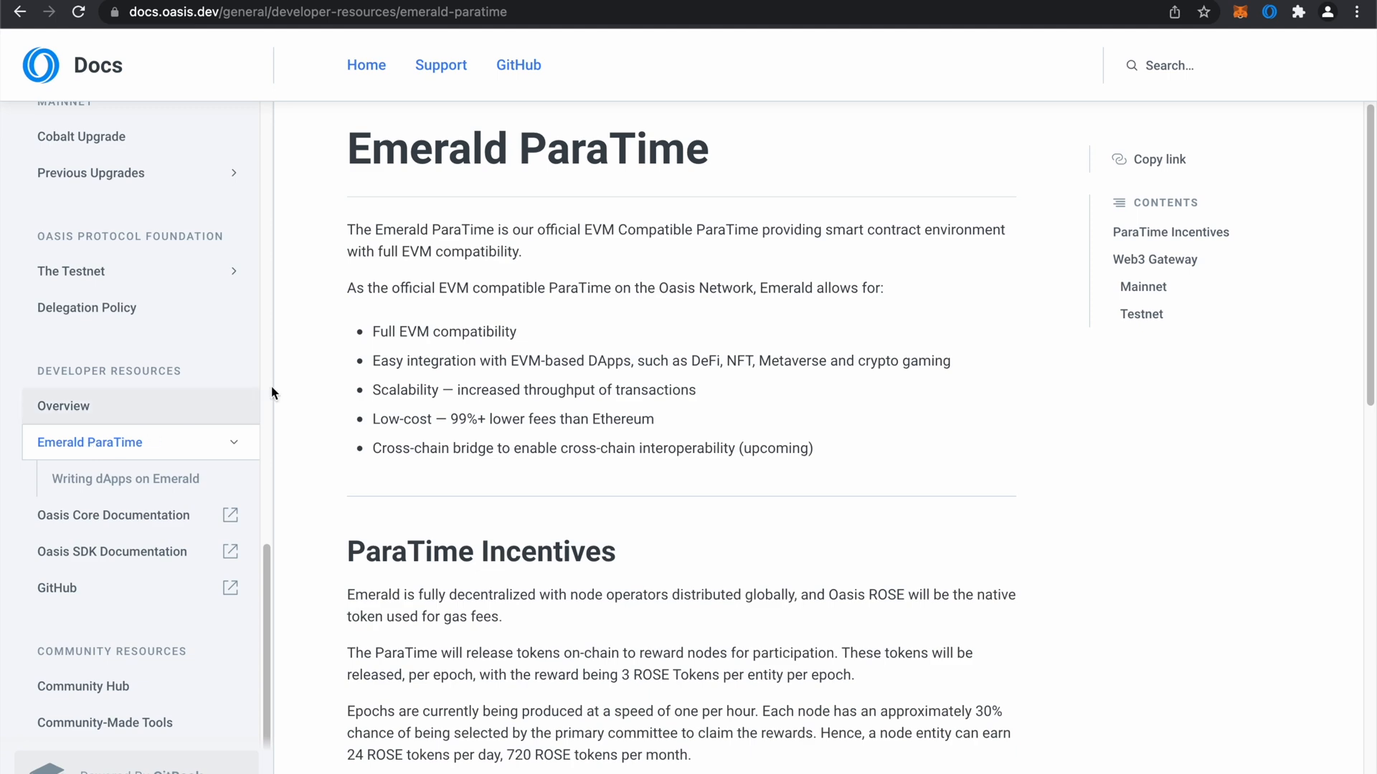
left_click(1155, 260)
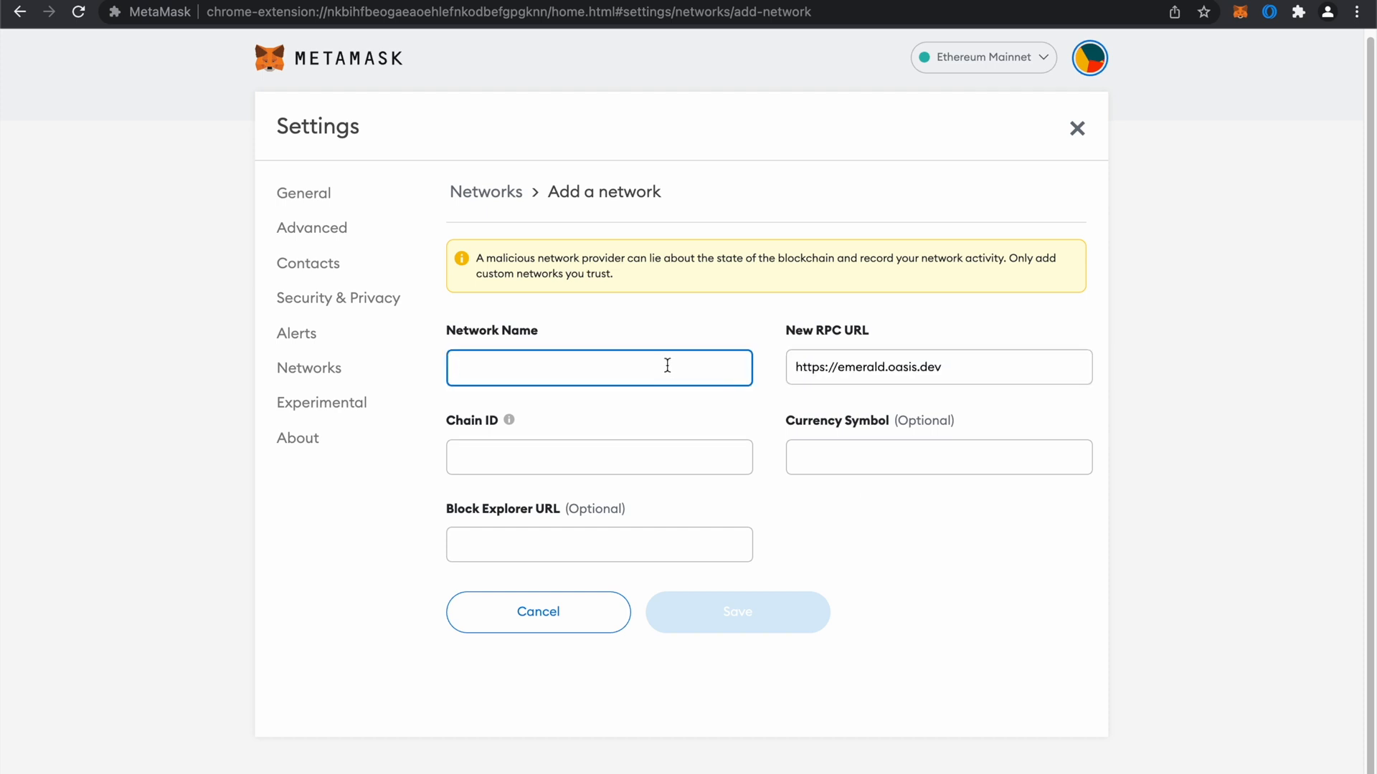
- Name the network 'Oasis EMERALD MAINNET' and look up chain ID 0xa516 in the docs
type("Oasis EMERALD MAI")
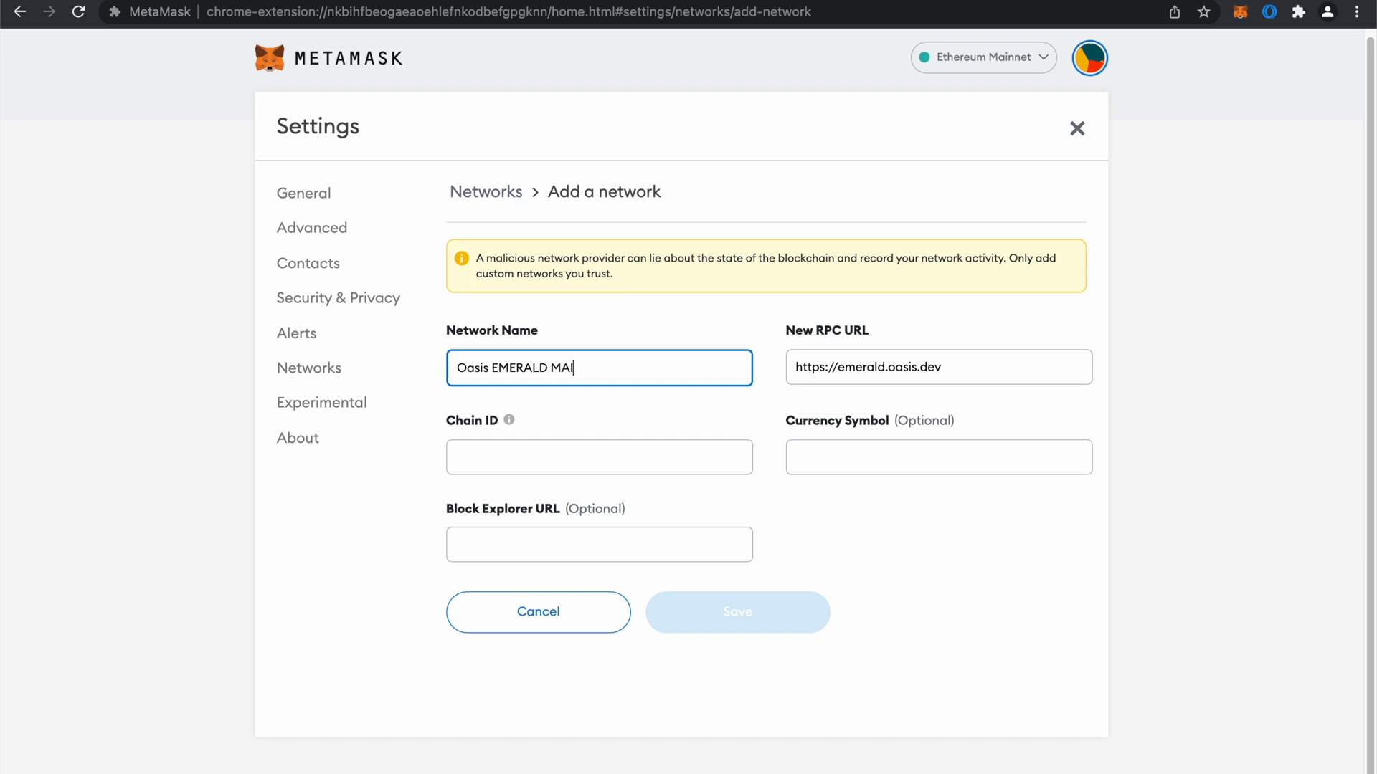
type("NNET")
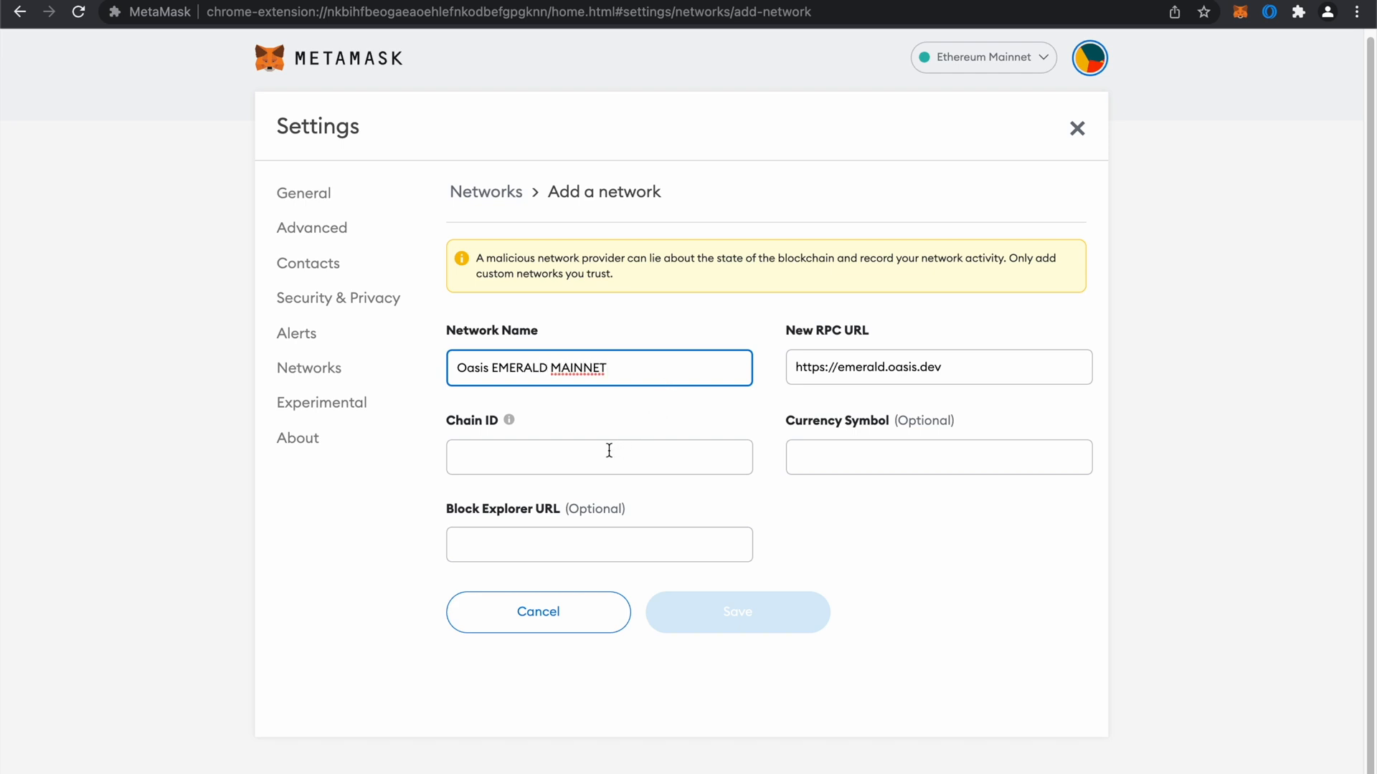
left_click(599, 456)
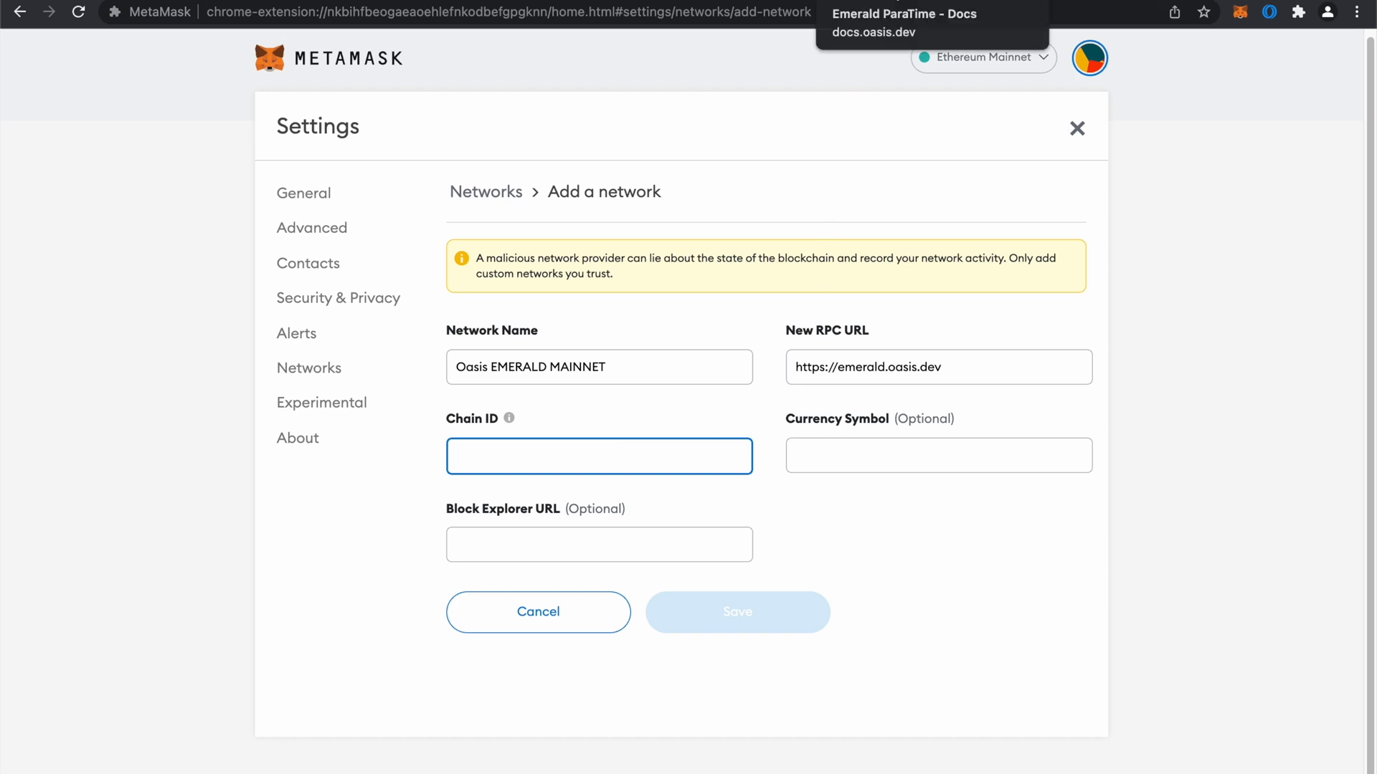
left_click(905, 21)
type("0xa516")
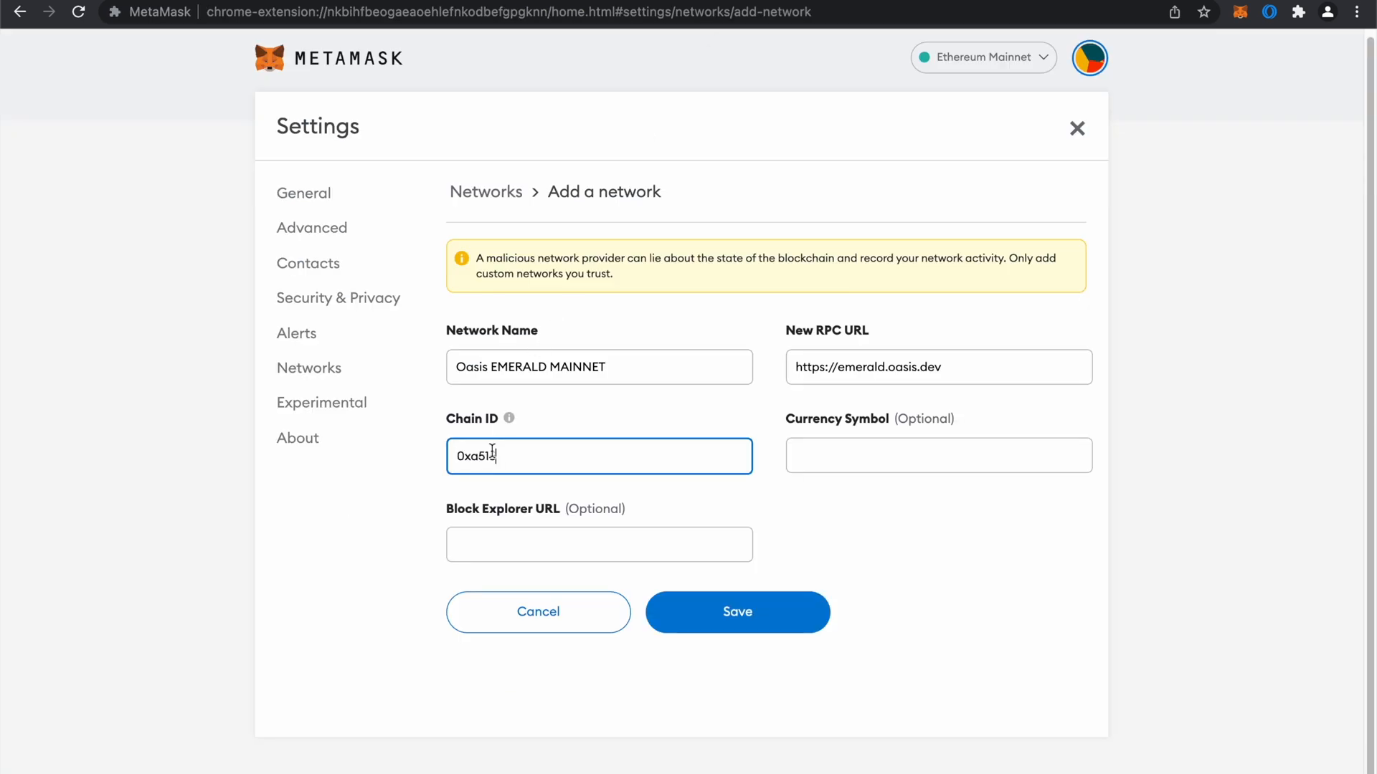
- Set the currency symbol to ROSE and copy the Emerald block explorer address
left_click(939, 456)
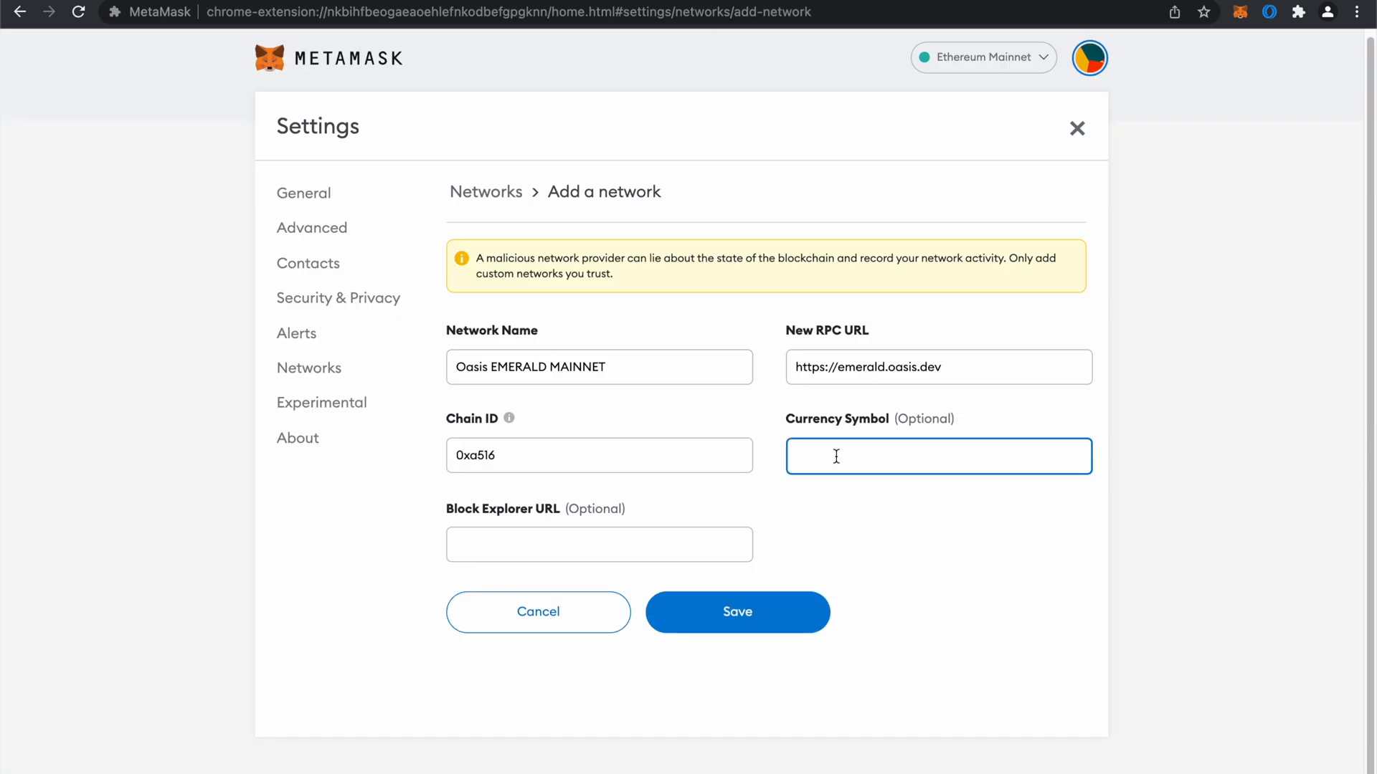
type("ROSE")
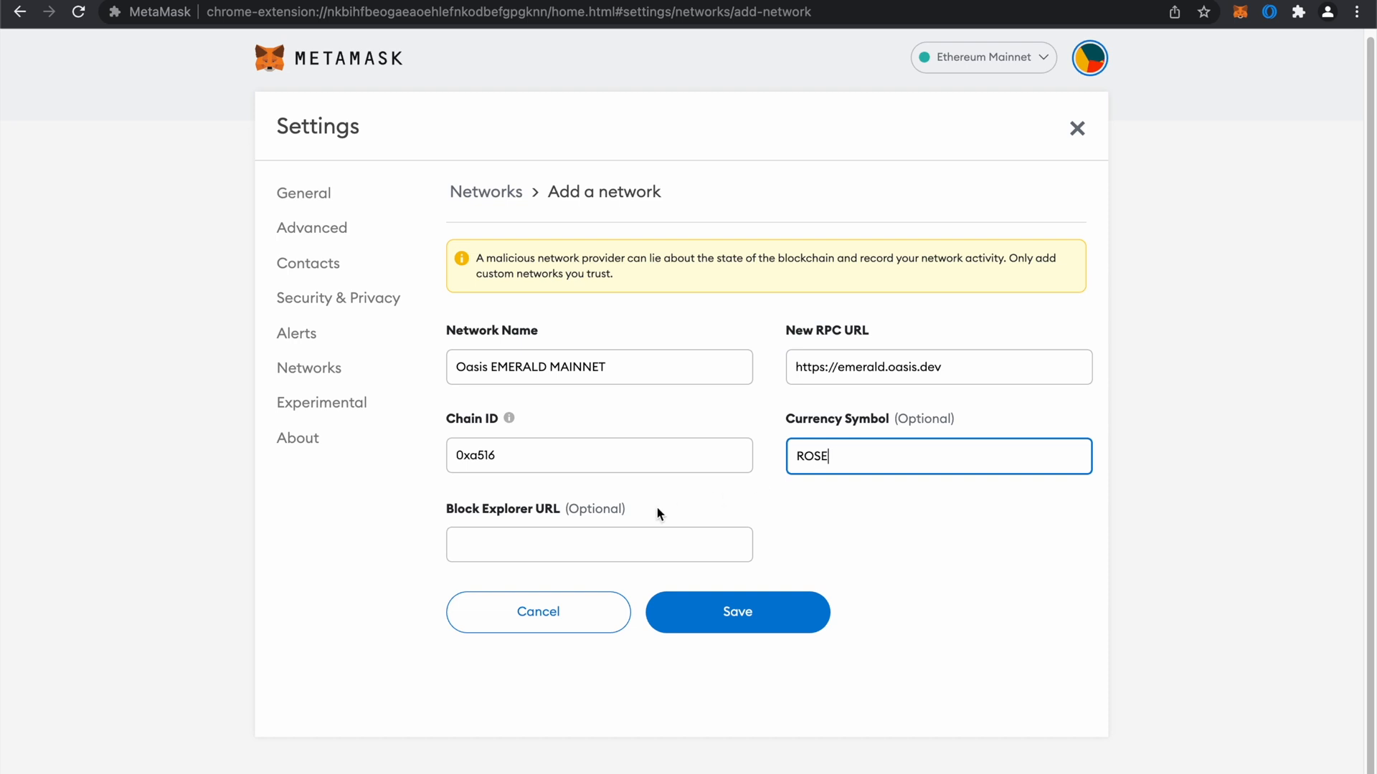
left_click(599, 545)
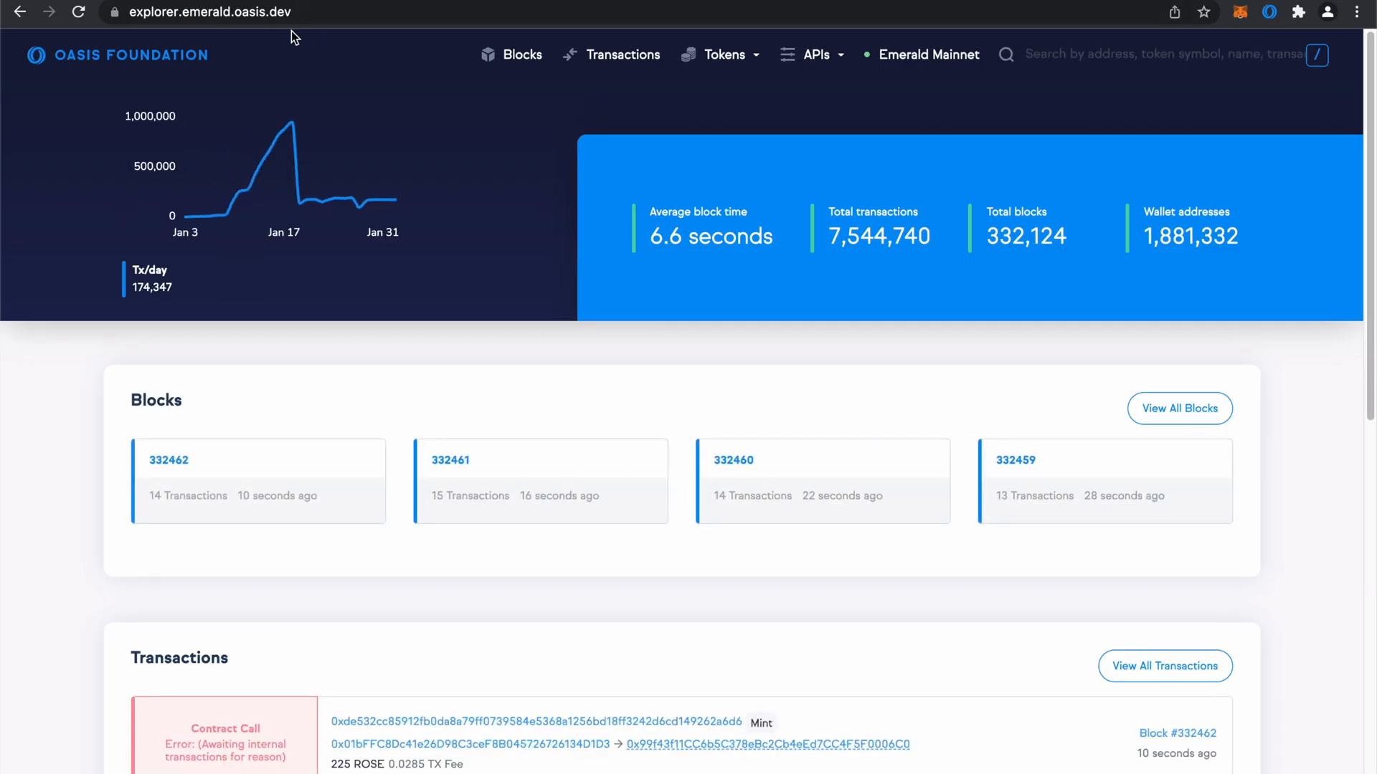
left_click(203, 12)
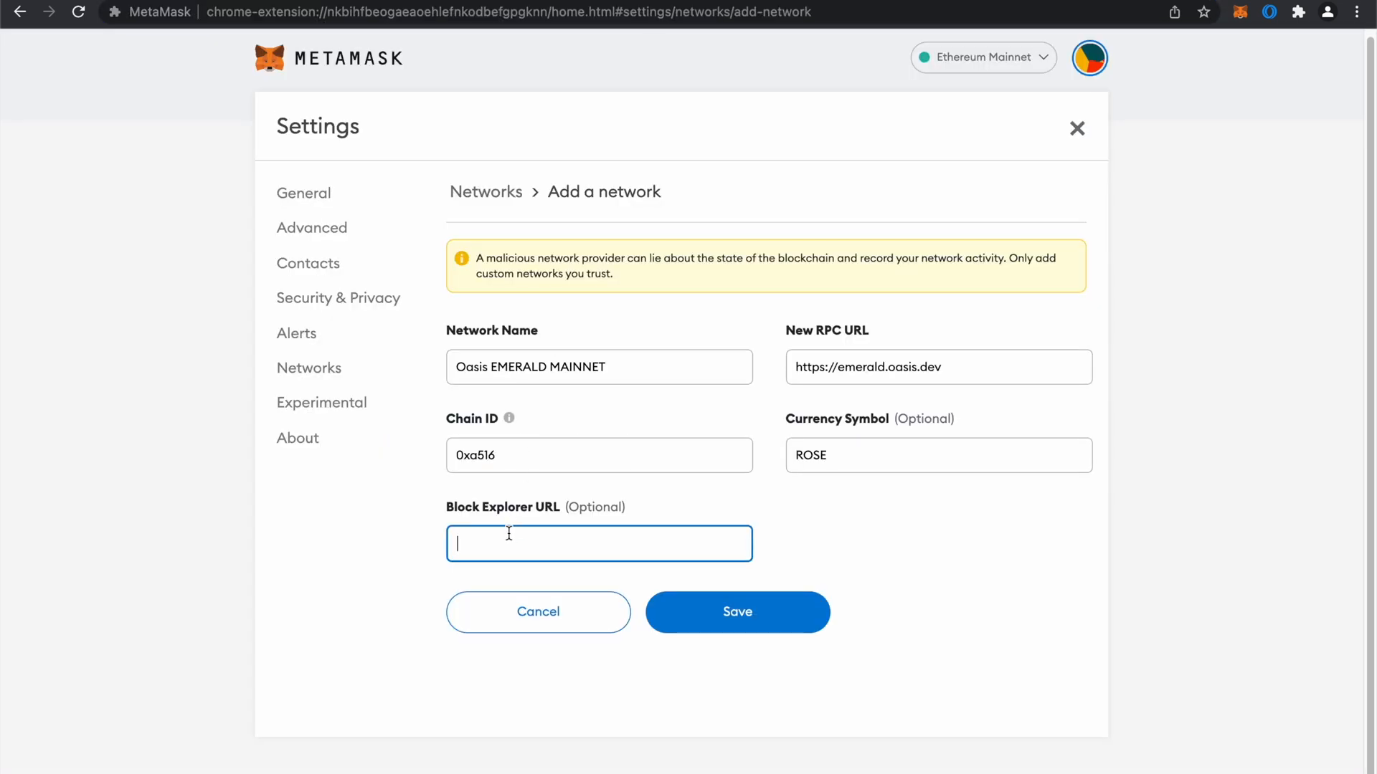
type("https://explorer.emerald.oasis.dev/")
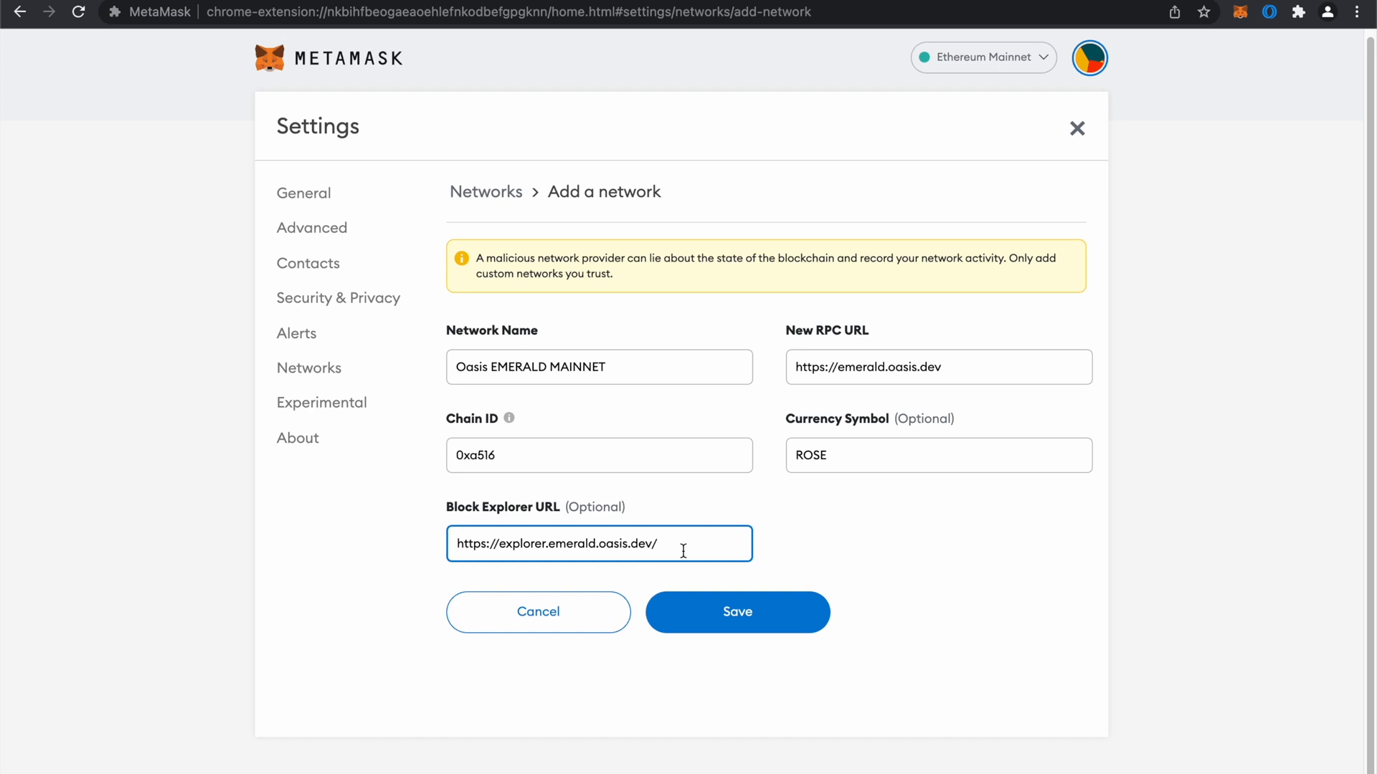
left_click(737, 612)
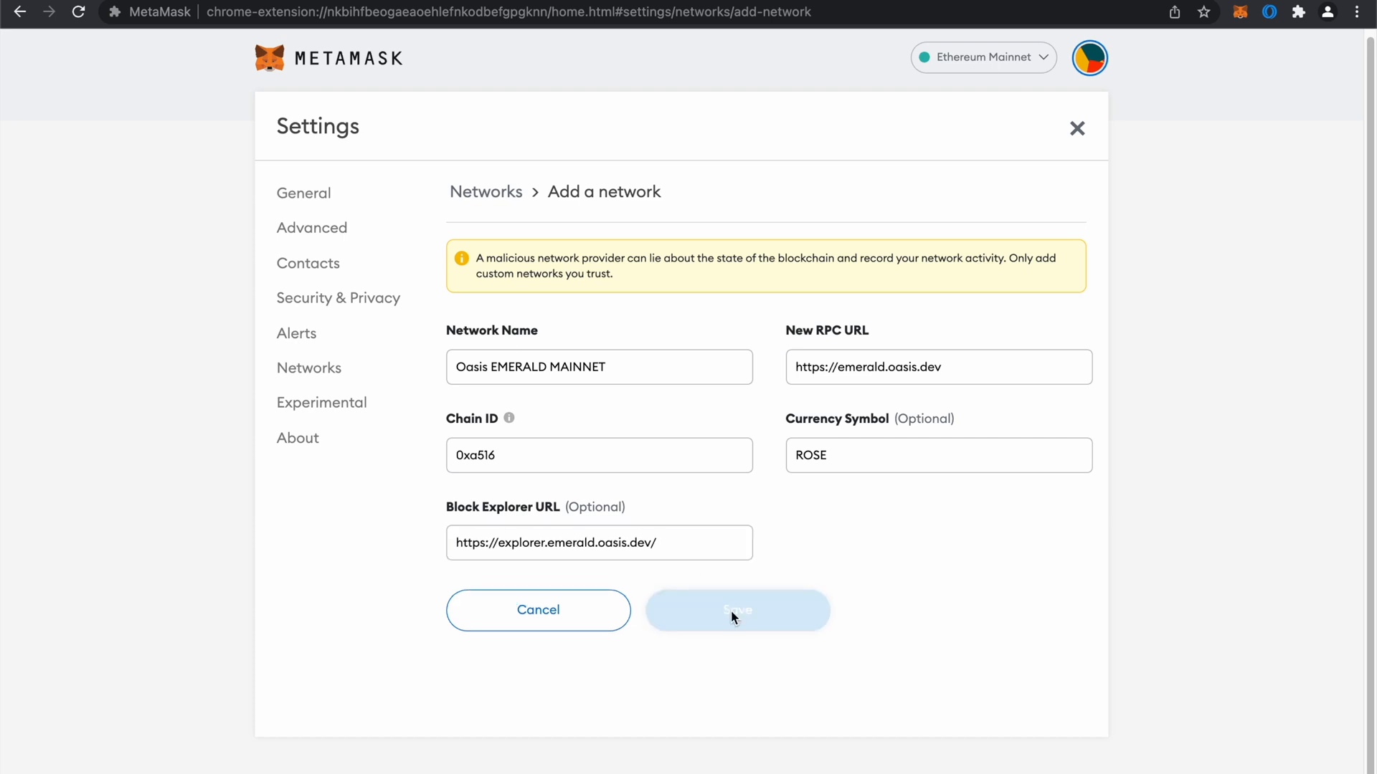
left_click(737, 611)
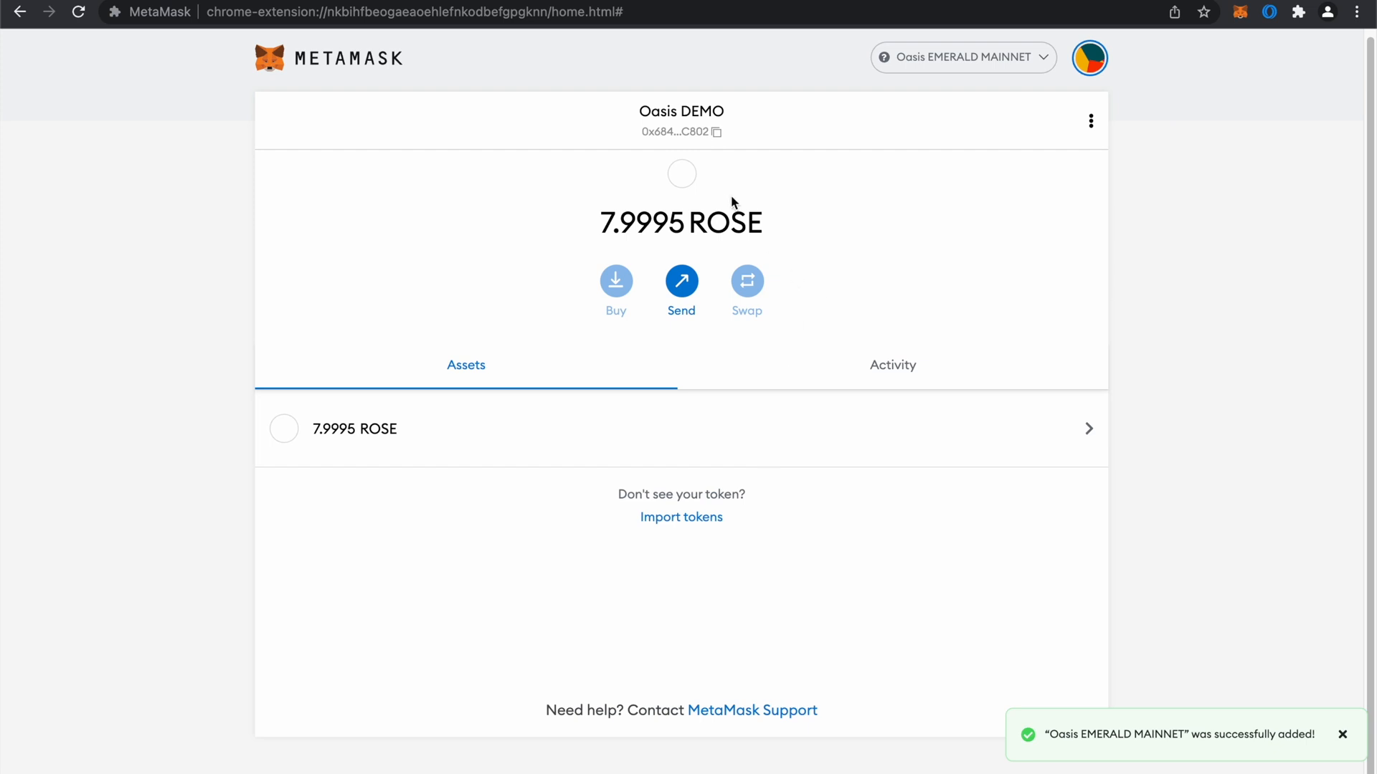
mouse_move(972, 65)
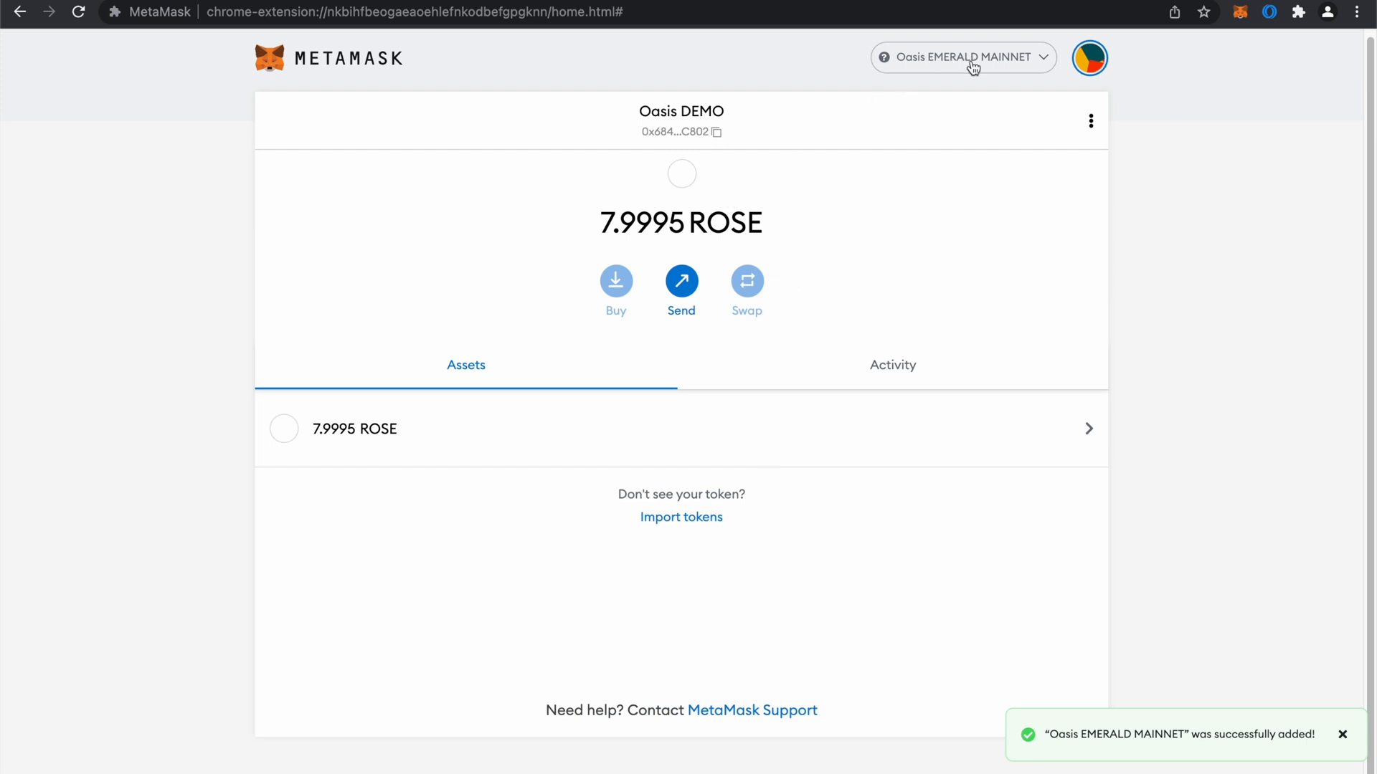
mouse_move(626, 221)
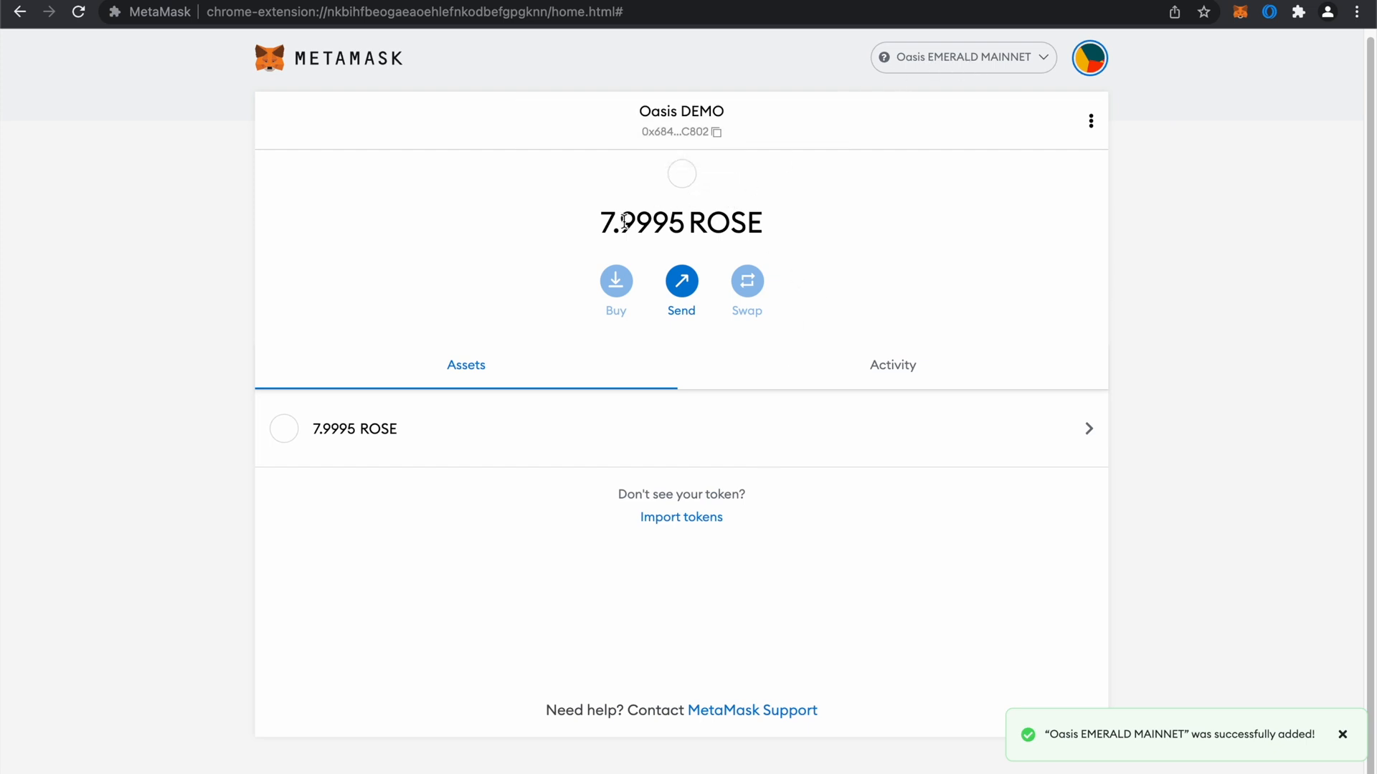
mouse_move(821, 131)
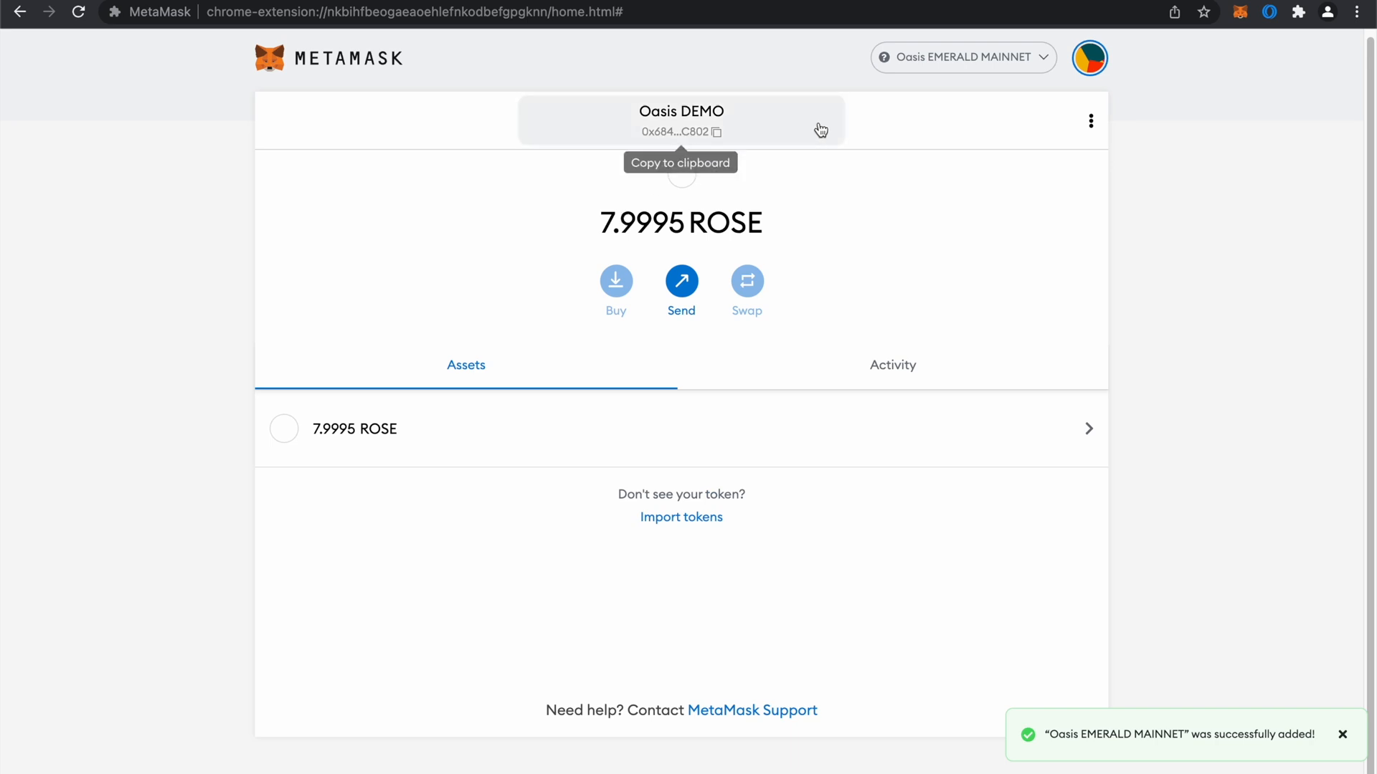
left_click(962, 58)
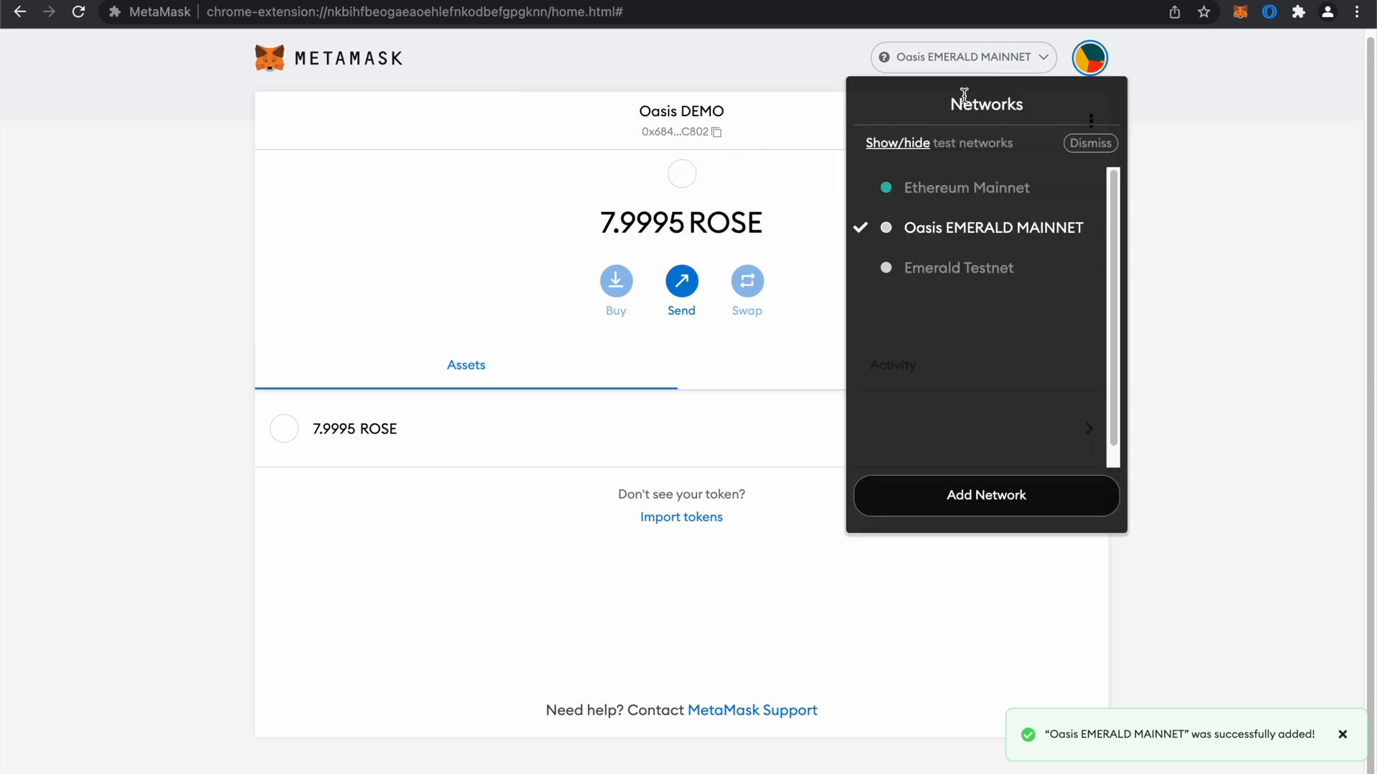
left_click(966, 187)
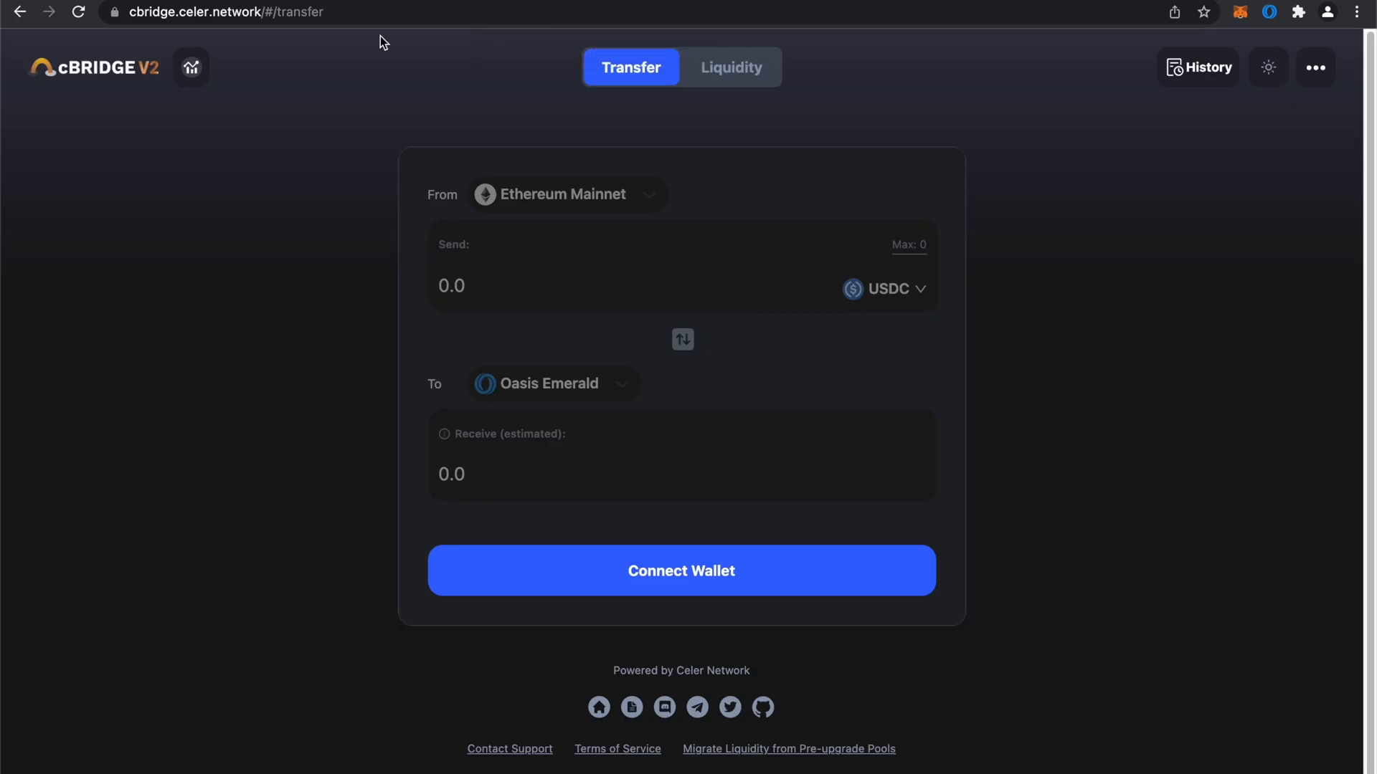
mouse_move(388, 124)
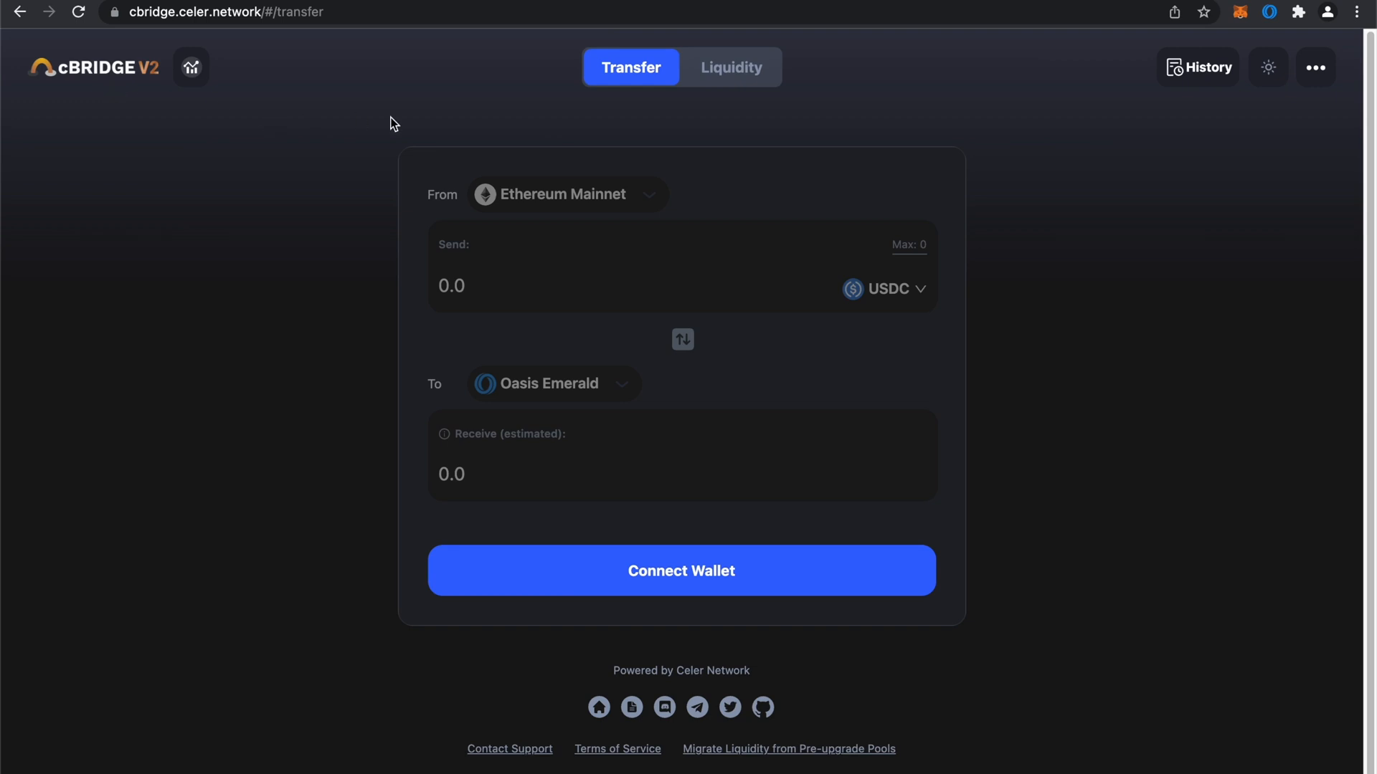
mouse_move(649, 226)
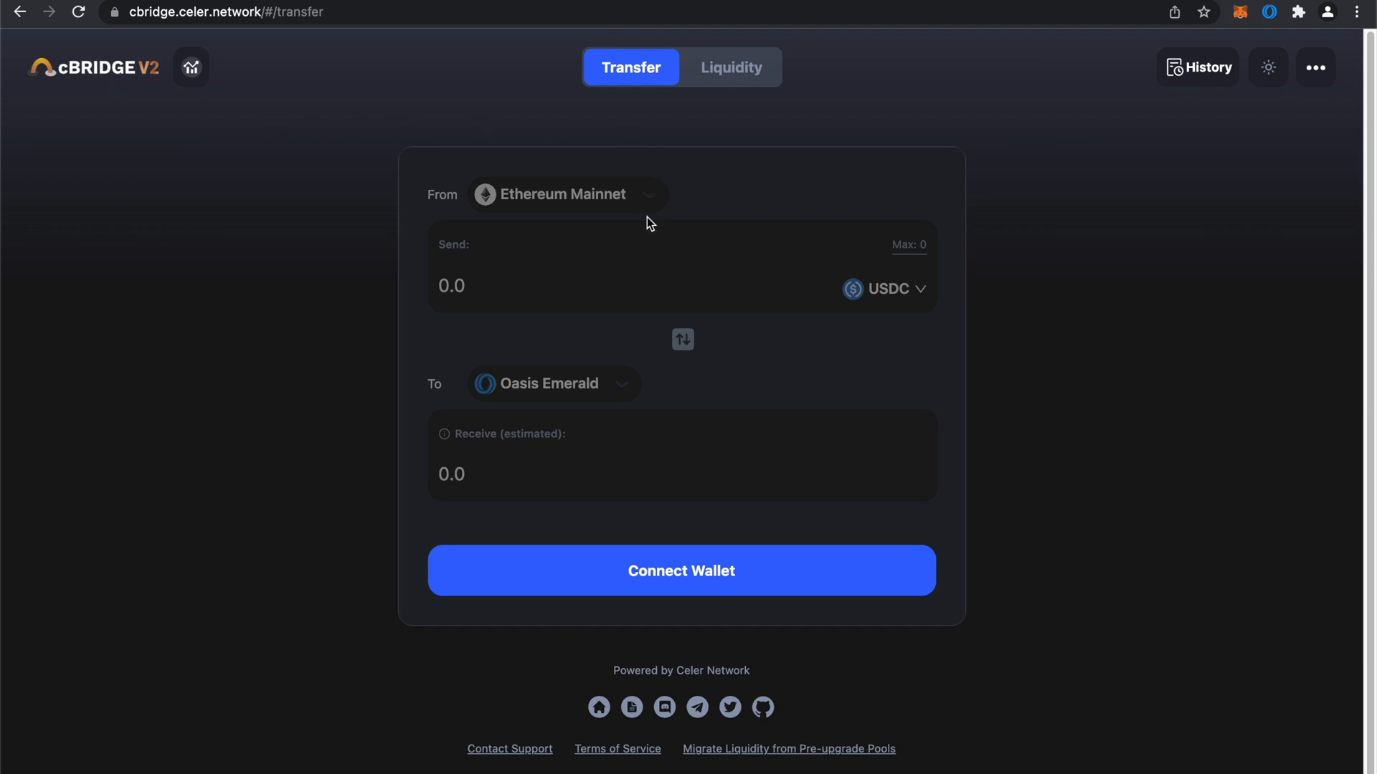
- Connect MetaMask to cBridge, showing a 50 USDC maximum to send
left_click(682, 570)
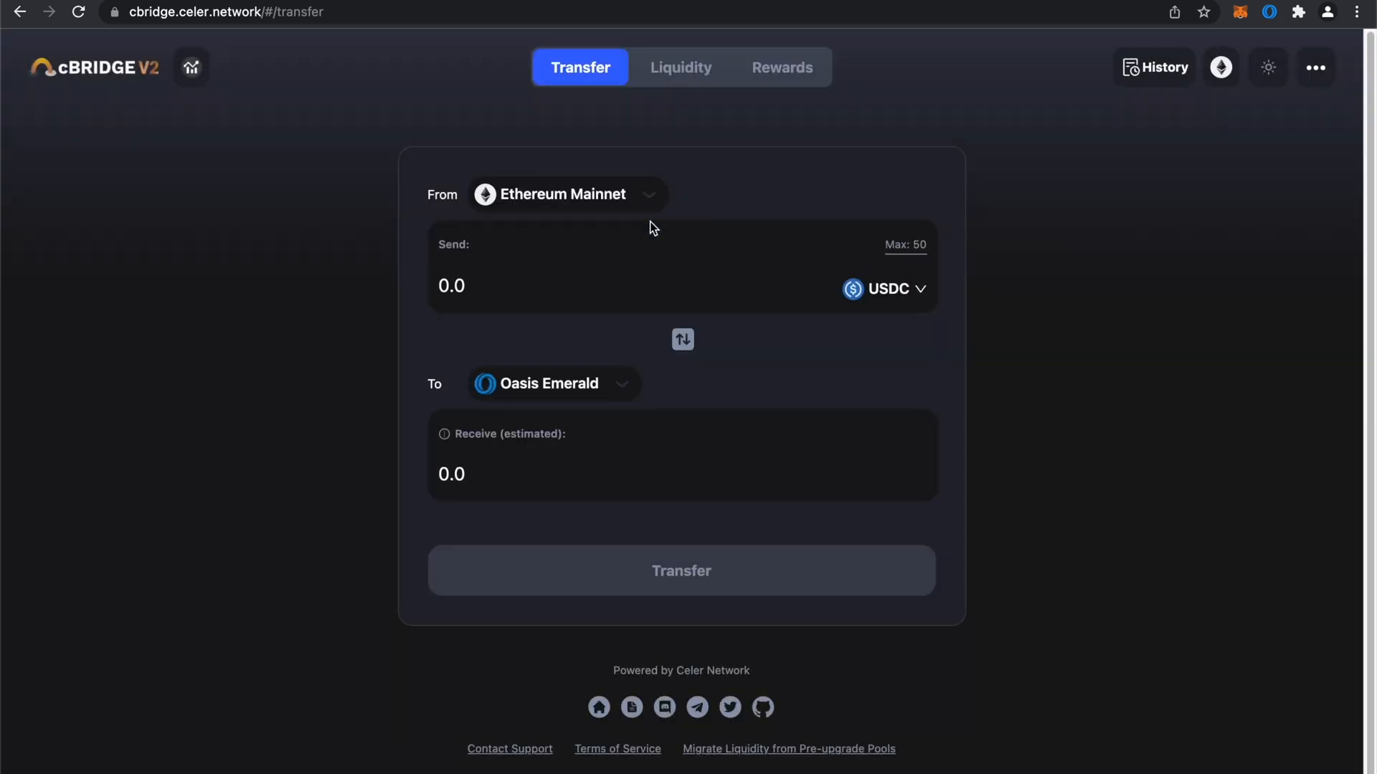
mouse_move(1221, 67)
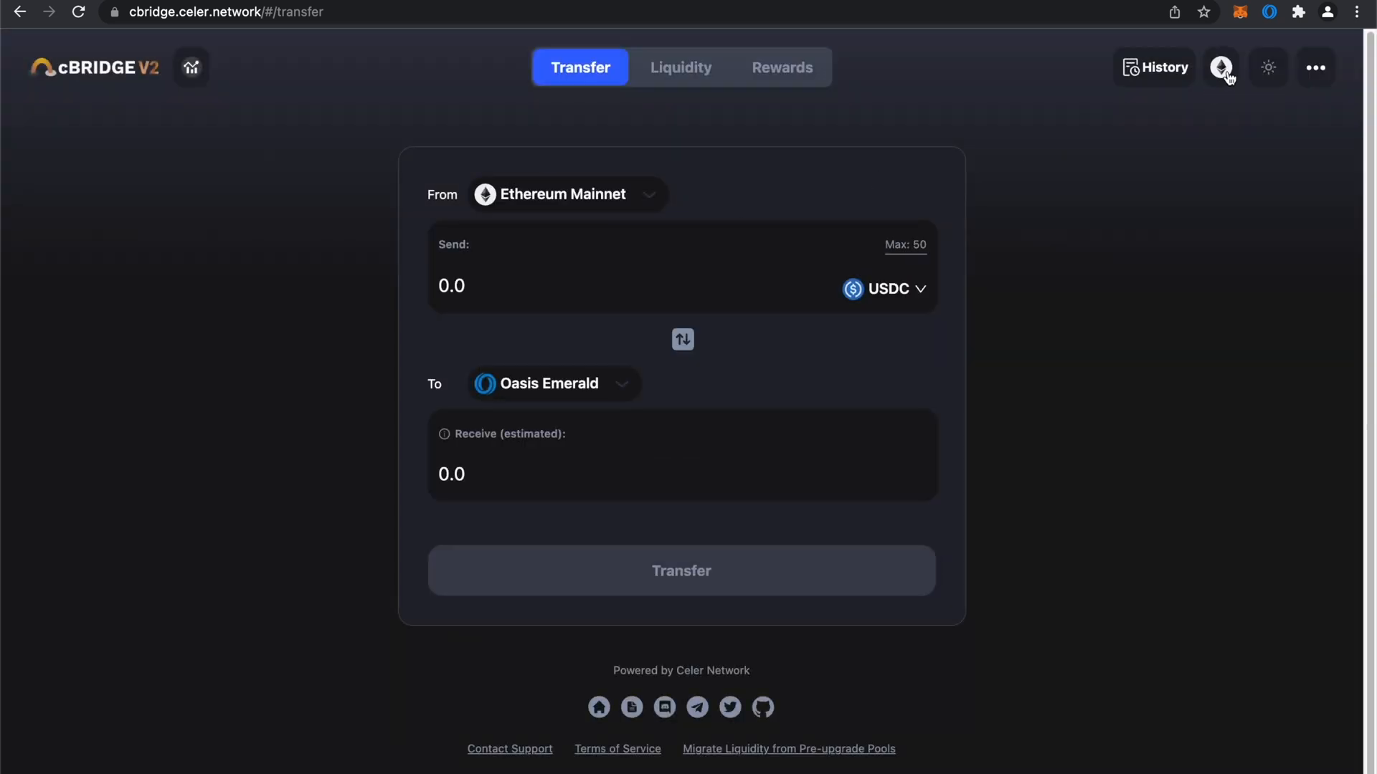
mouse_move(1176, 89)
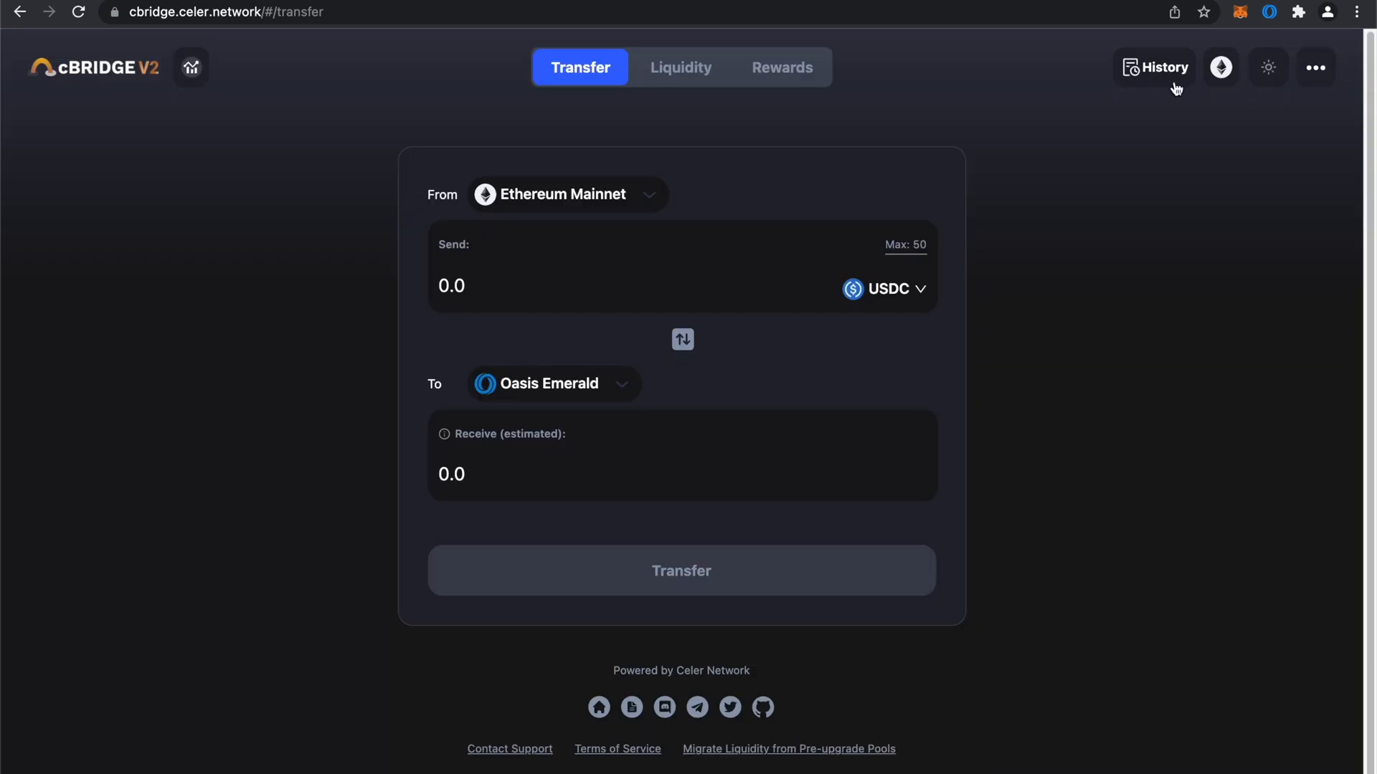
mouse_move(628, 195)
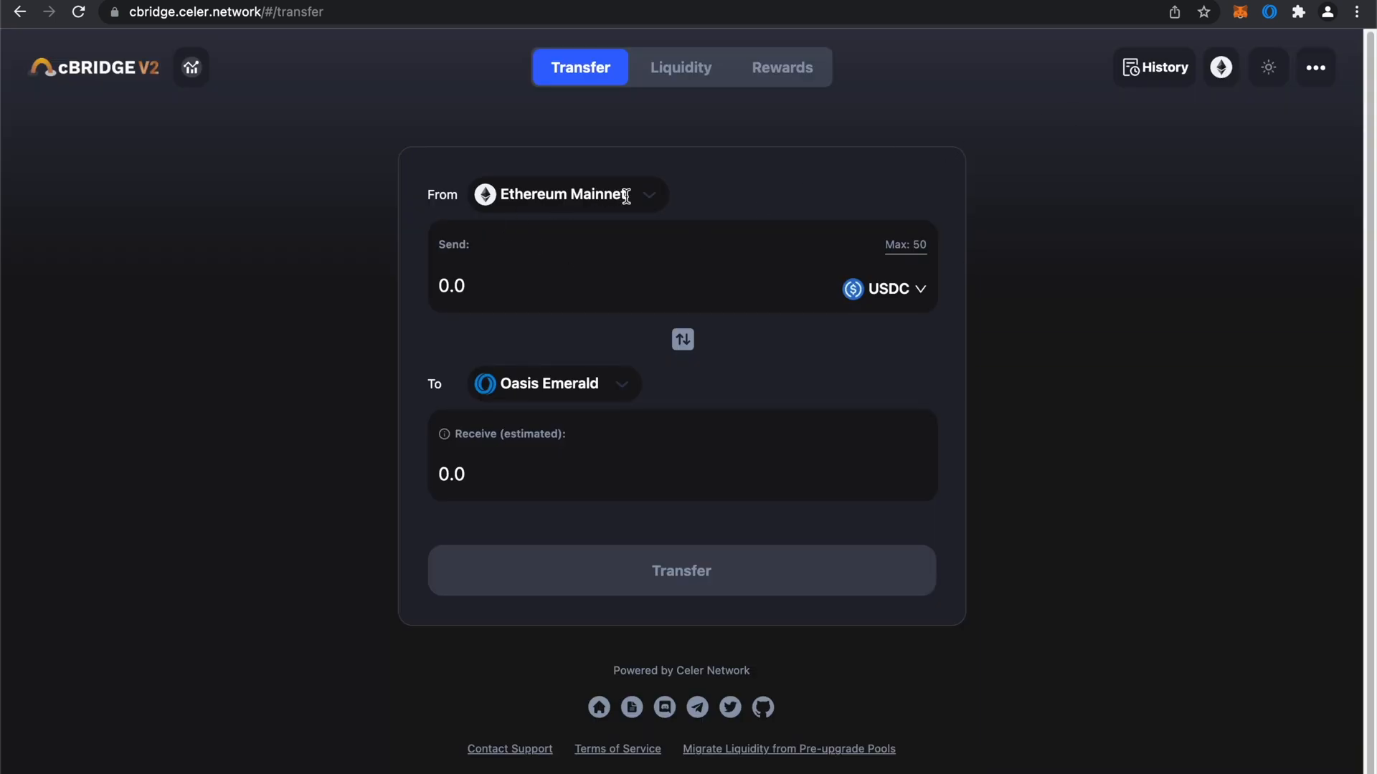
left_click(566, 195)
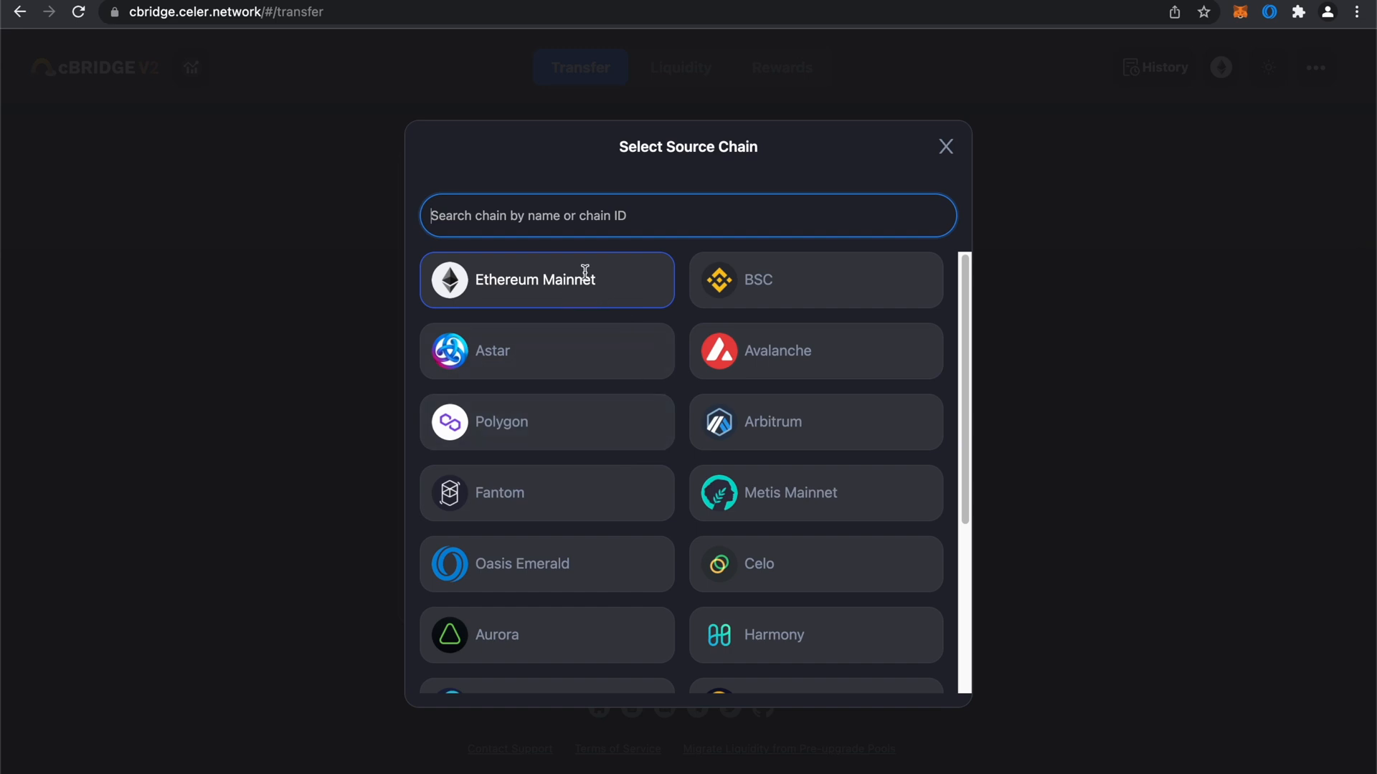
mouse_move(471, 286)
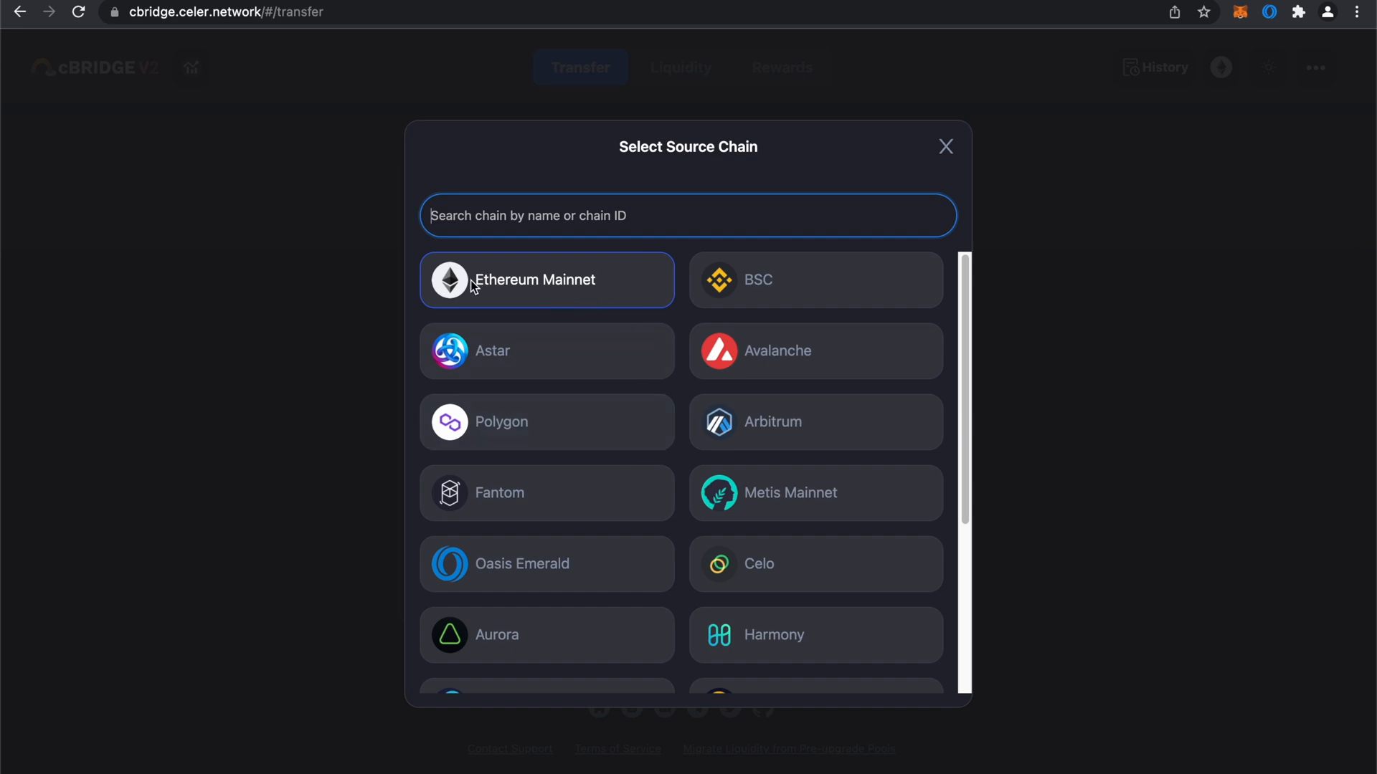
left_click(535, 280)
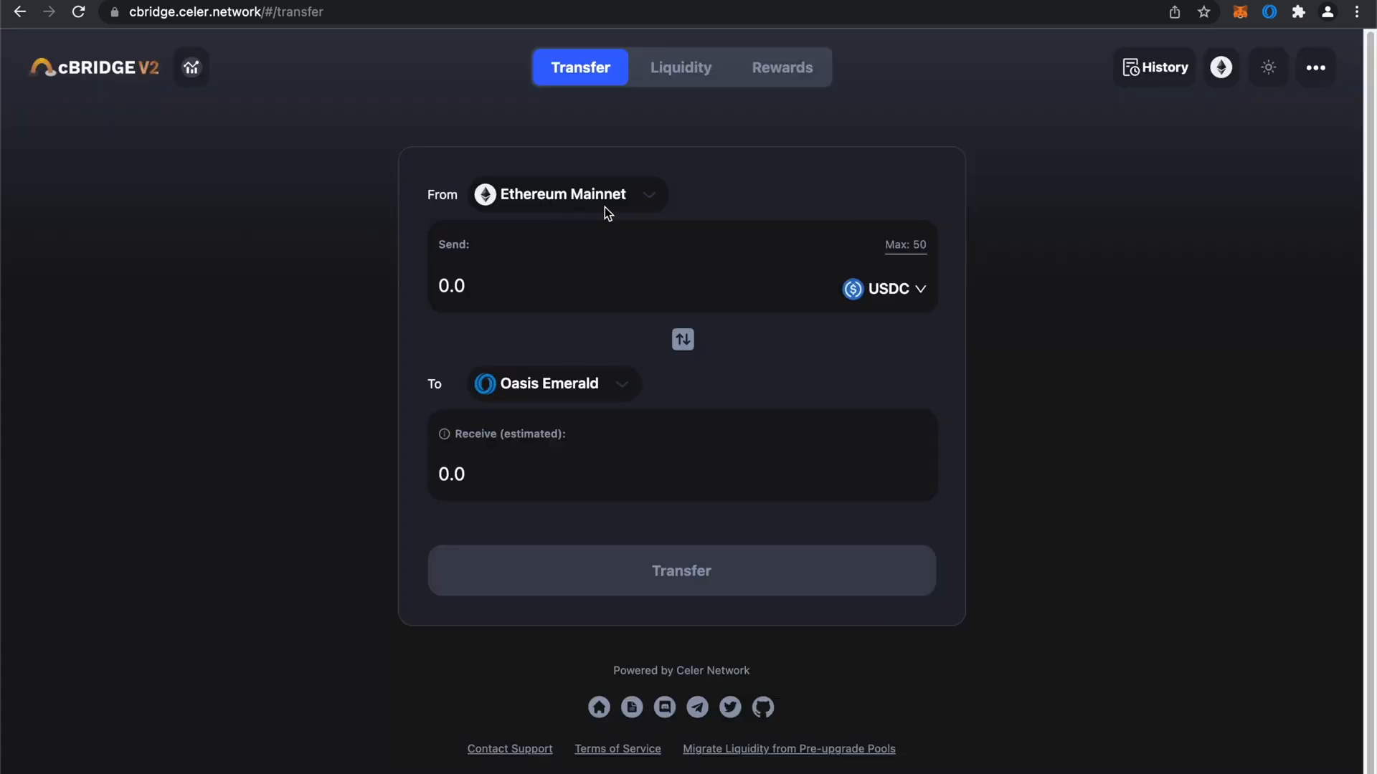
mouse_move(434, 387)
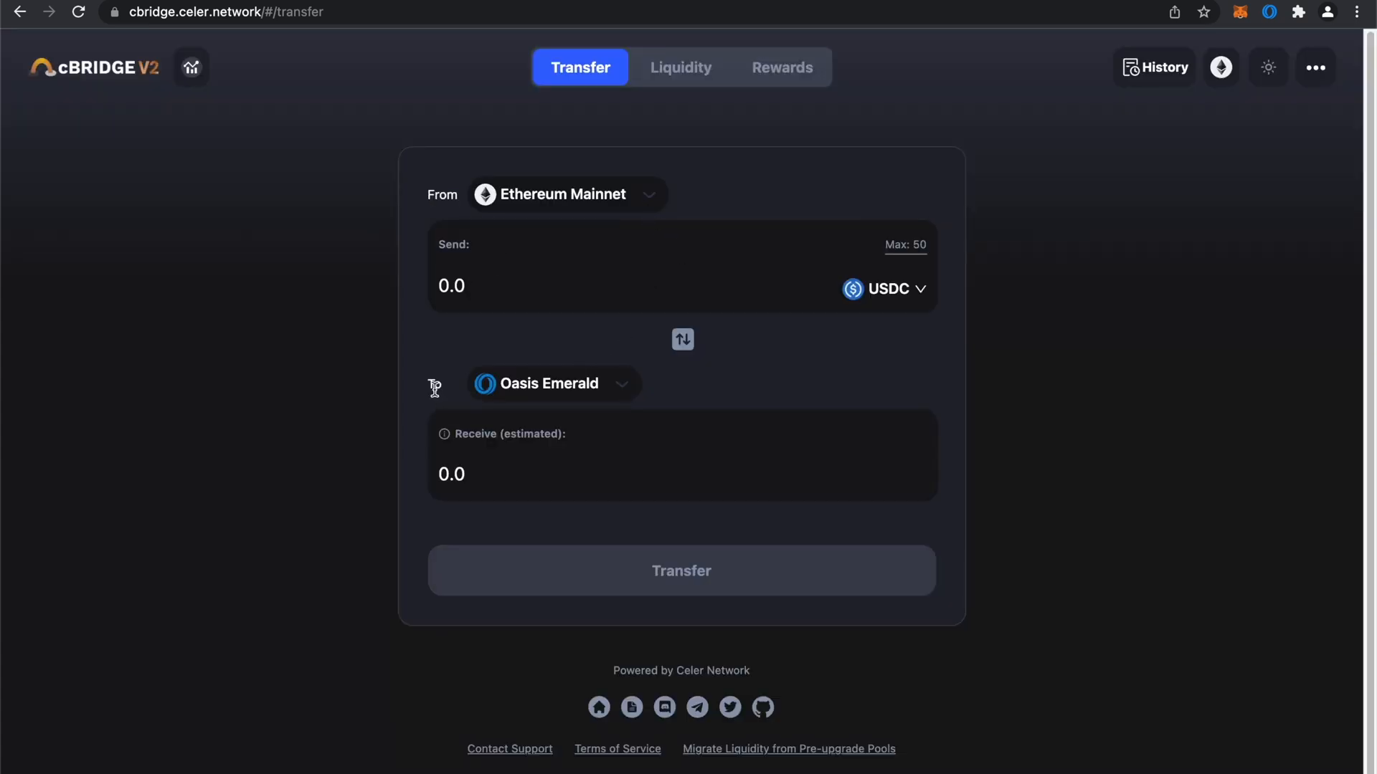
left_click(550, 383)
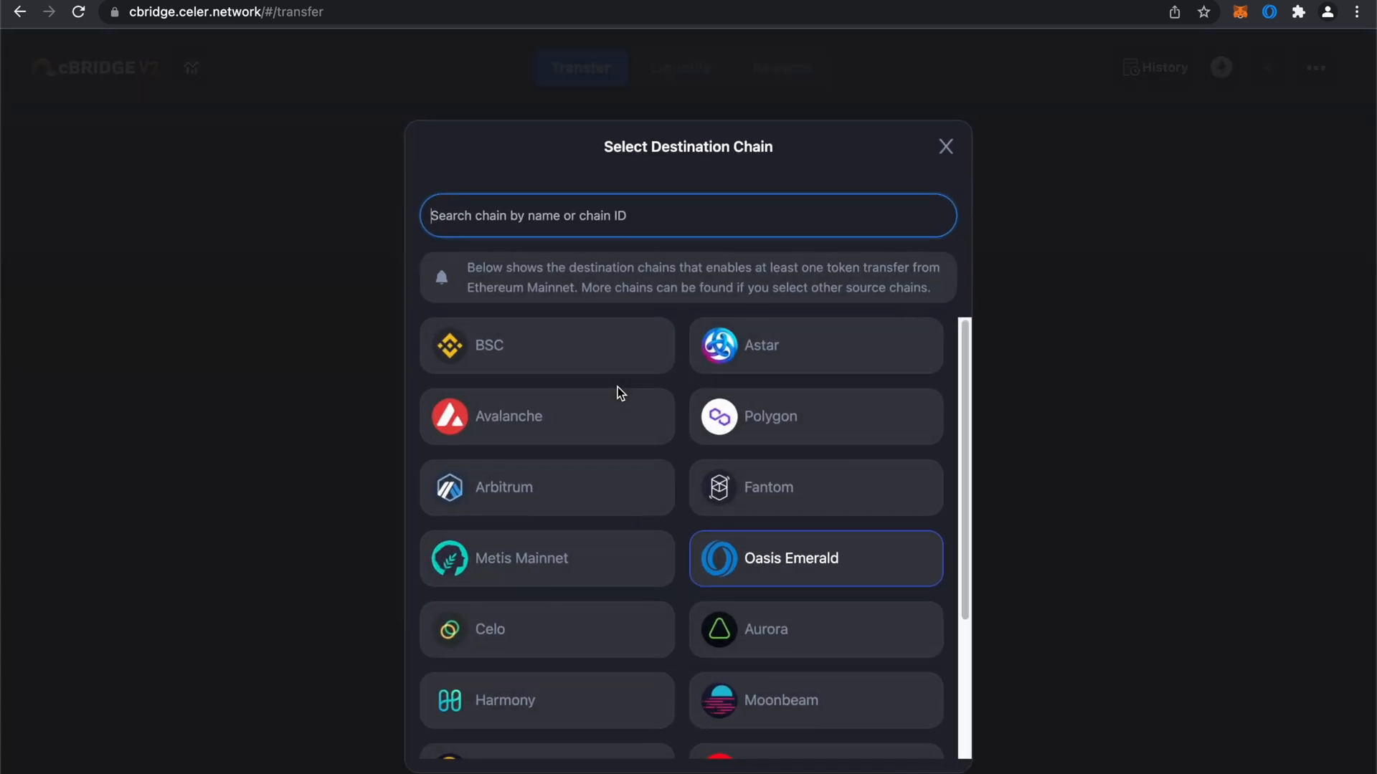
left_click(815, 558)
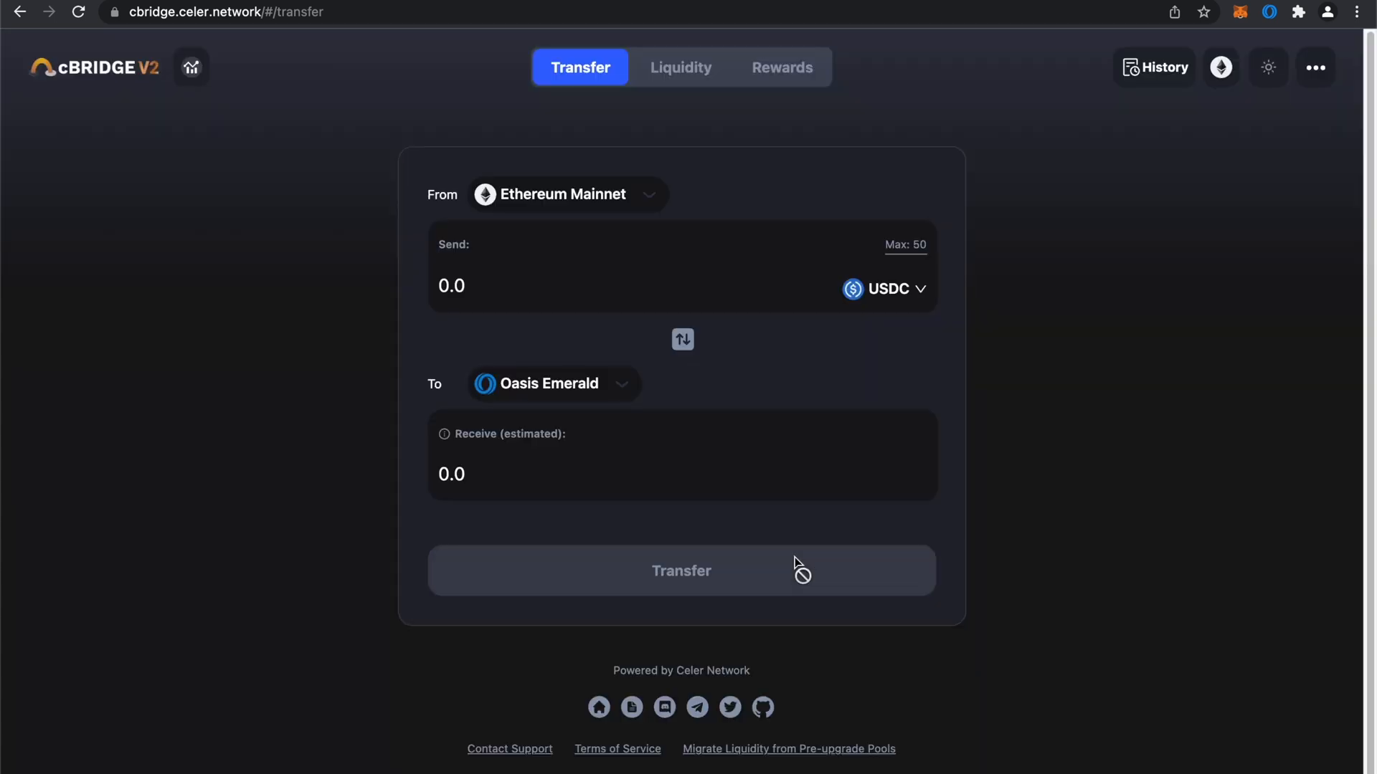
mouse_move(810, 380)
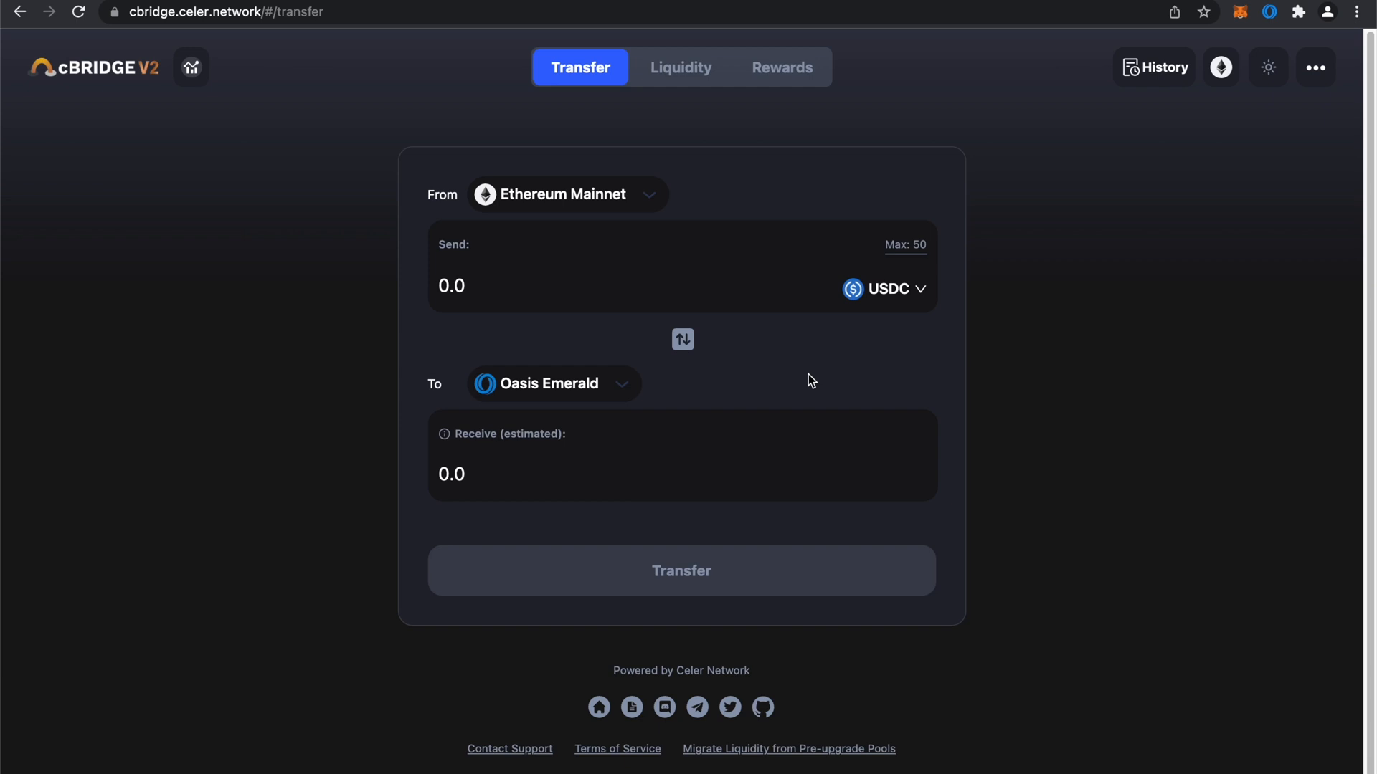
mouse_move(588, 320)
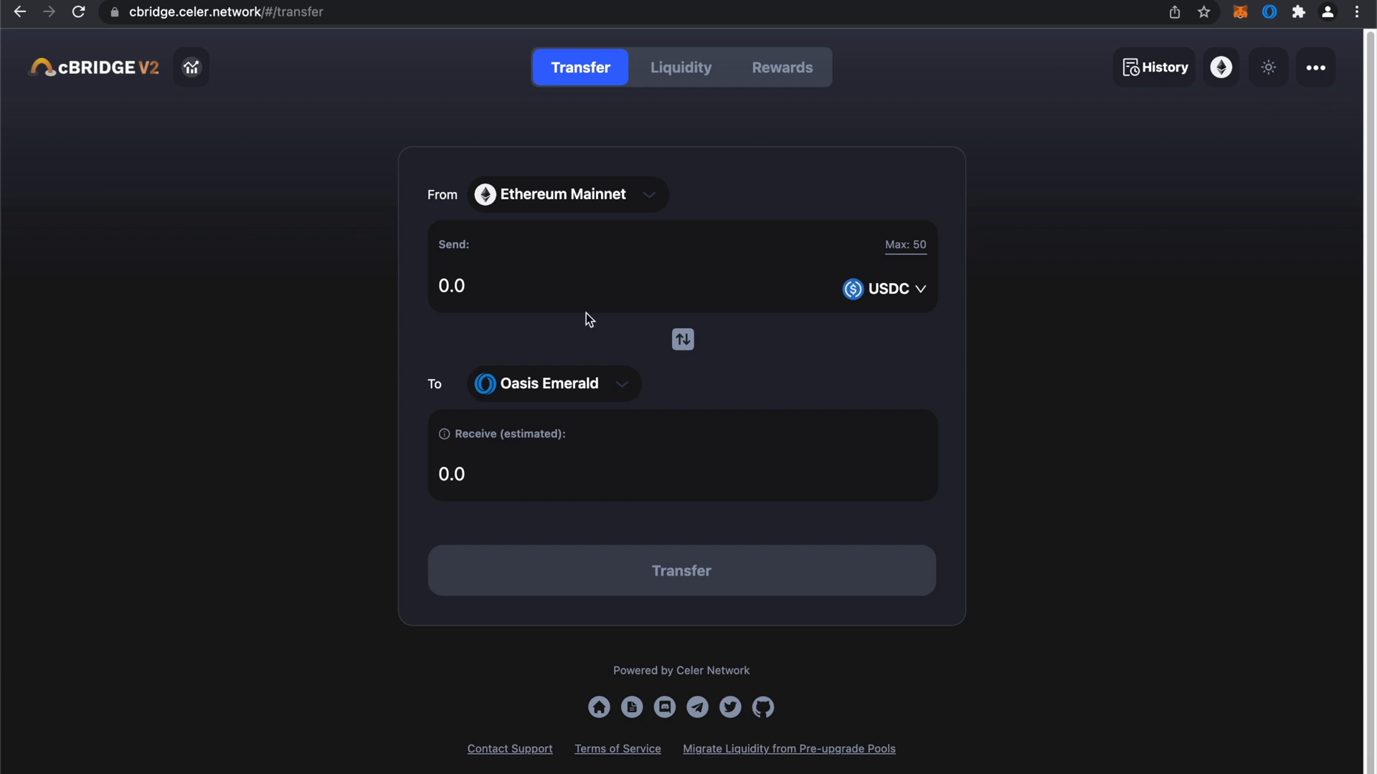
- Enter 21 USDC to send, estimating 20.997494 ceUSDC received with a 0.002506 fee
type("2")
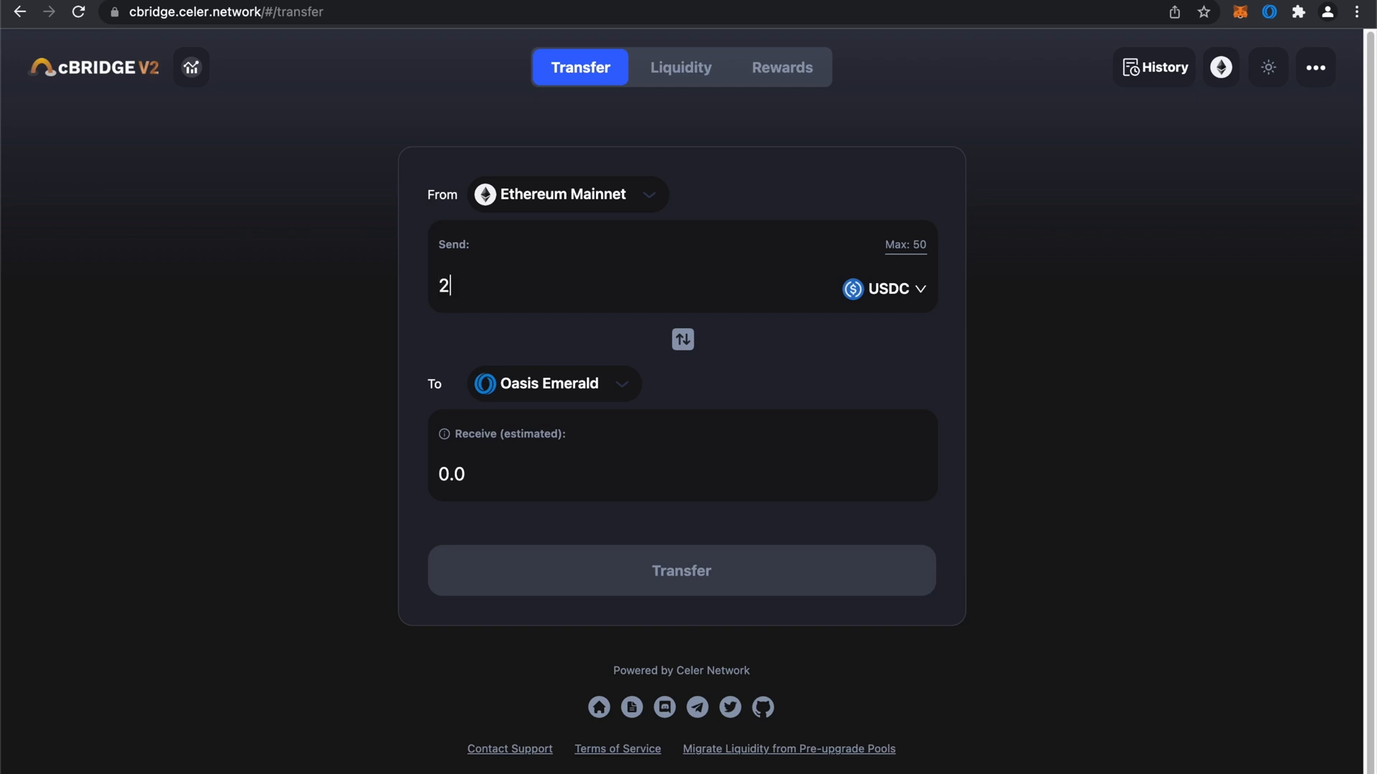
type("1")
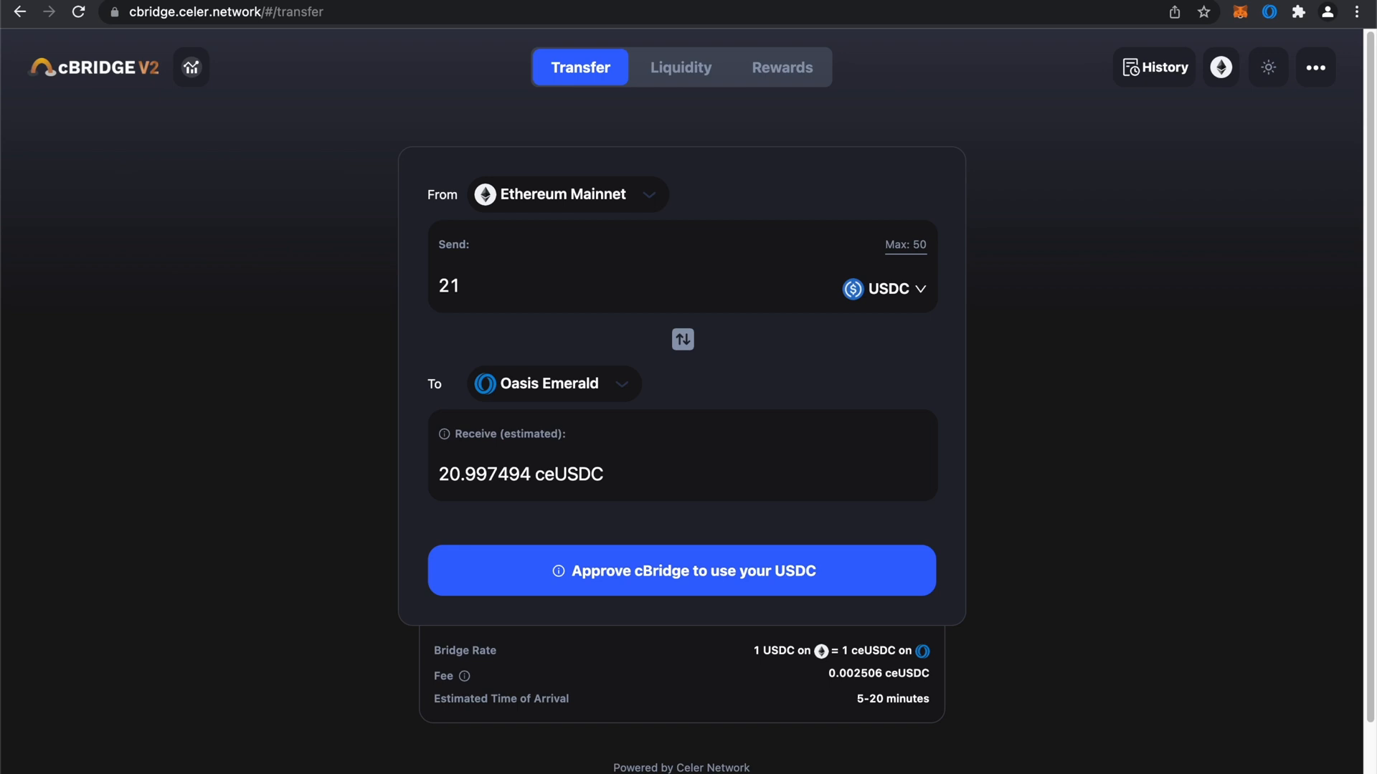
mouse_move(533, 284)
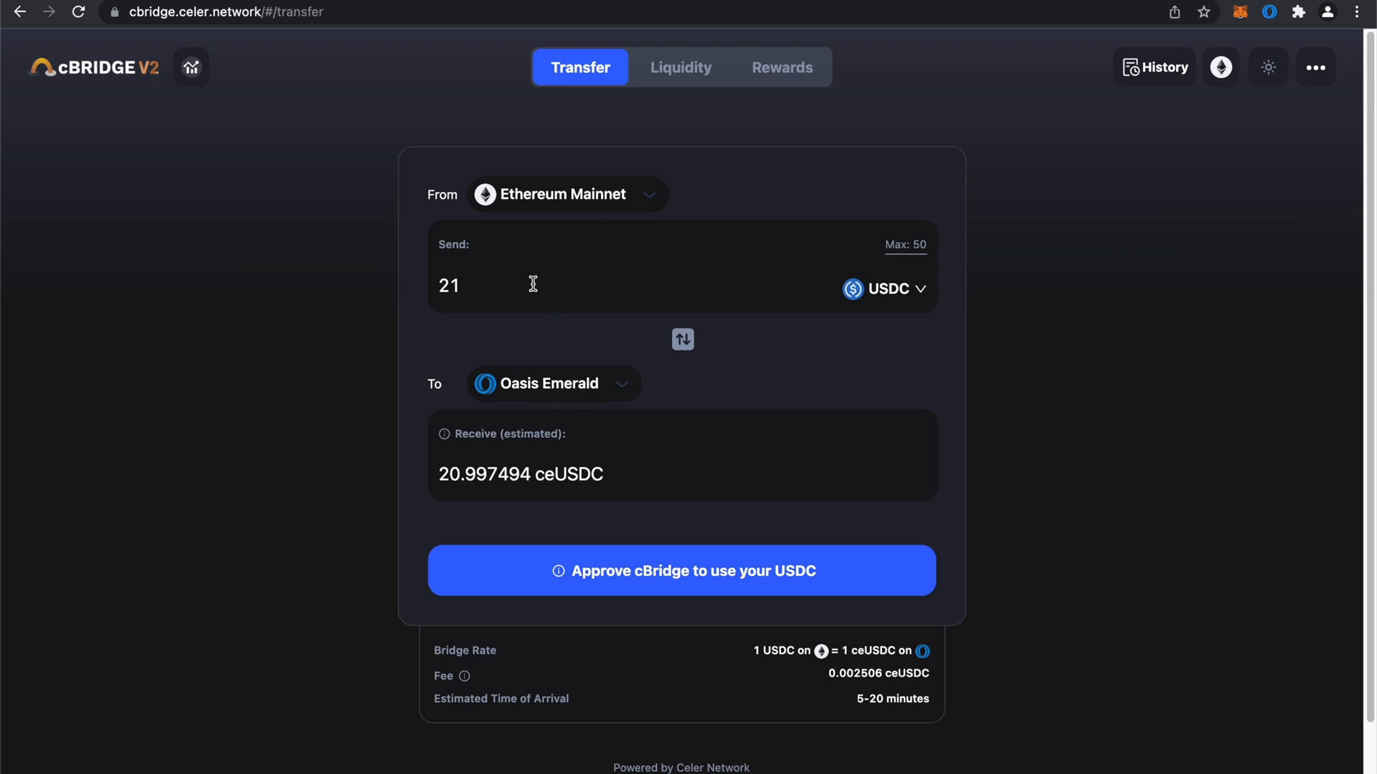
mouse_move(502, 287)
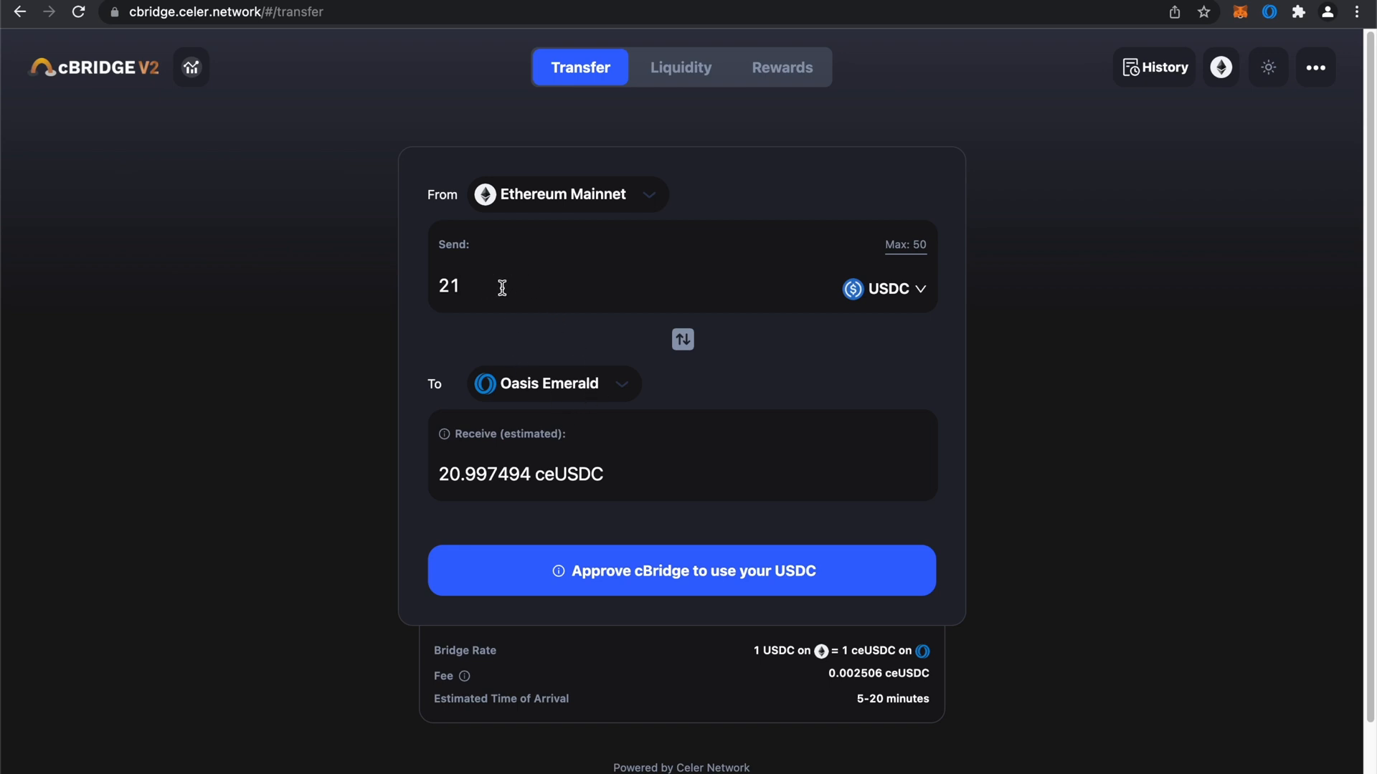
mouse_move(615, 482)
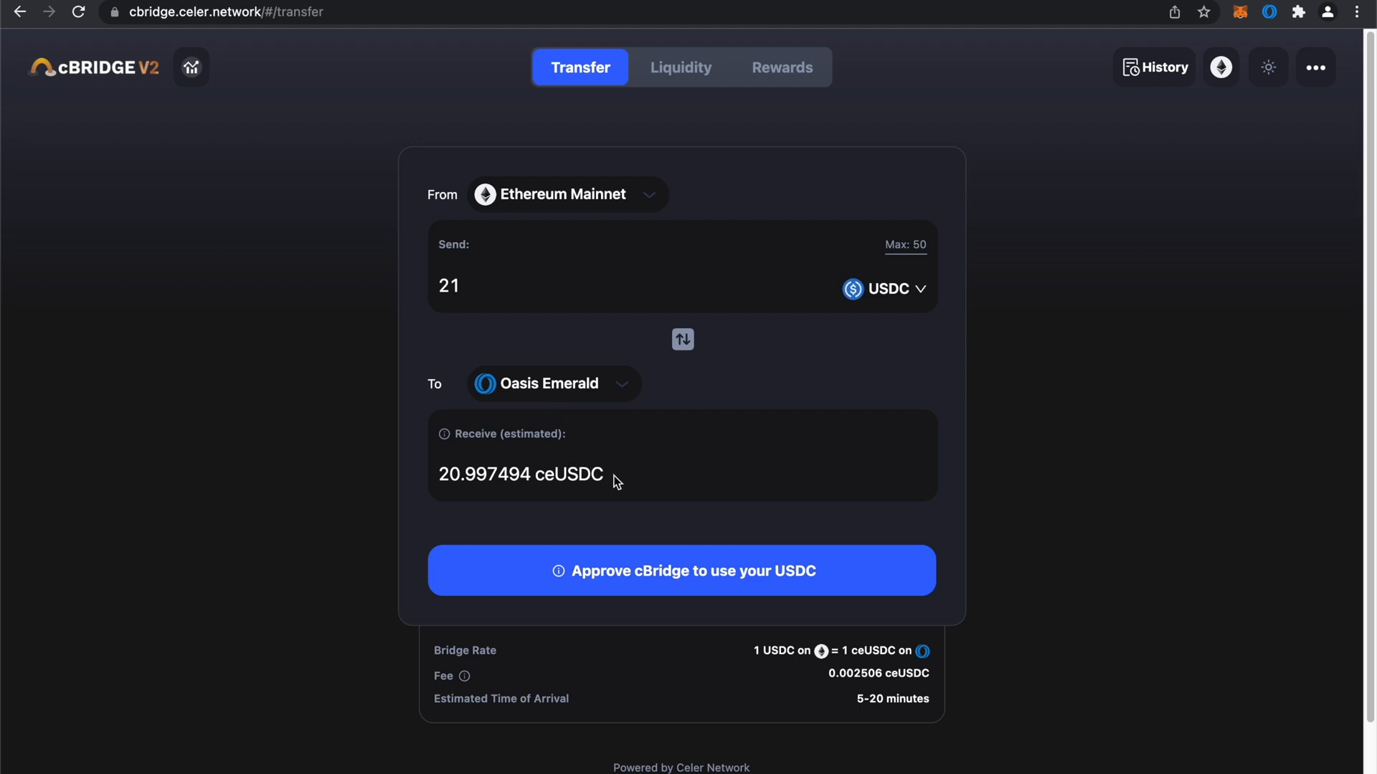
mouse_move(695, 580)
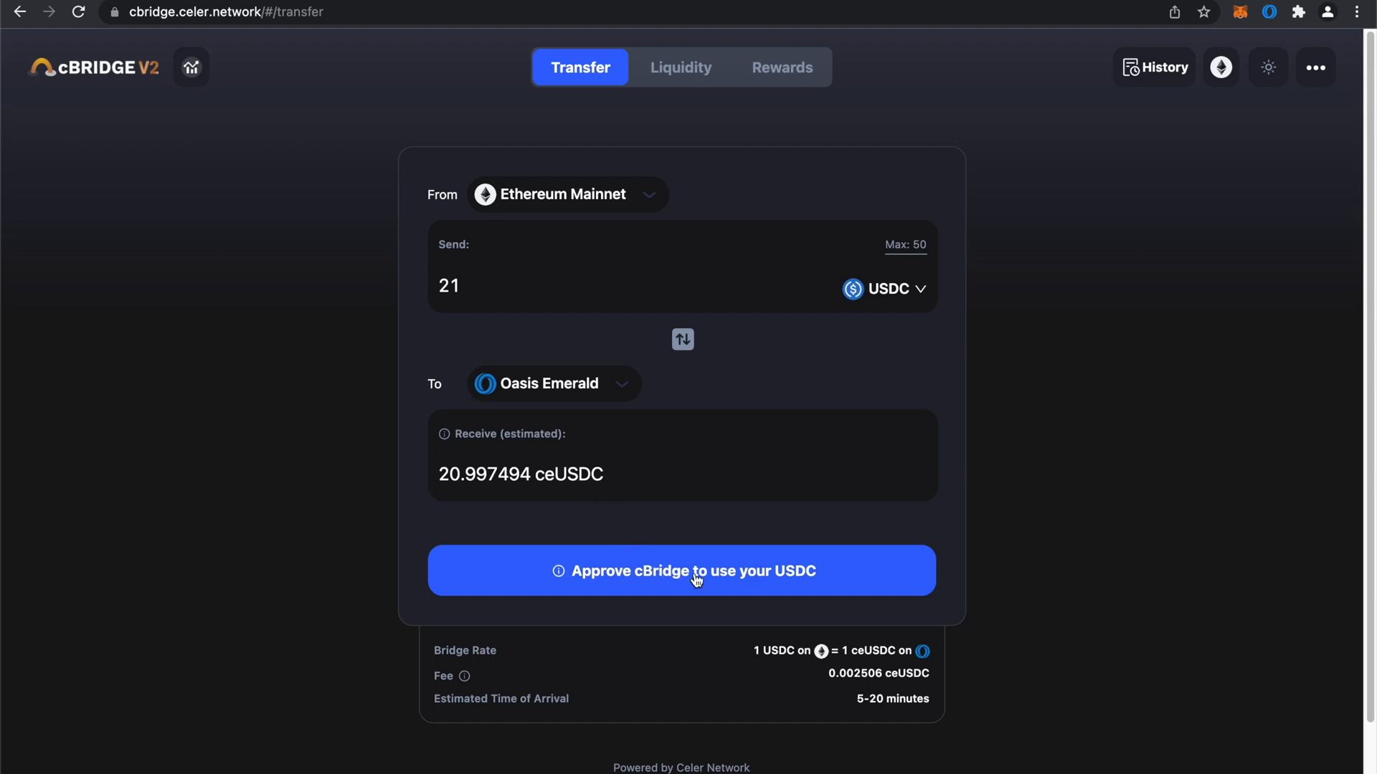
mouse_move(678, 583)
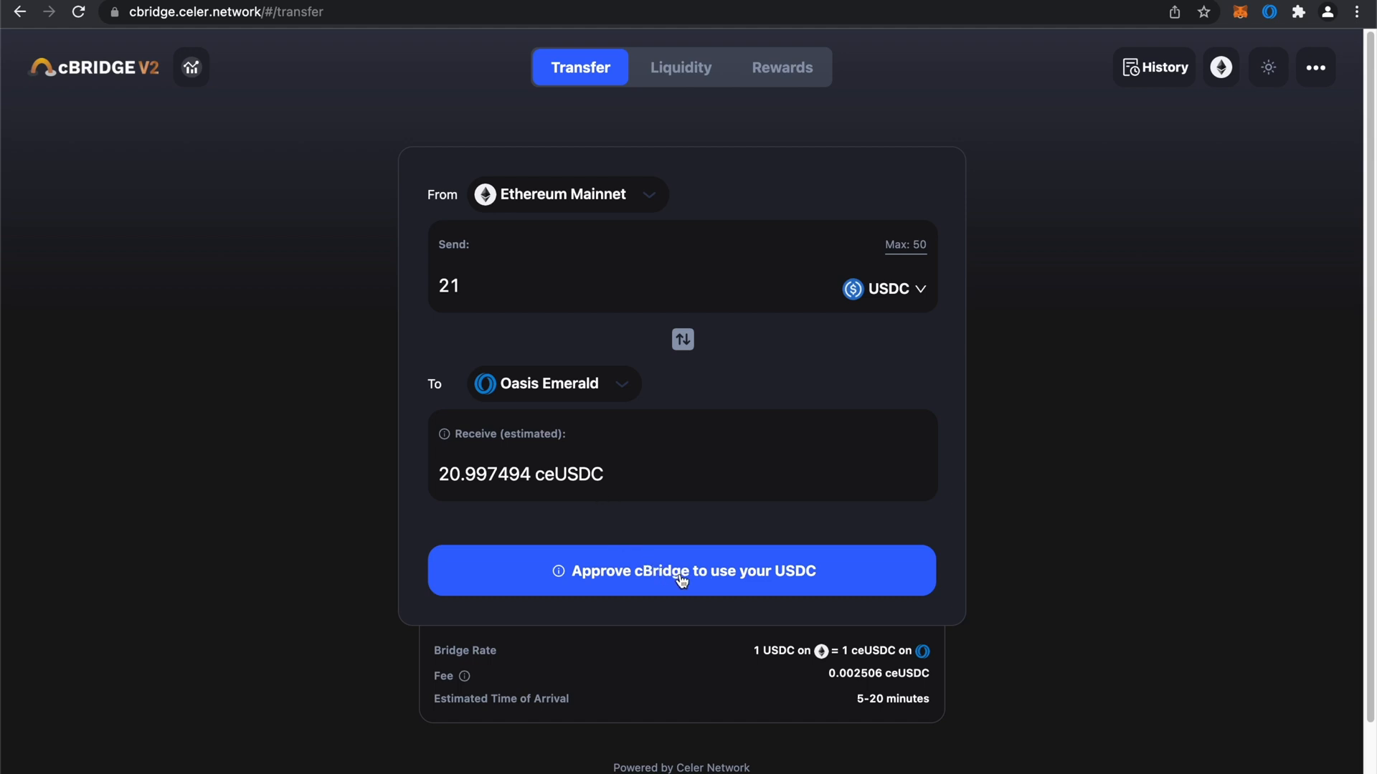
mouse_move(695, 578)
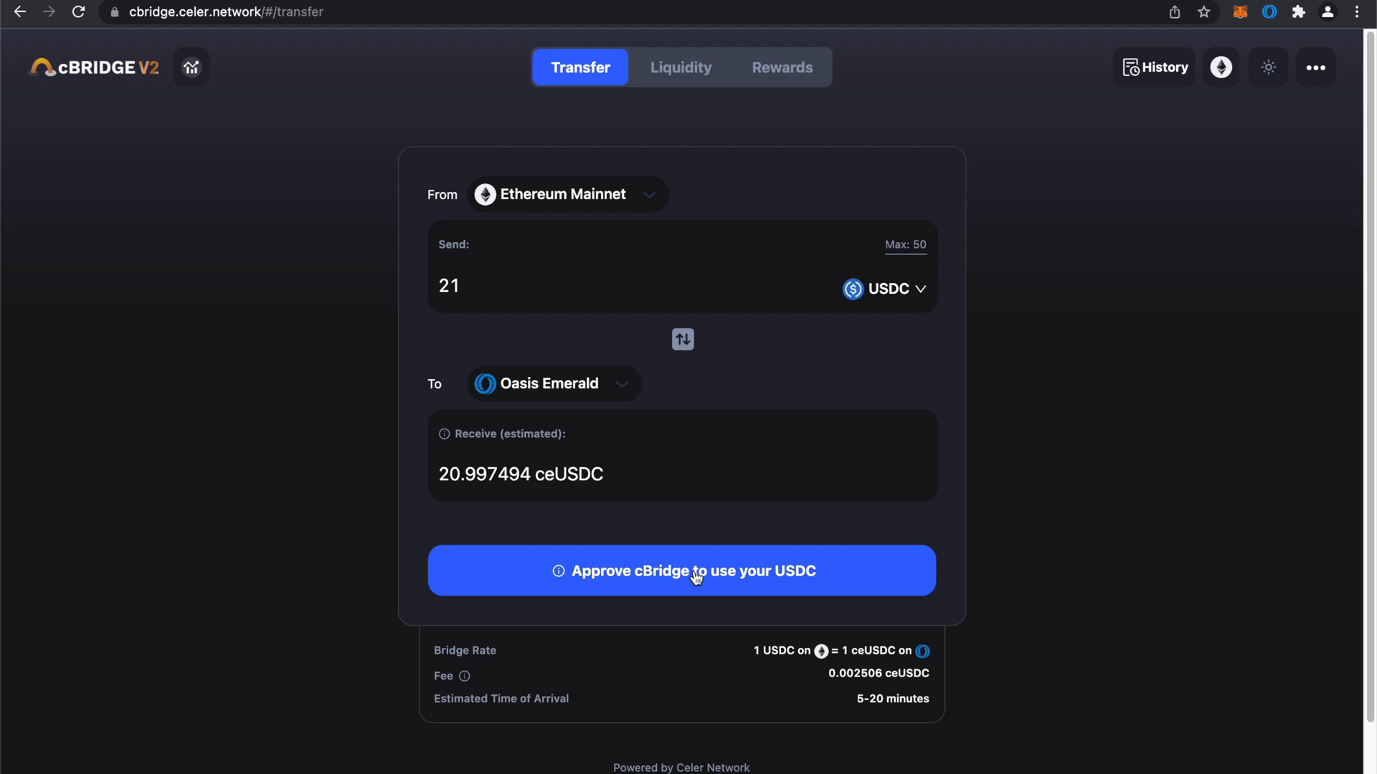
- Approve USDC spending for cBridge and confirm the permission request in MetaMask
left_click(696, 571)
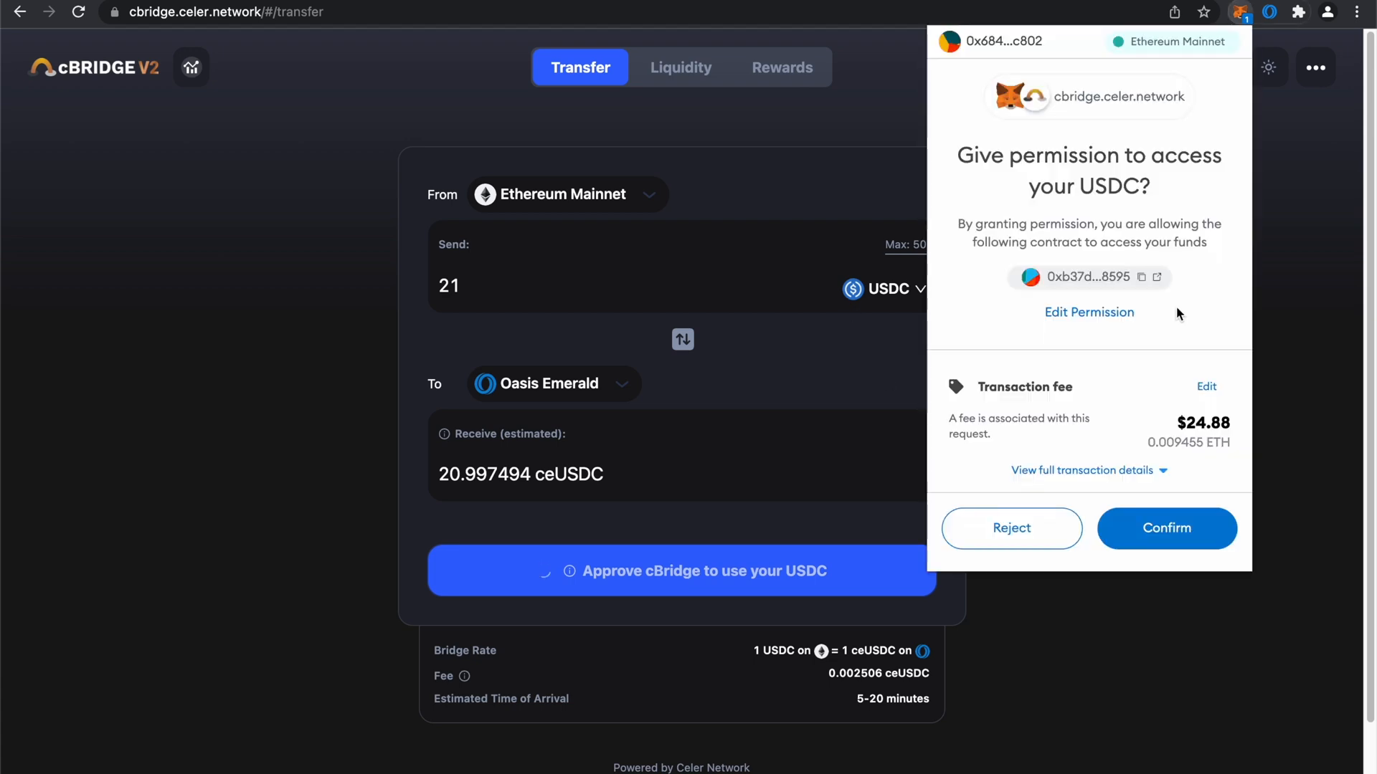
mouse_move(1251, 27)
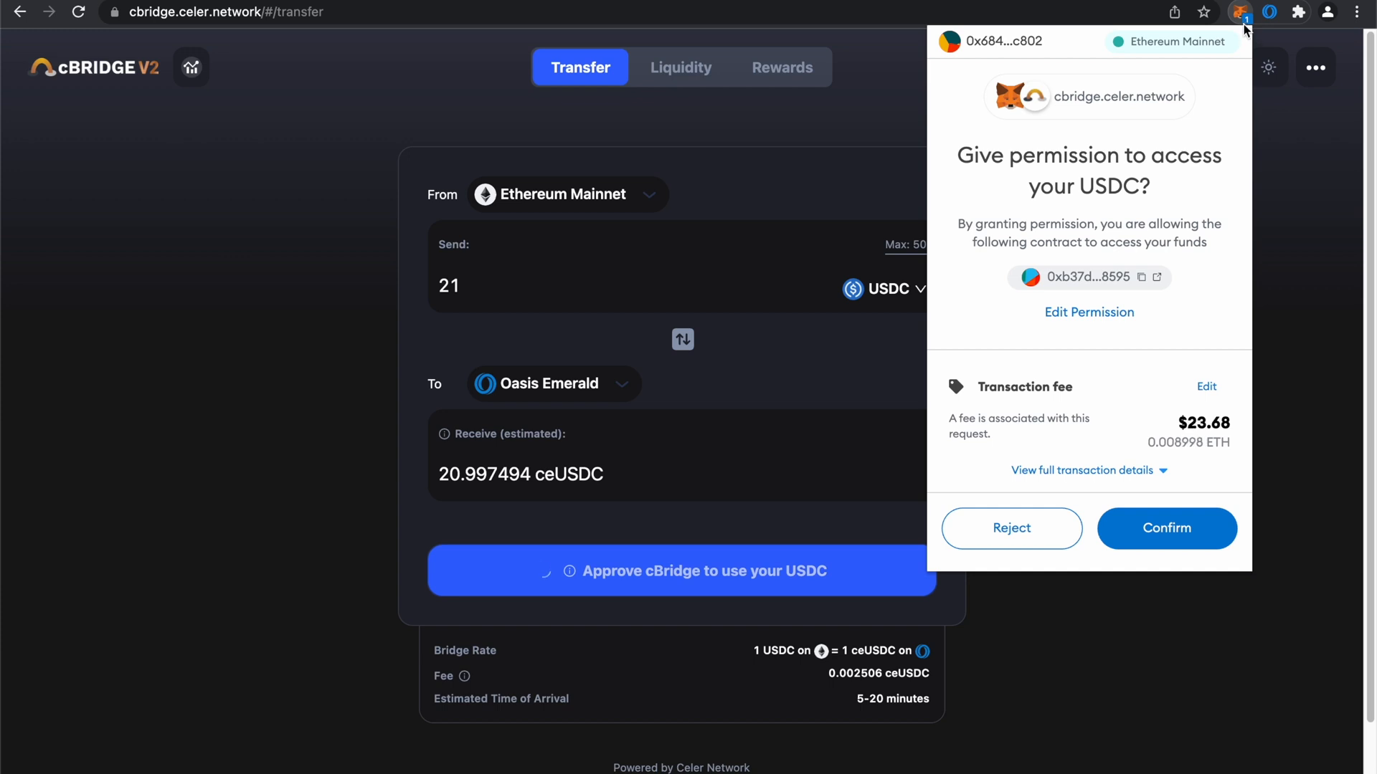
mouse_move(1032, 407)
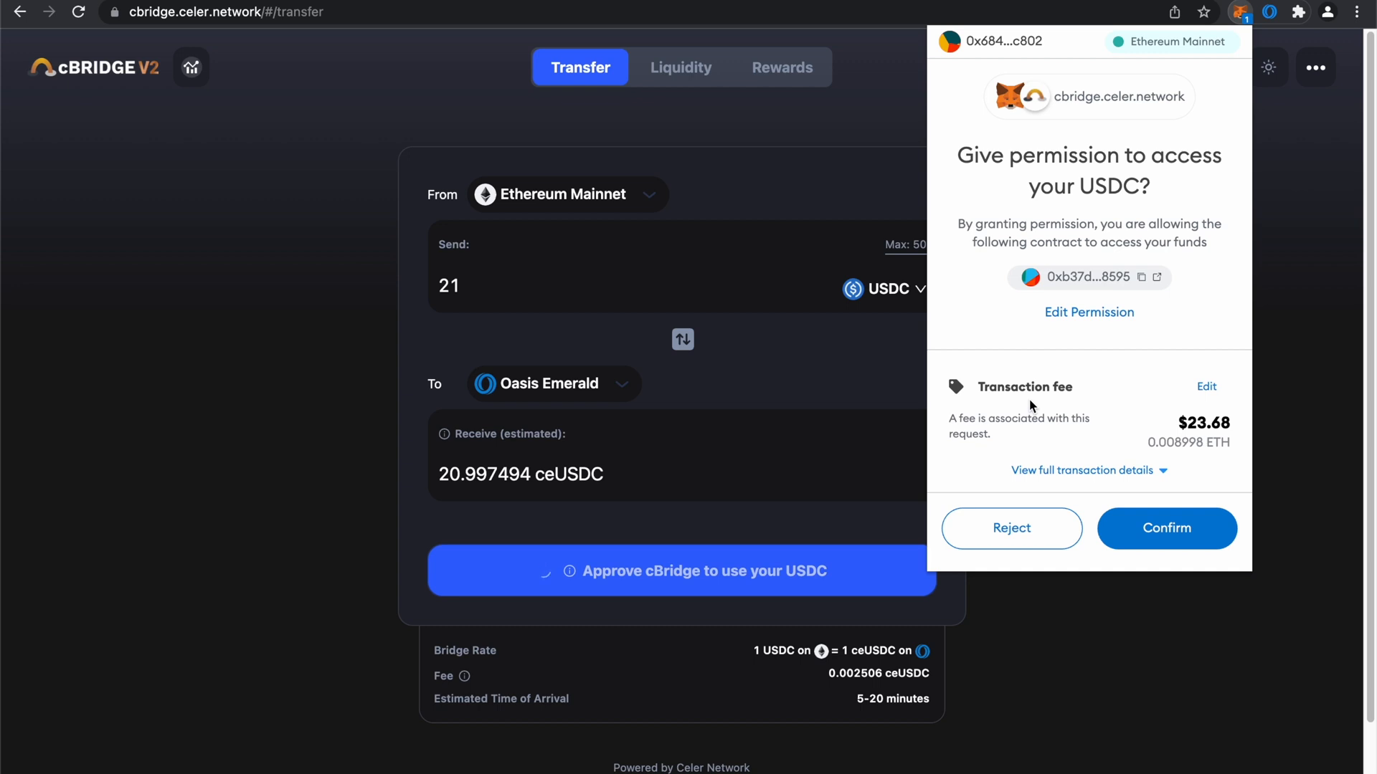
mouse_move(1165, 518)
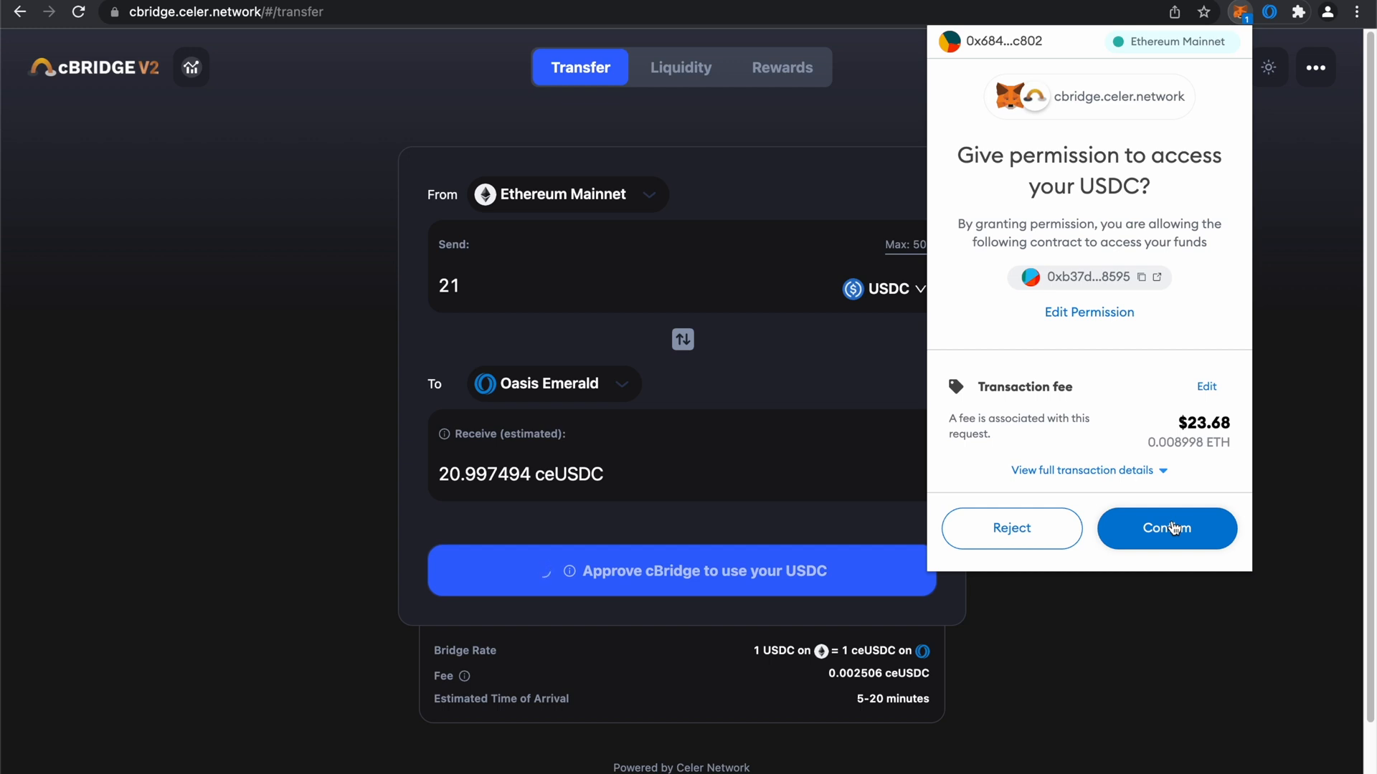
left_click(1167, 529)
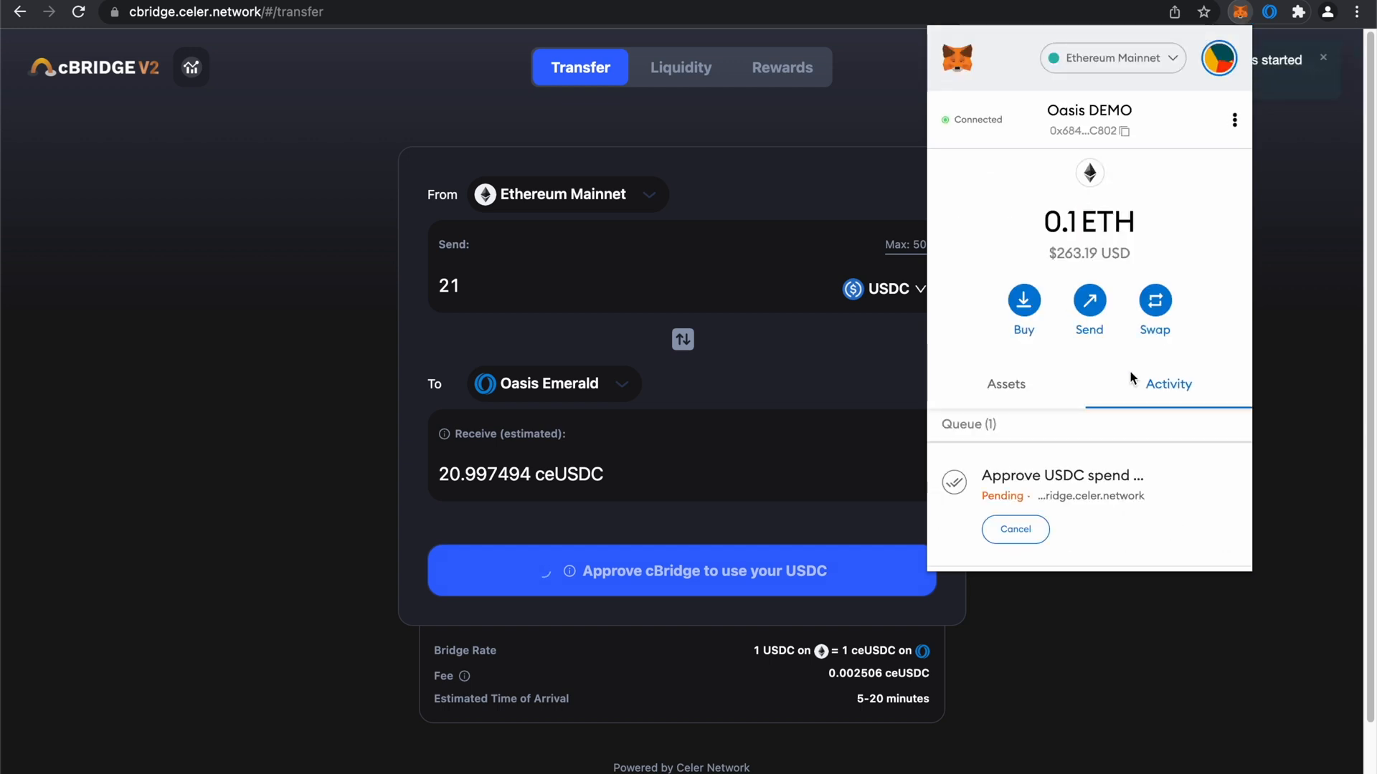
mouse_move(1239, 15)
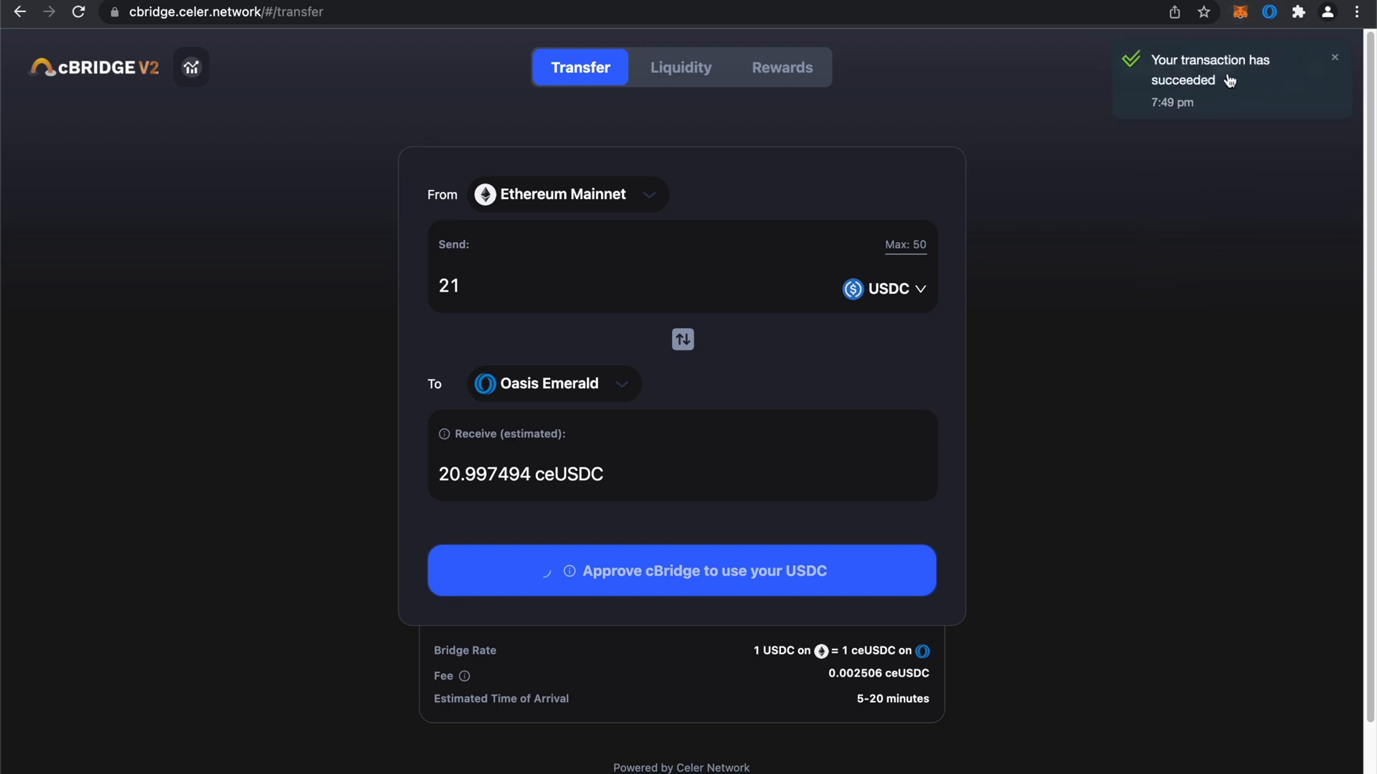
mouse_move(1244, 77)
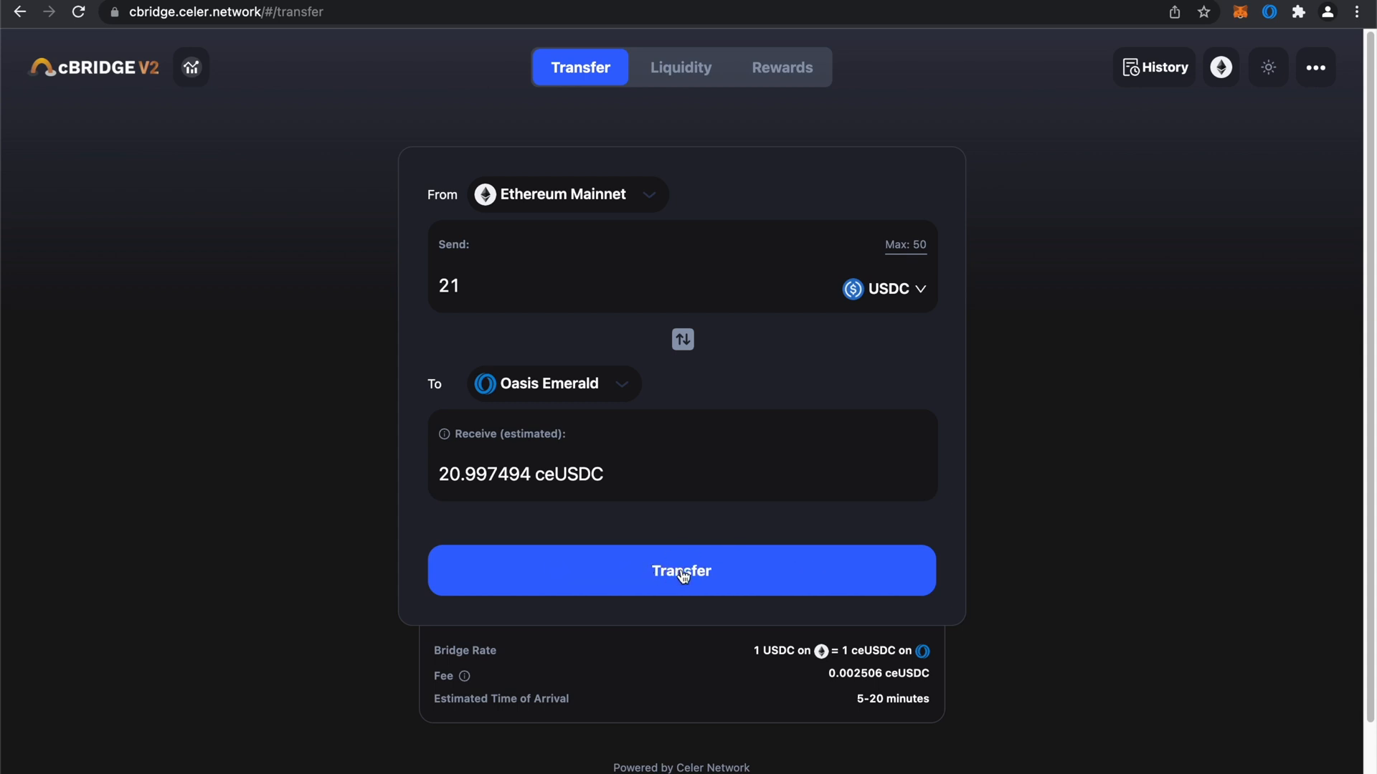
- Review and confirm the 21 USDC Ethereum-to-Oasis Emerald transfer summary
left_click(681, 571)
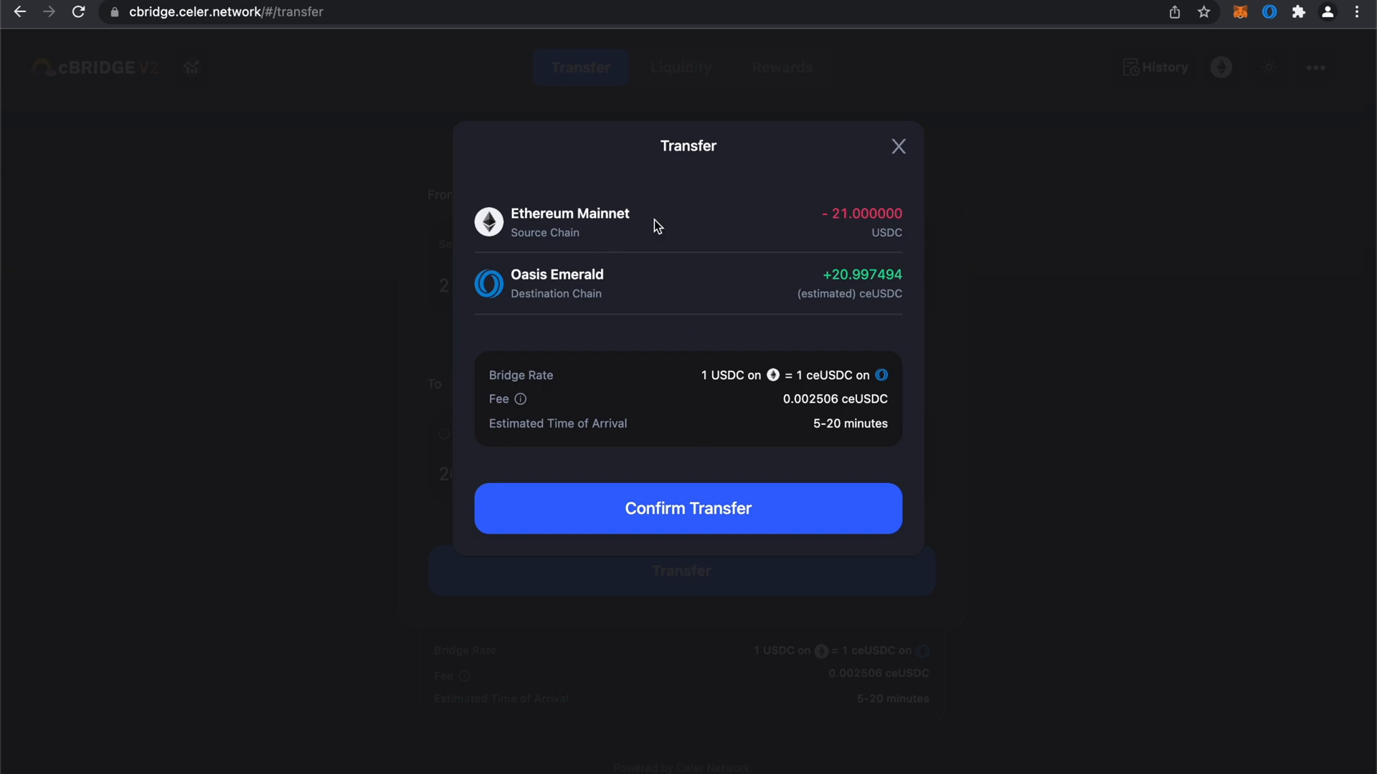
mouse_move(735, 214)
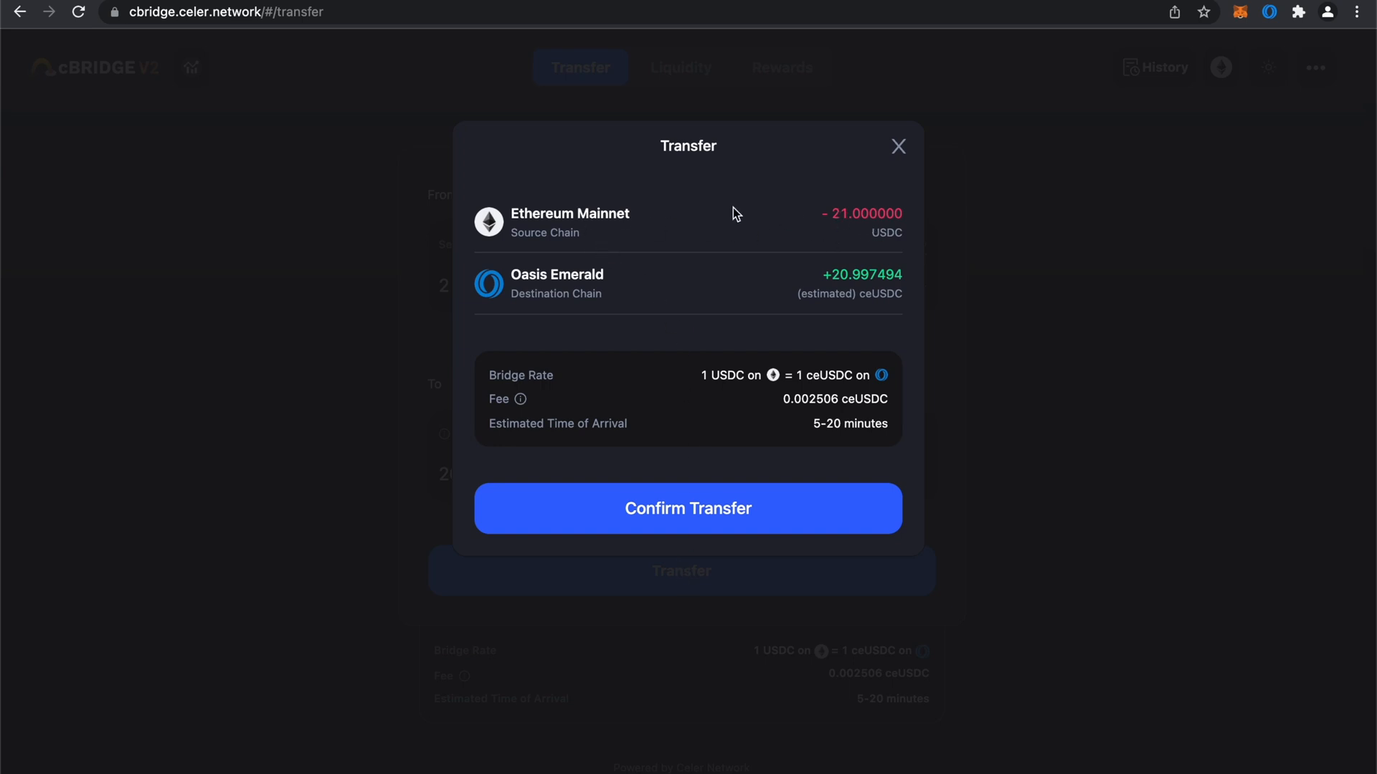
mouse_move(583, 266)
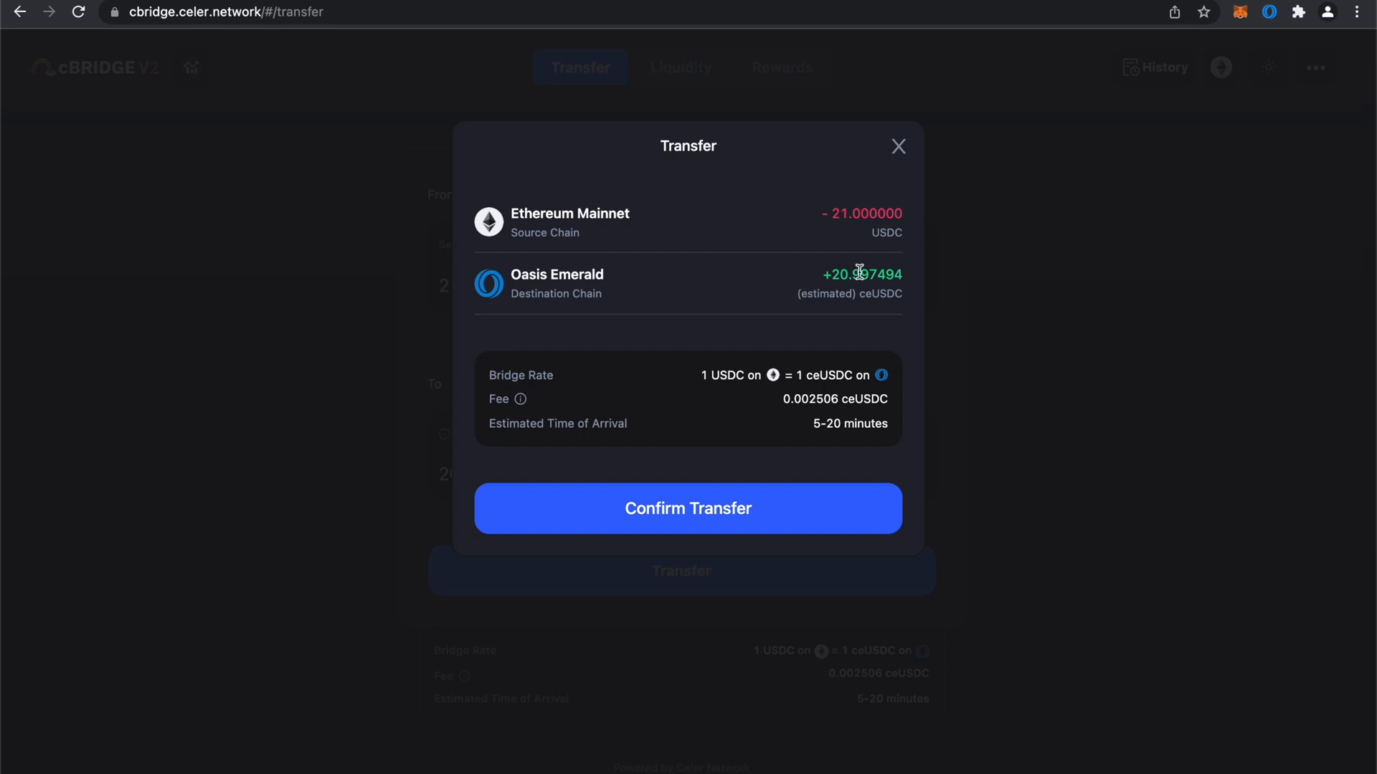
mouse_move(812, 299)
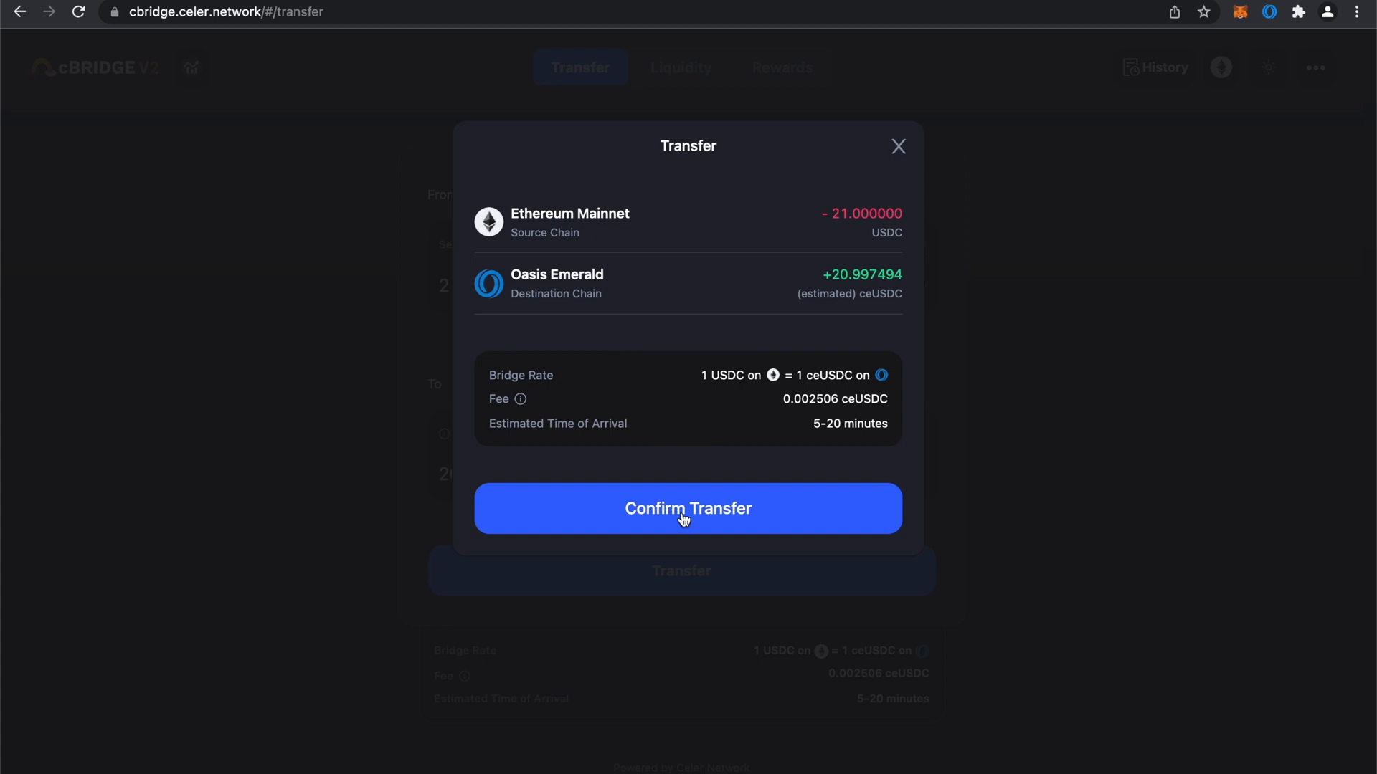
left_click(687, 508)
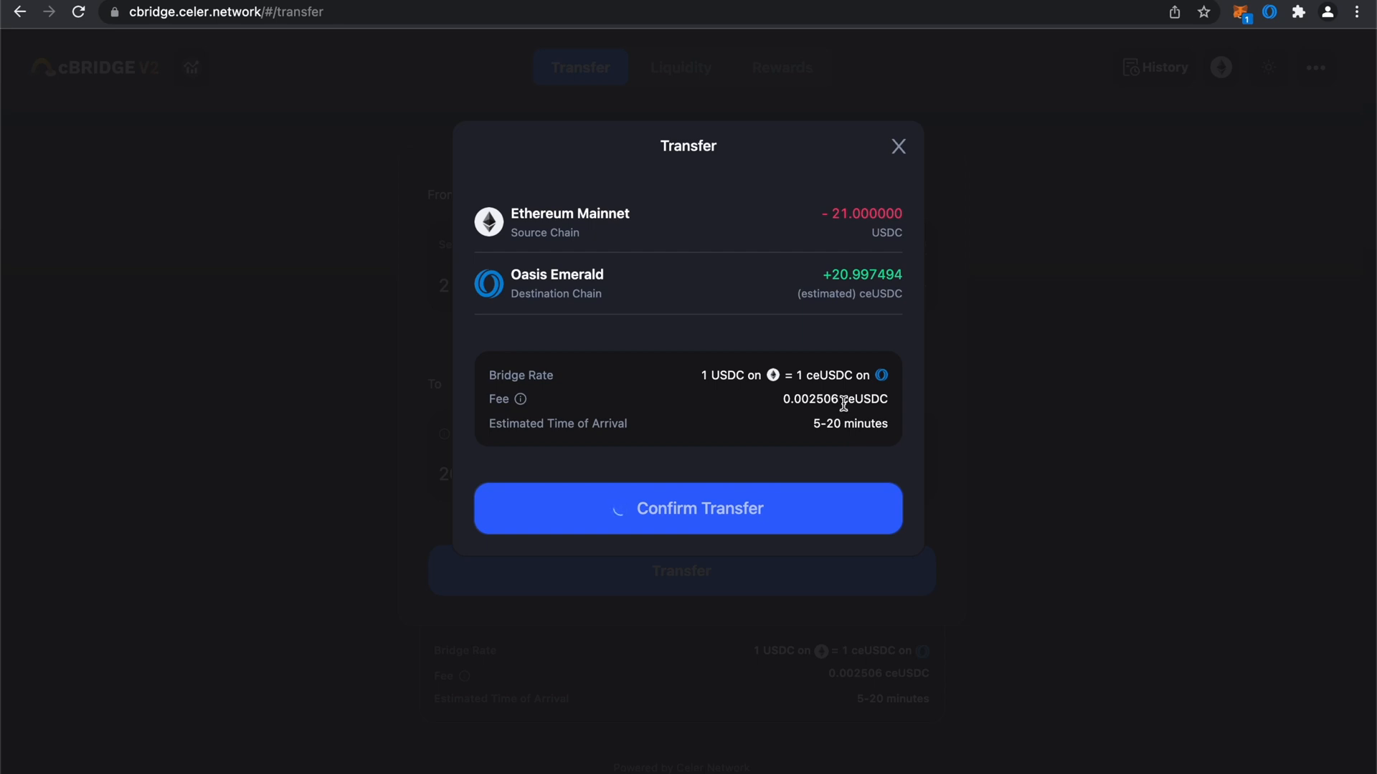
mouse_move(887, 404)
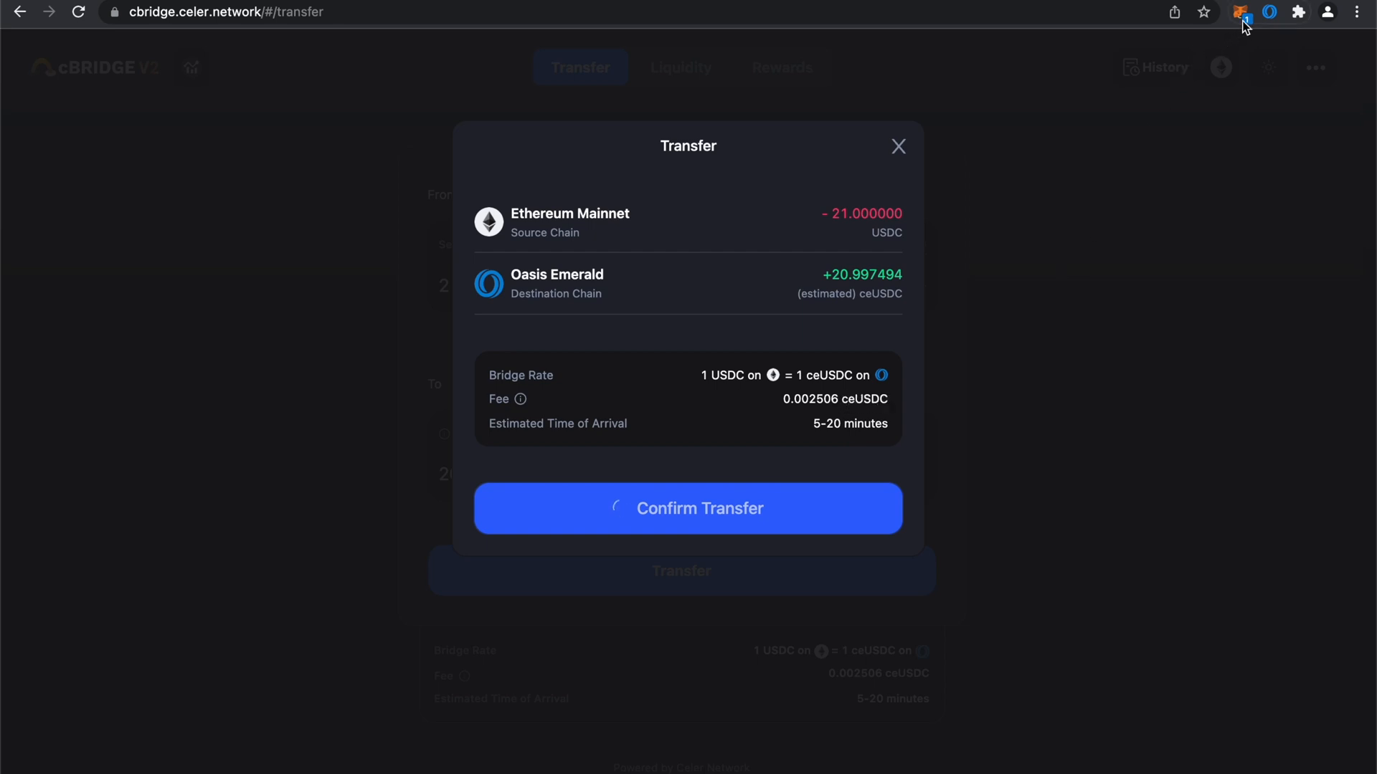
- Confirm the bridge contract interaction in the MetaMask popup
left_click(1241, 12)
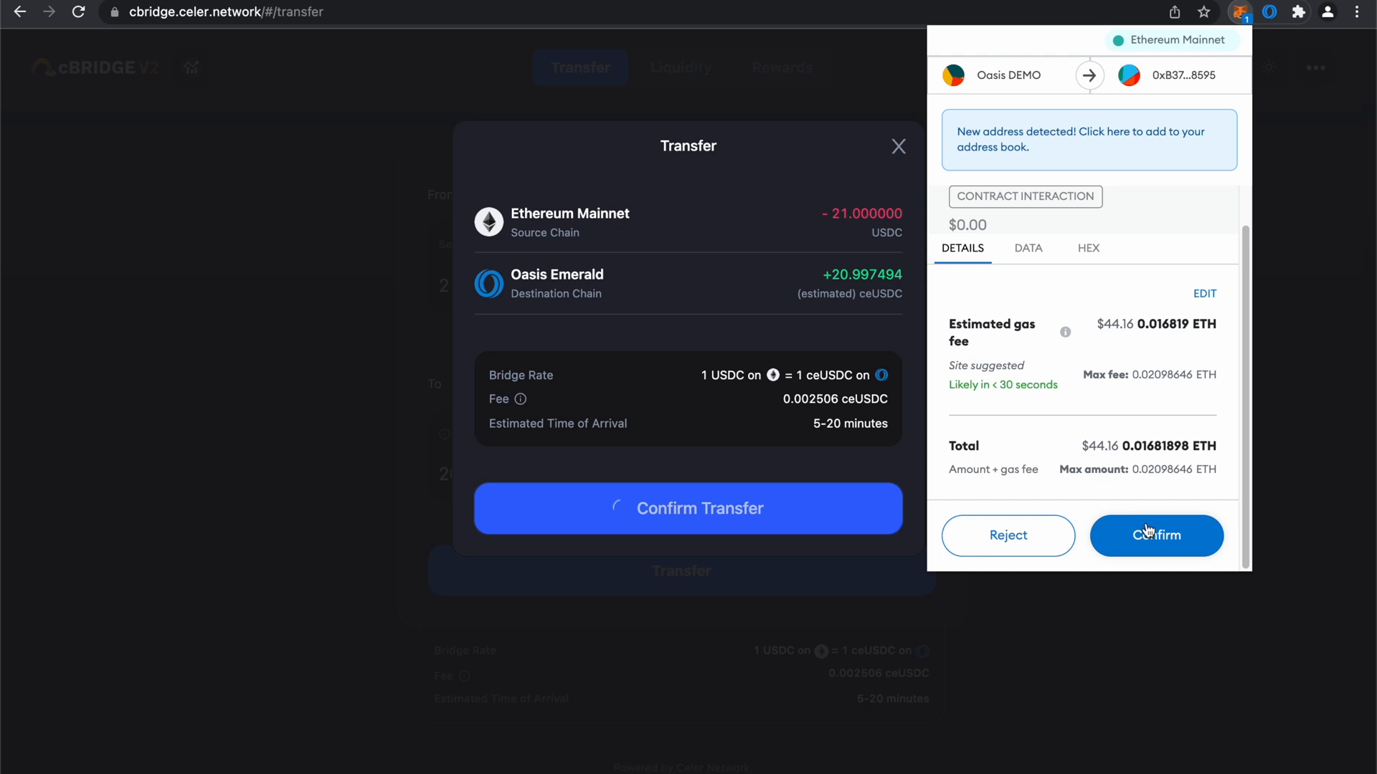
mouse_move(1169, 542)
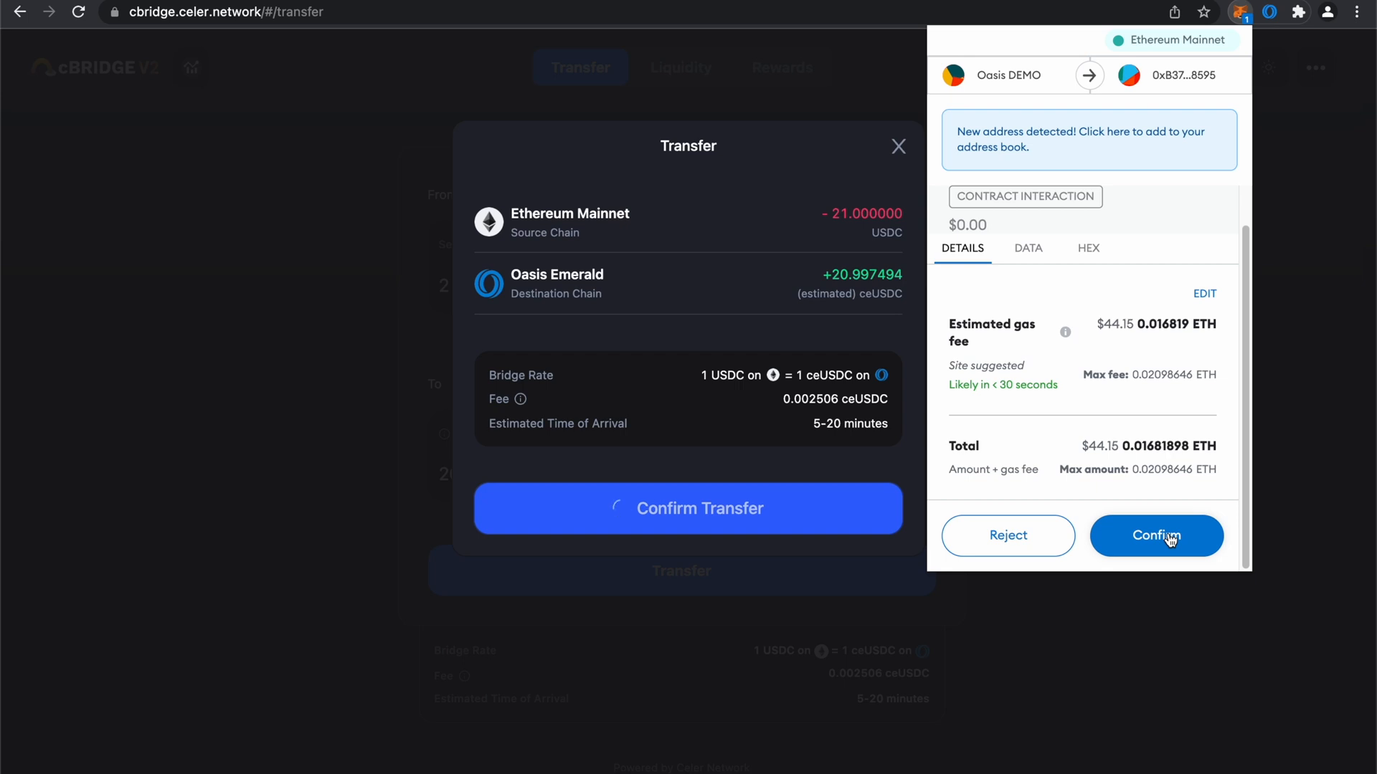
left_click(1156, 536)
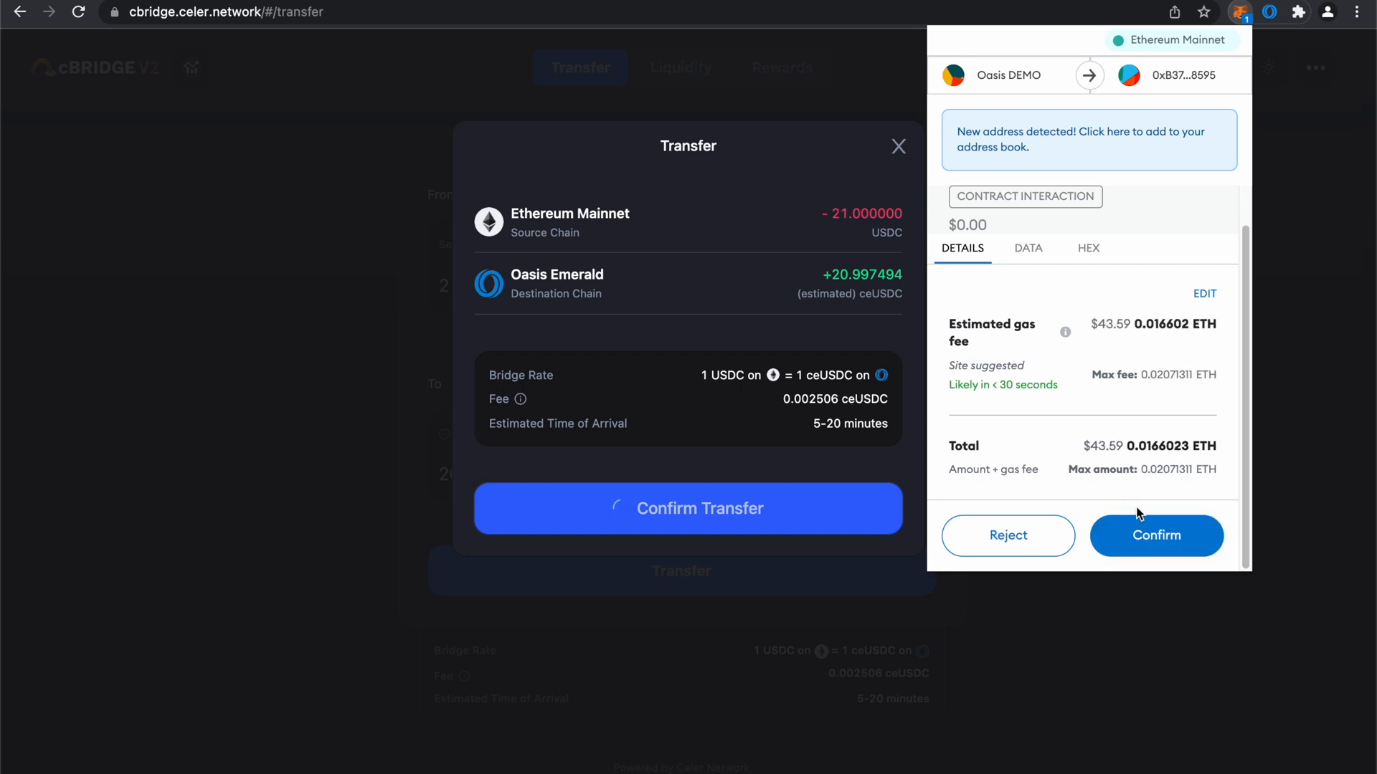
left_click(1156, 536)
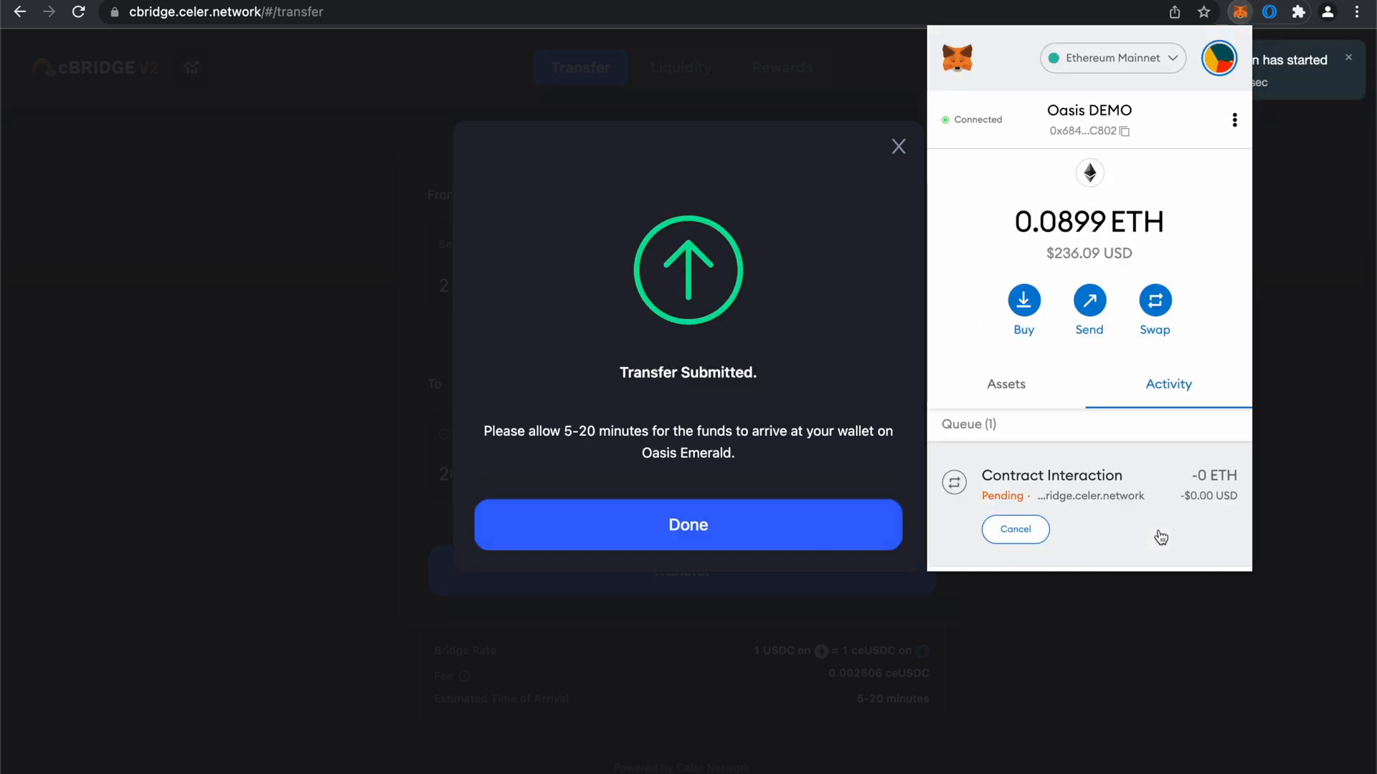
mouse_move(1029, 490)
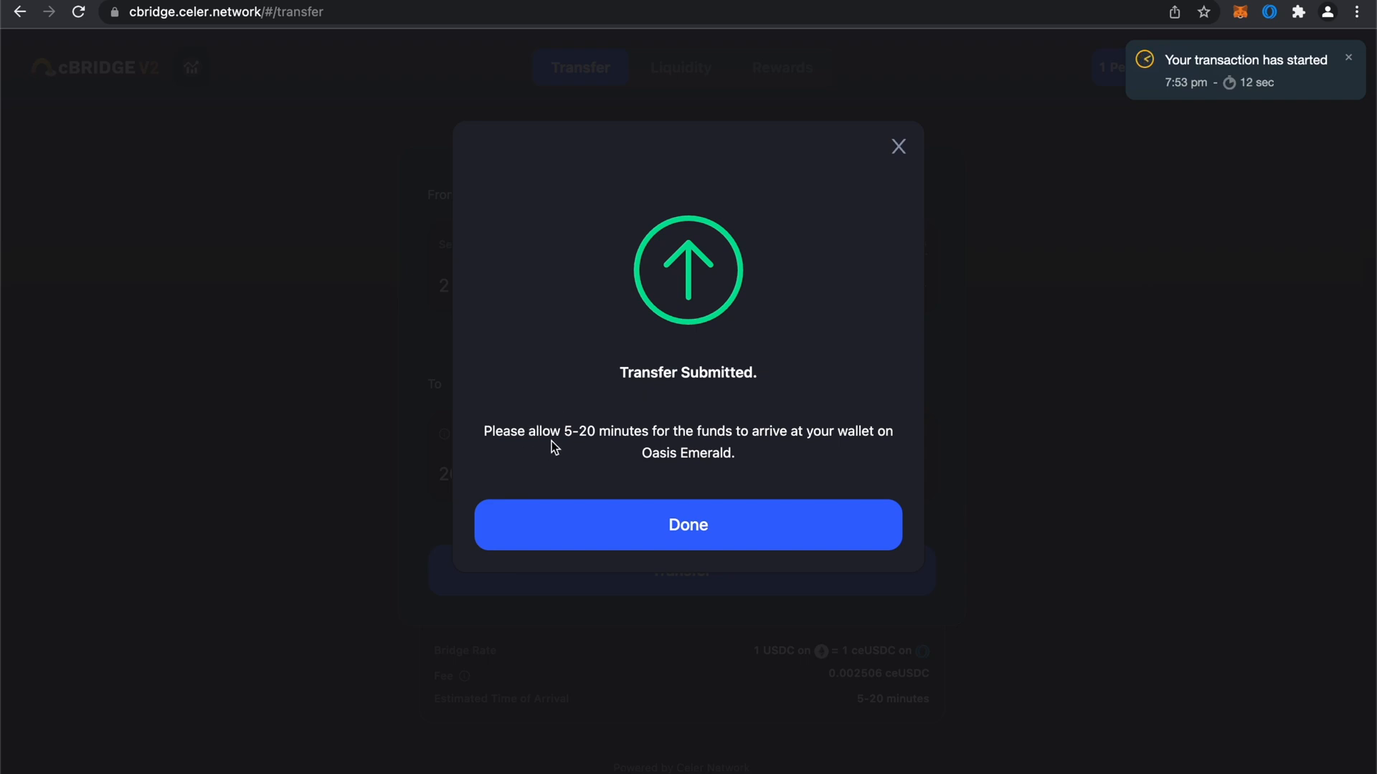
mouse_move(652, 442)
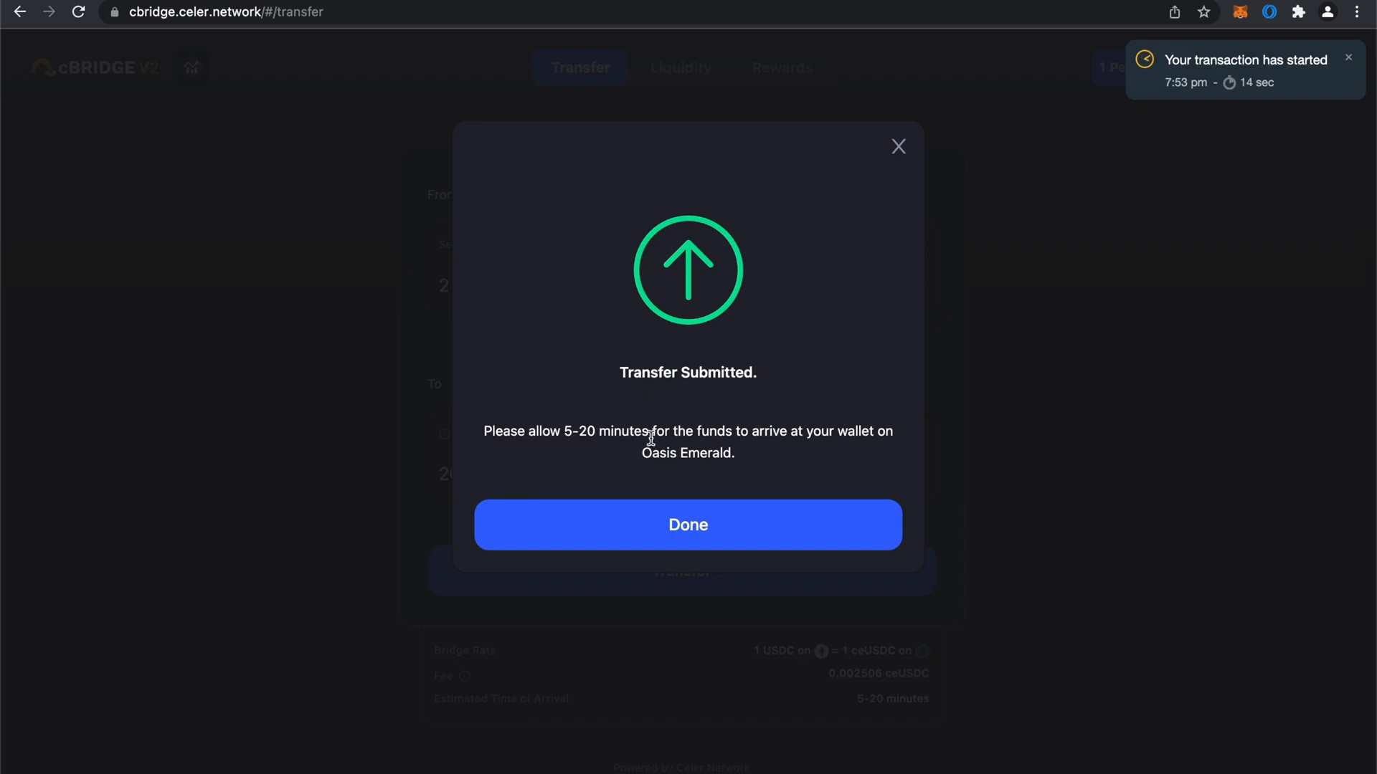
mouse_move(676, 434)
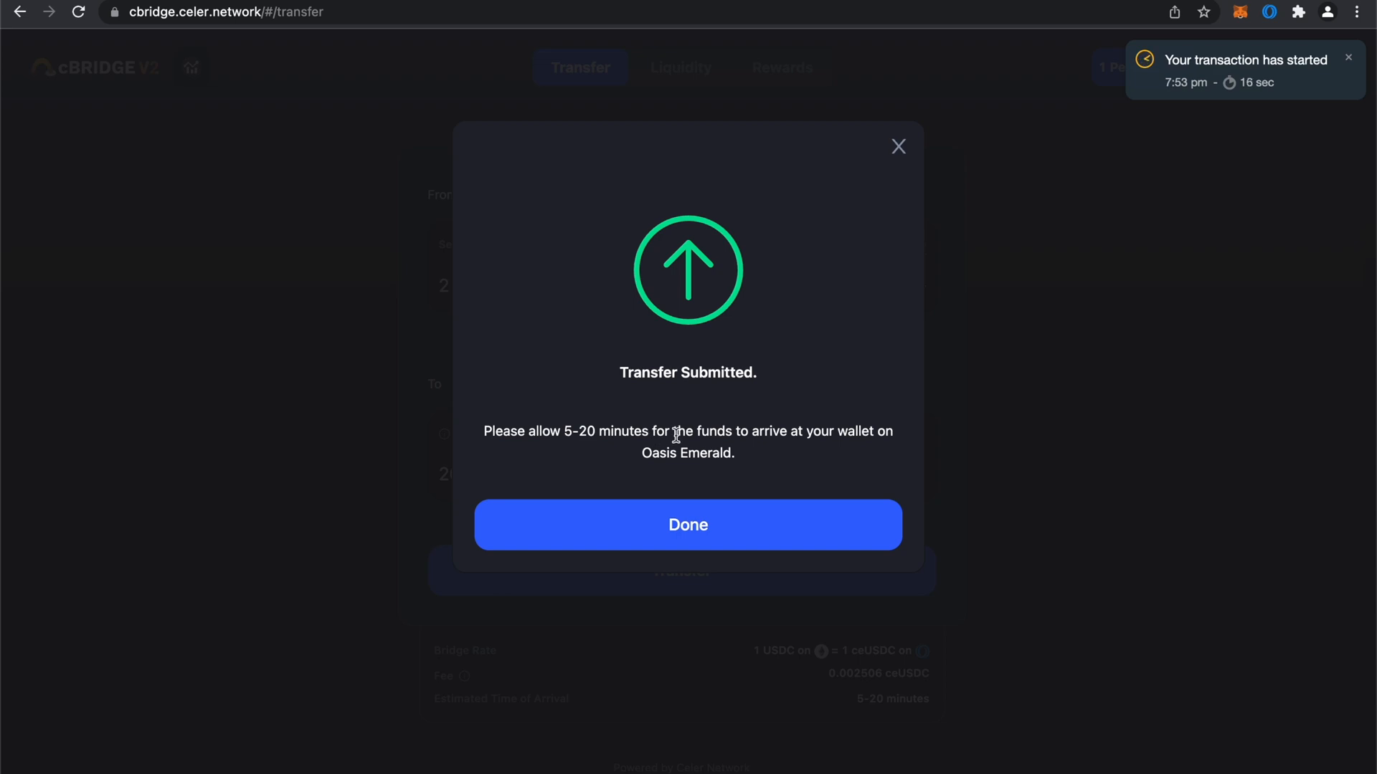
mouse_move(765, 448)
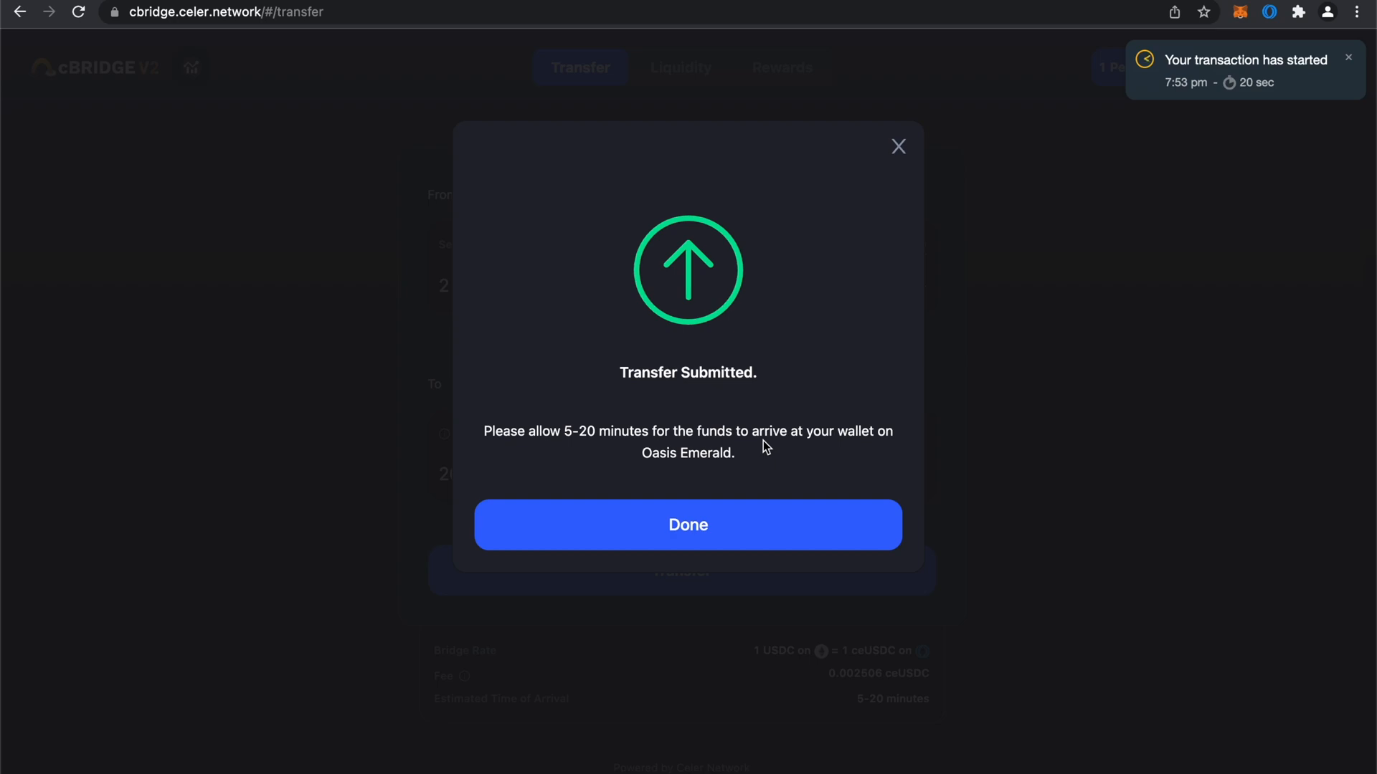
- Close the Transfer Submitted dialog noting the 5-20 minute arrival time
left_click(688, 525)
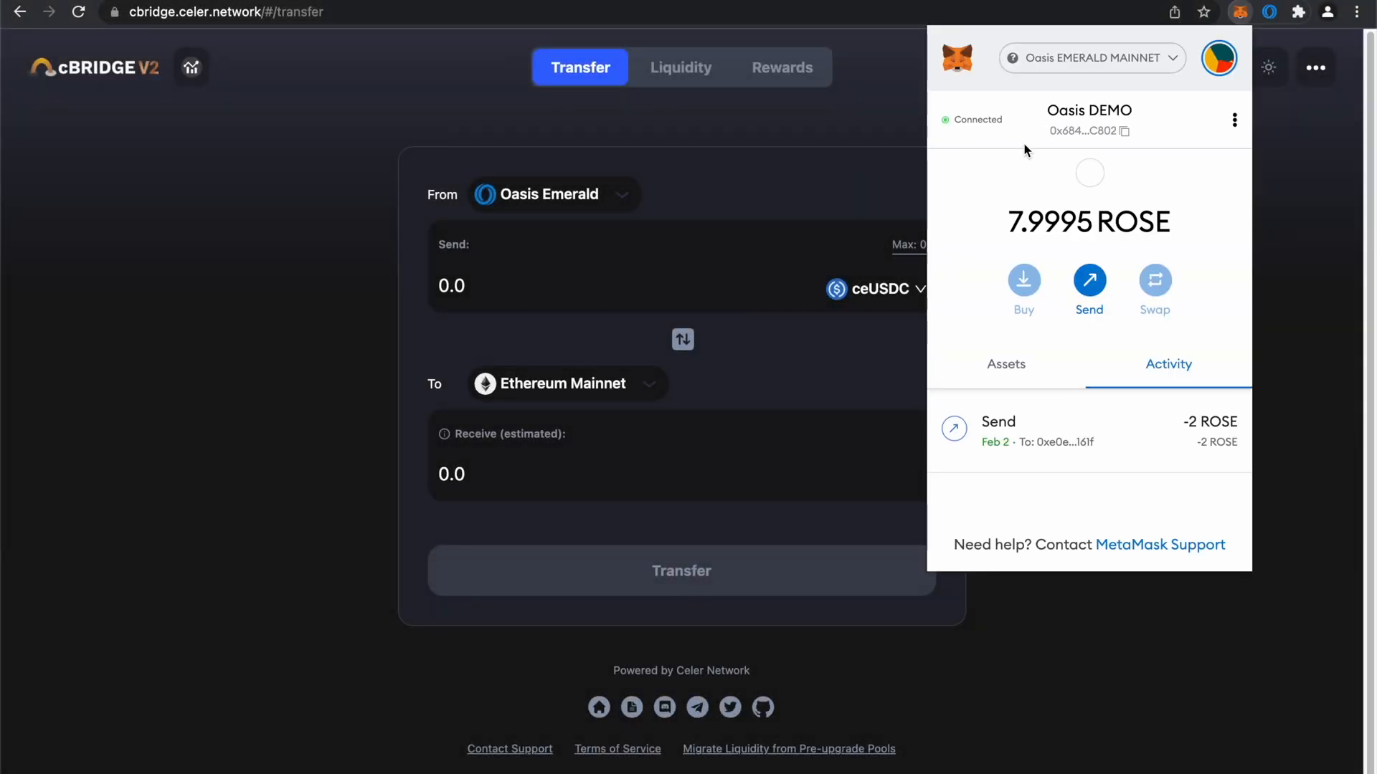
- View the Oasis Emerald wallet's assets (only 7.9995 ROSE) and begin importing a token
left_click(1007, 364)
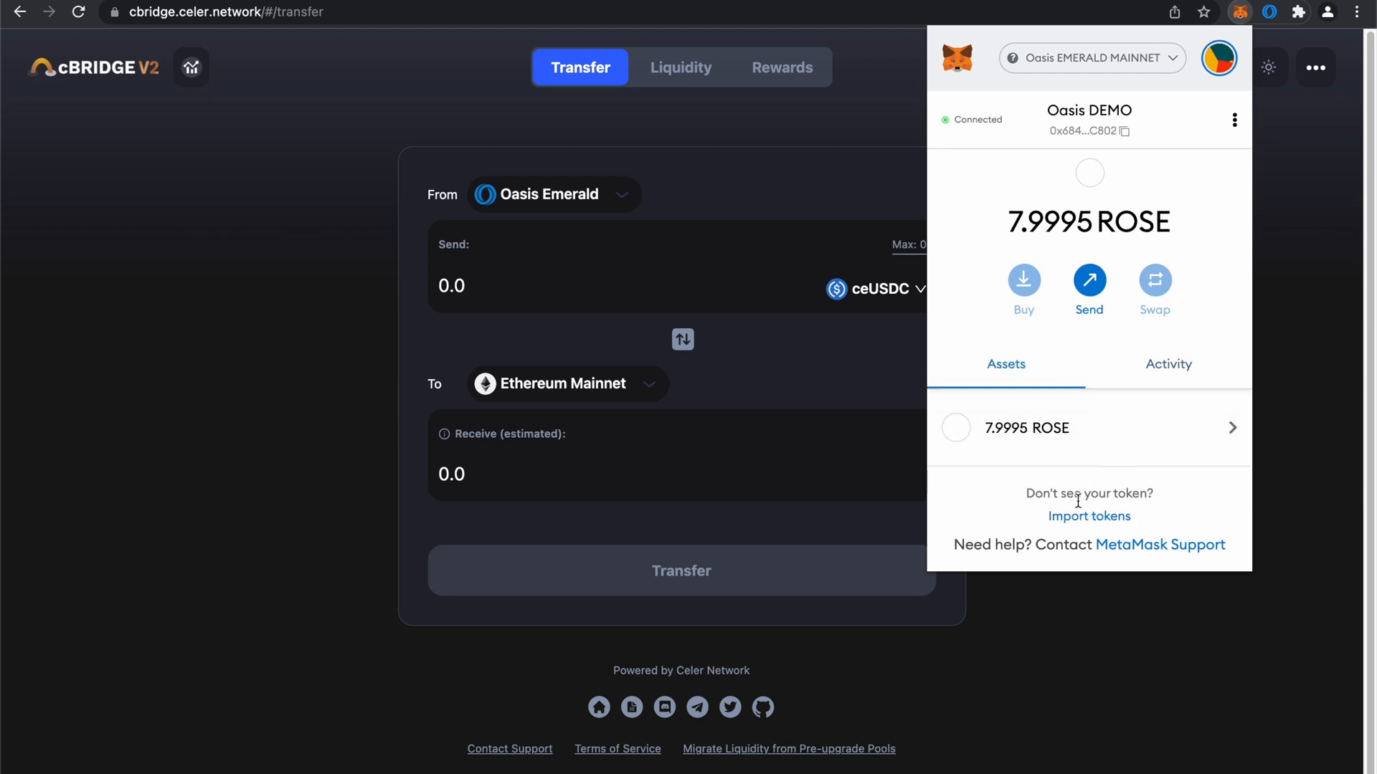
mouse_move(1076, 516)
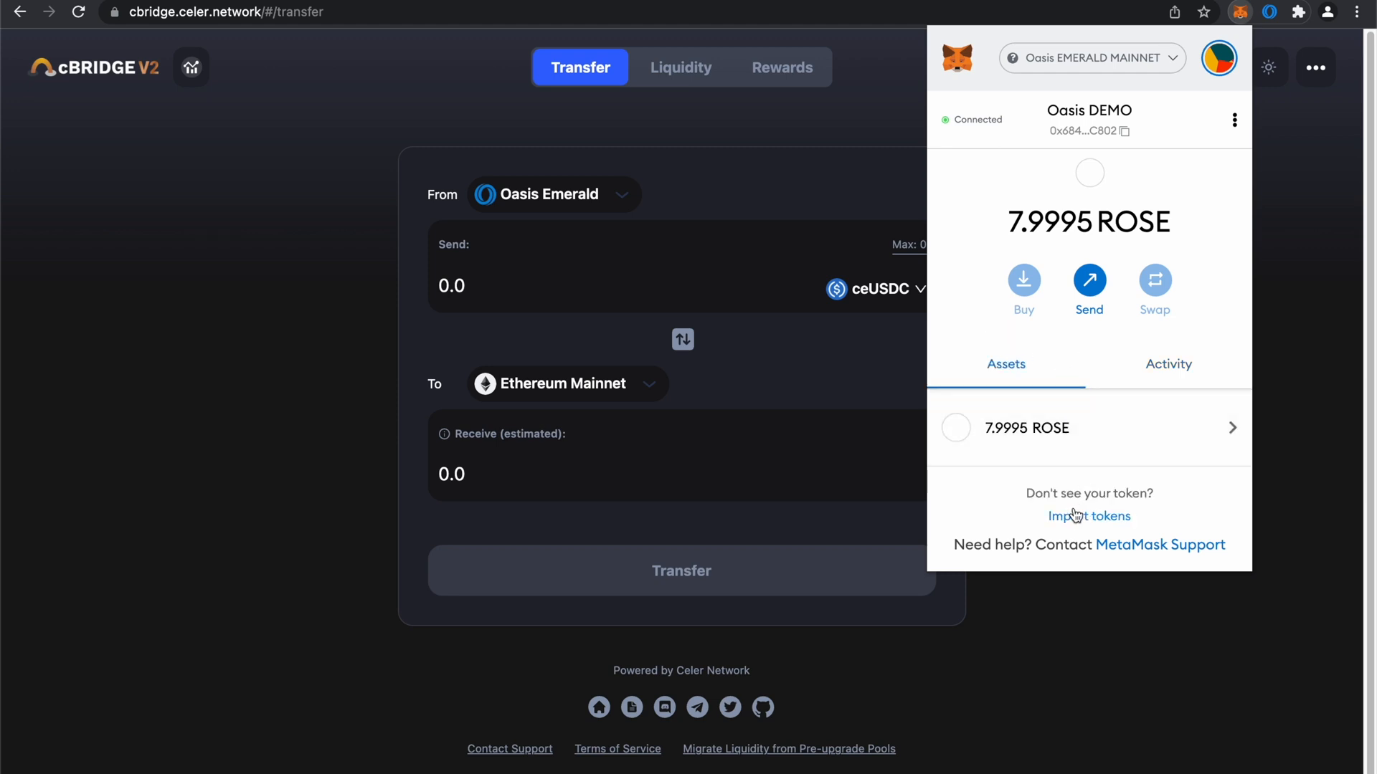
mouse_move(994, 441)
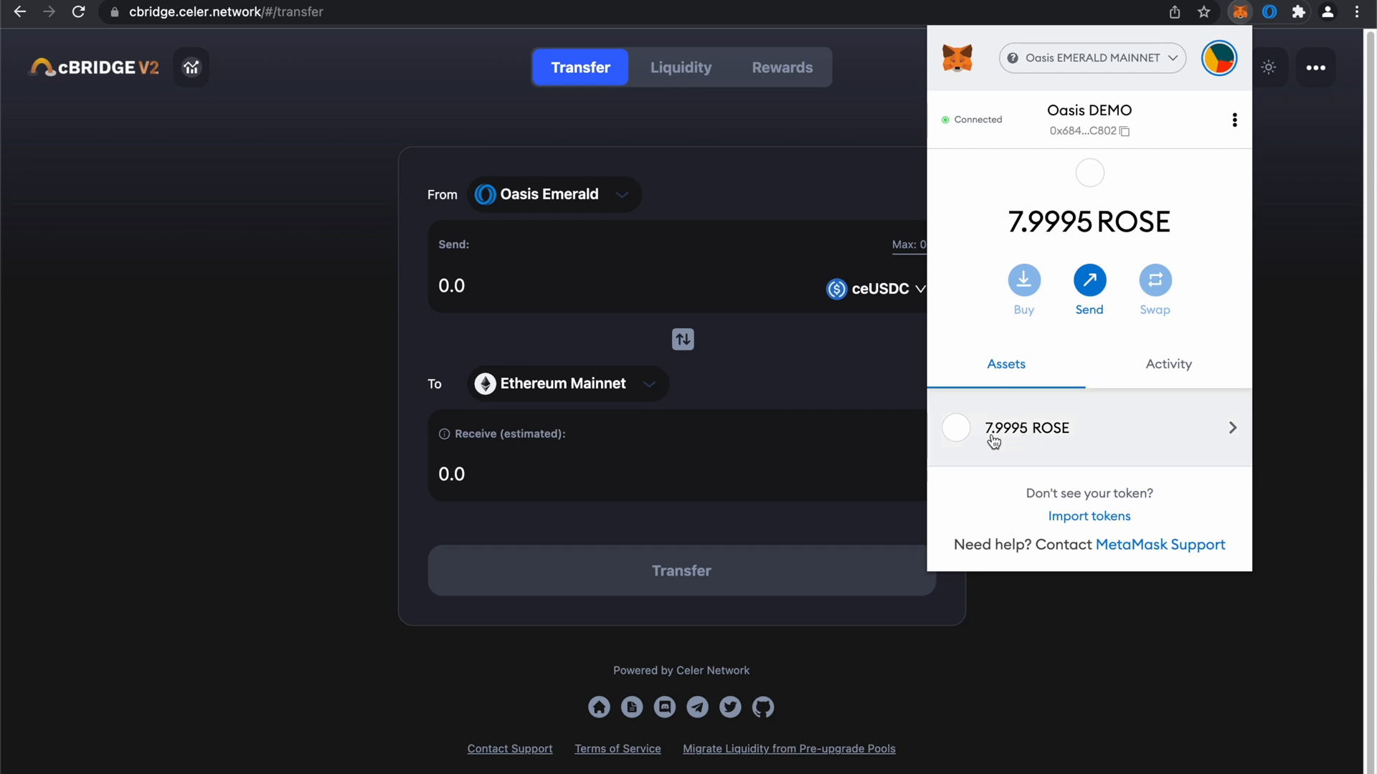
mouse_move(994, 441)
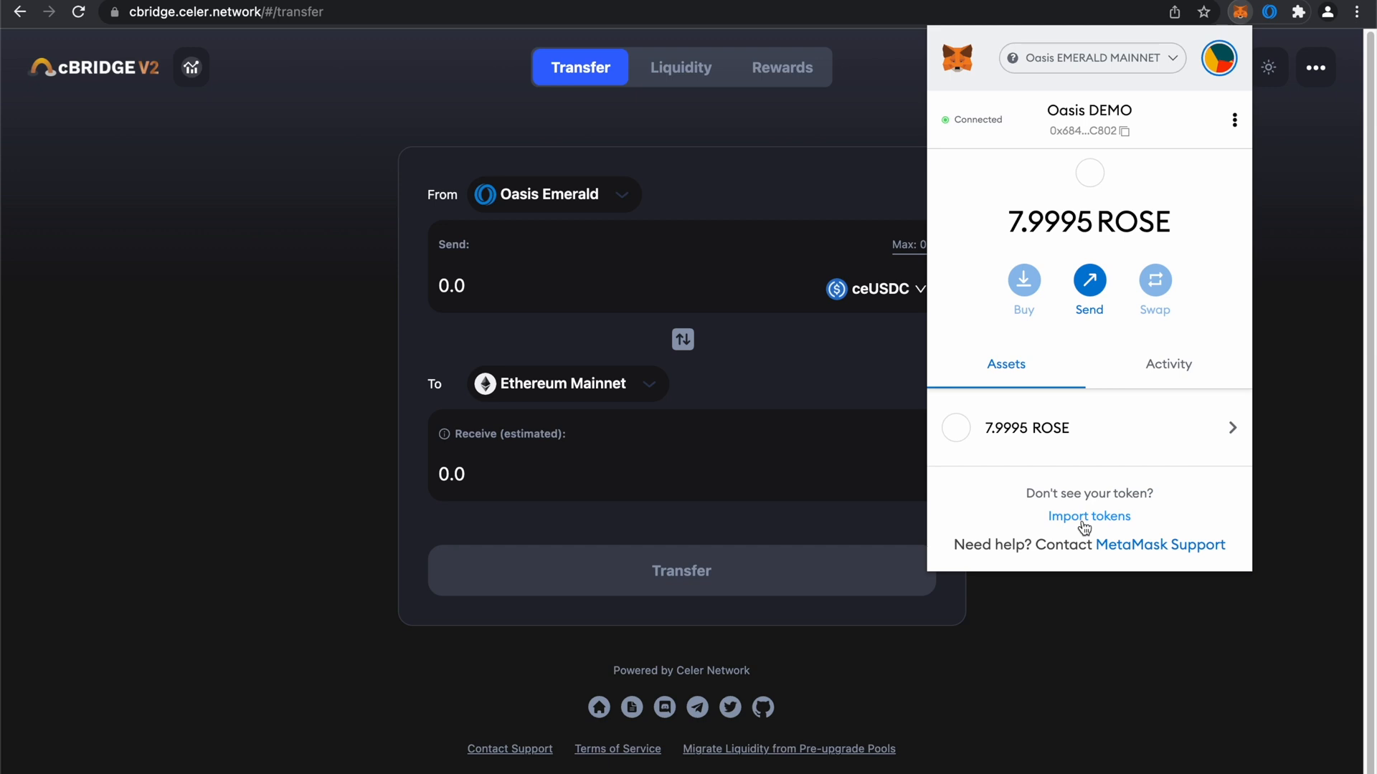
left_click(1090, 517)
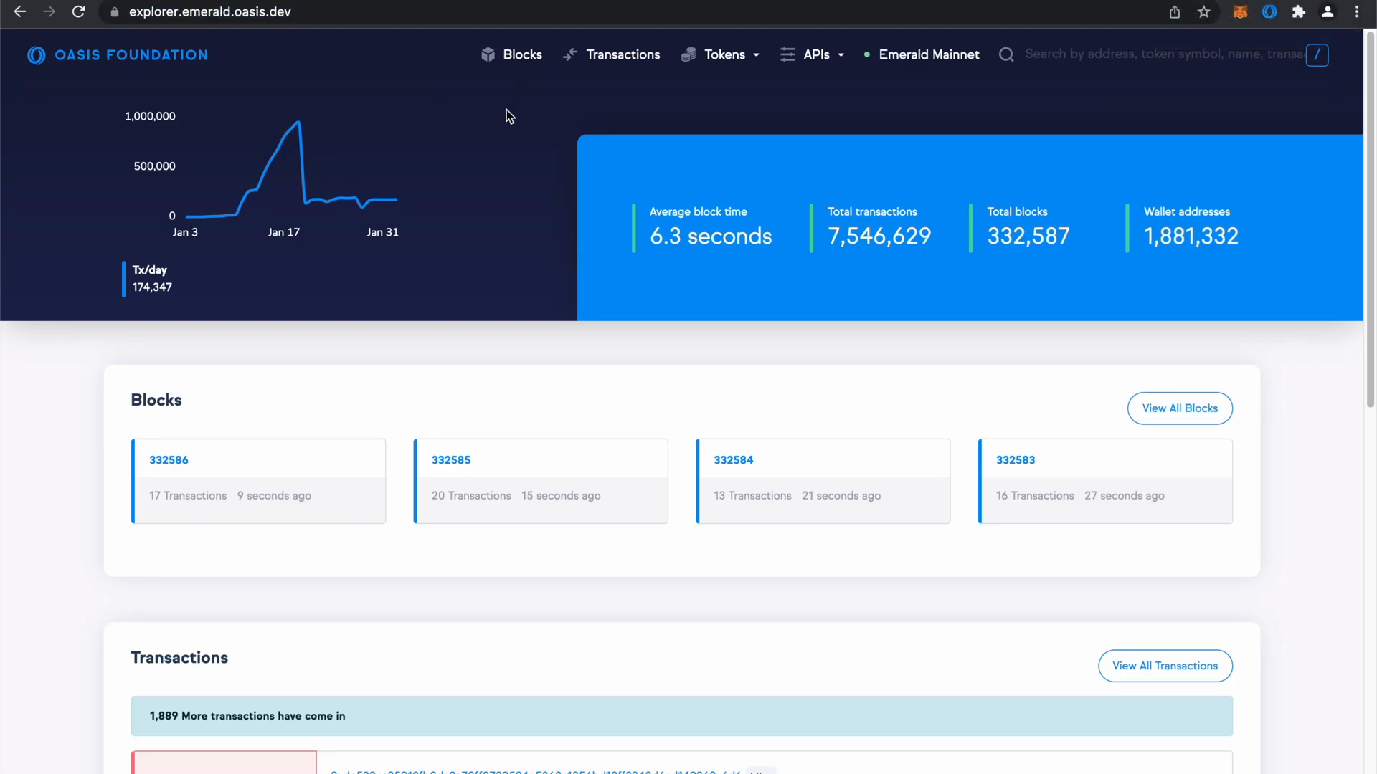
- Search the explorer for 'ce' and copy the USD Coin (Celer) contract address 0x81EC…5FE9c
left_click(1161, 55)
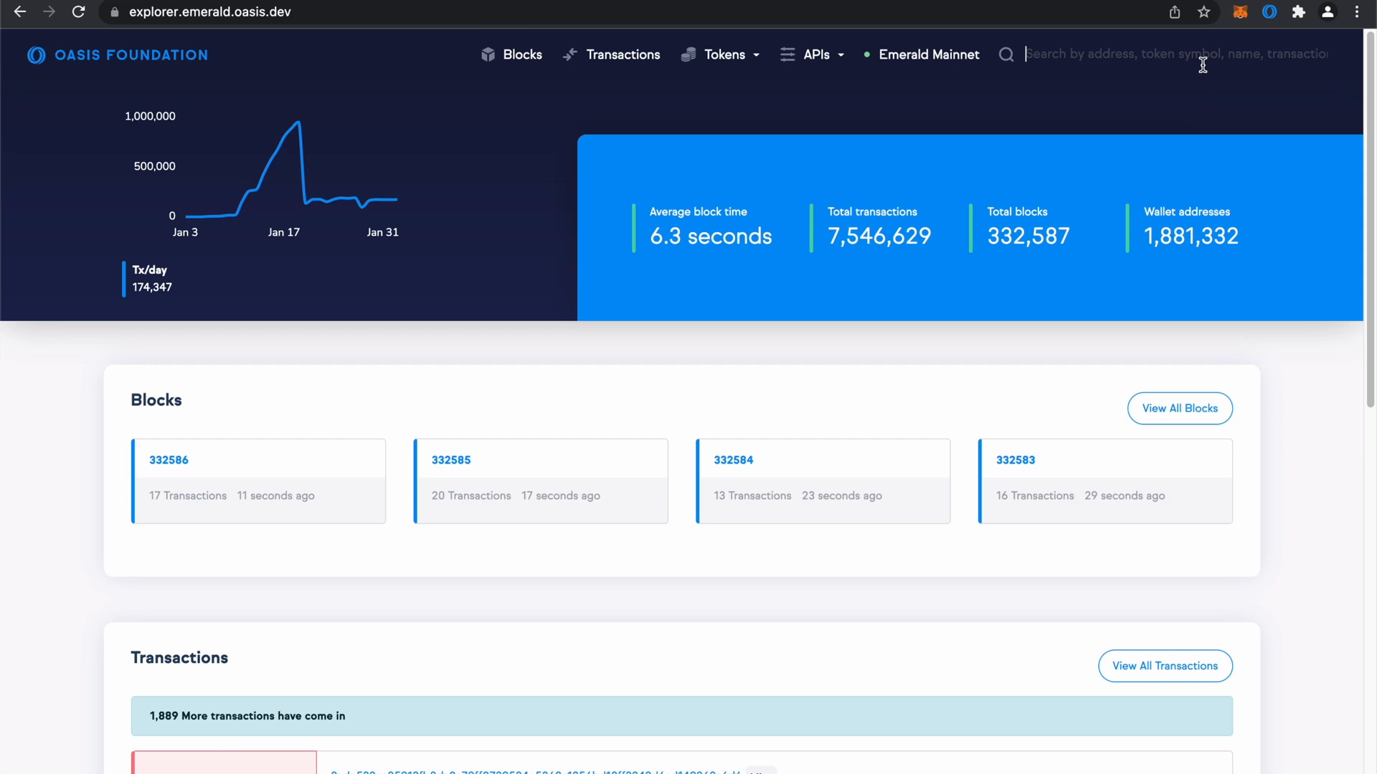
type("ce")
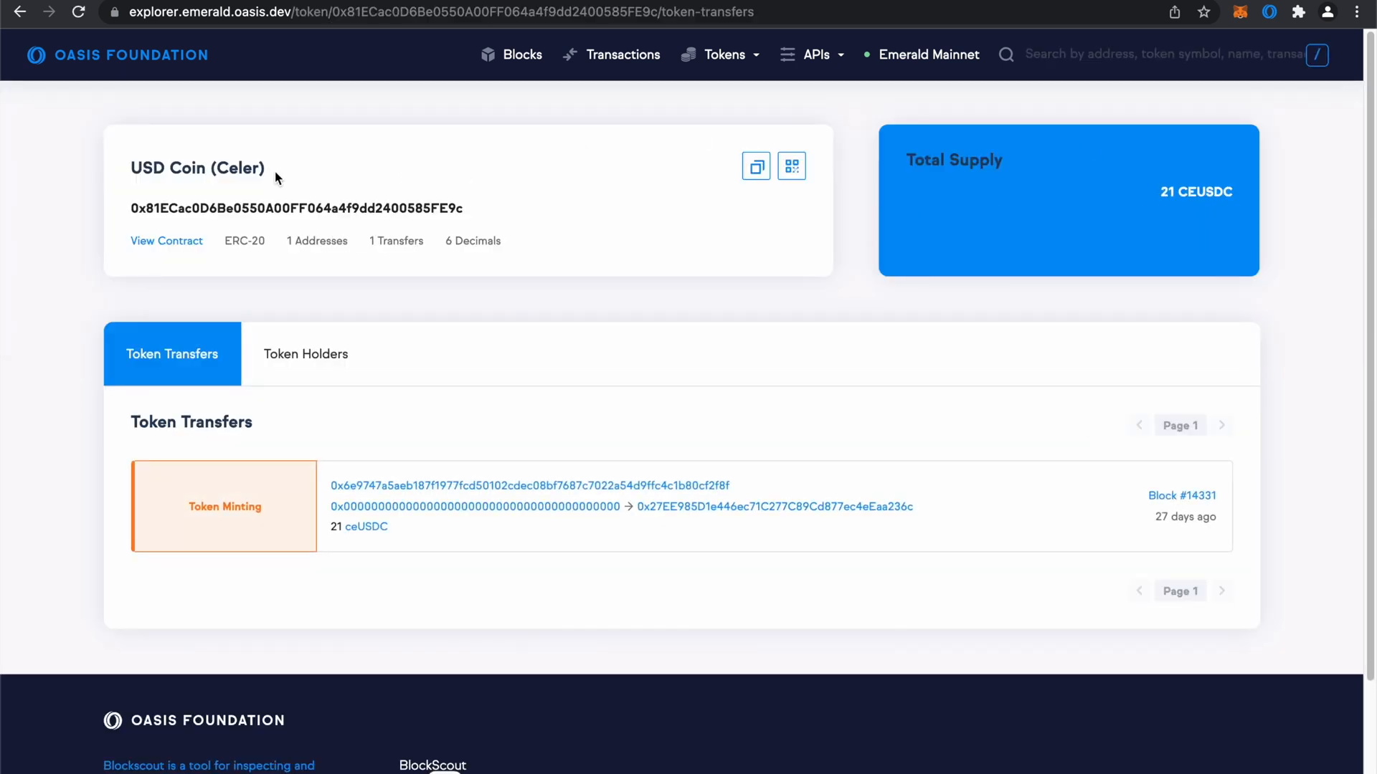
mouse_move(755, 169)
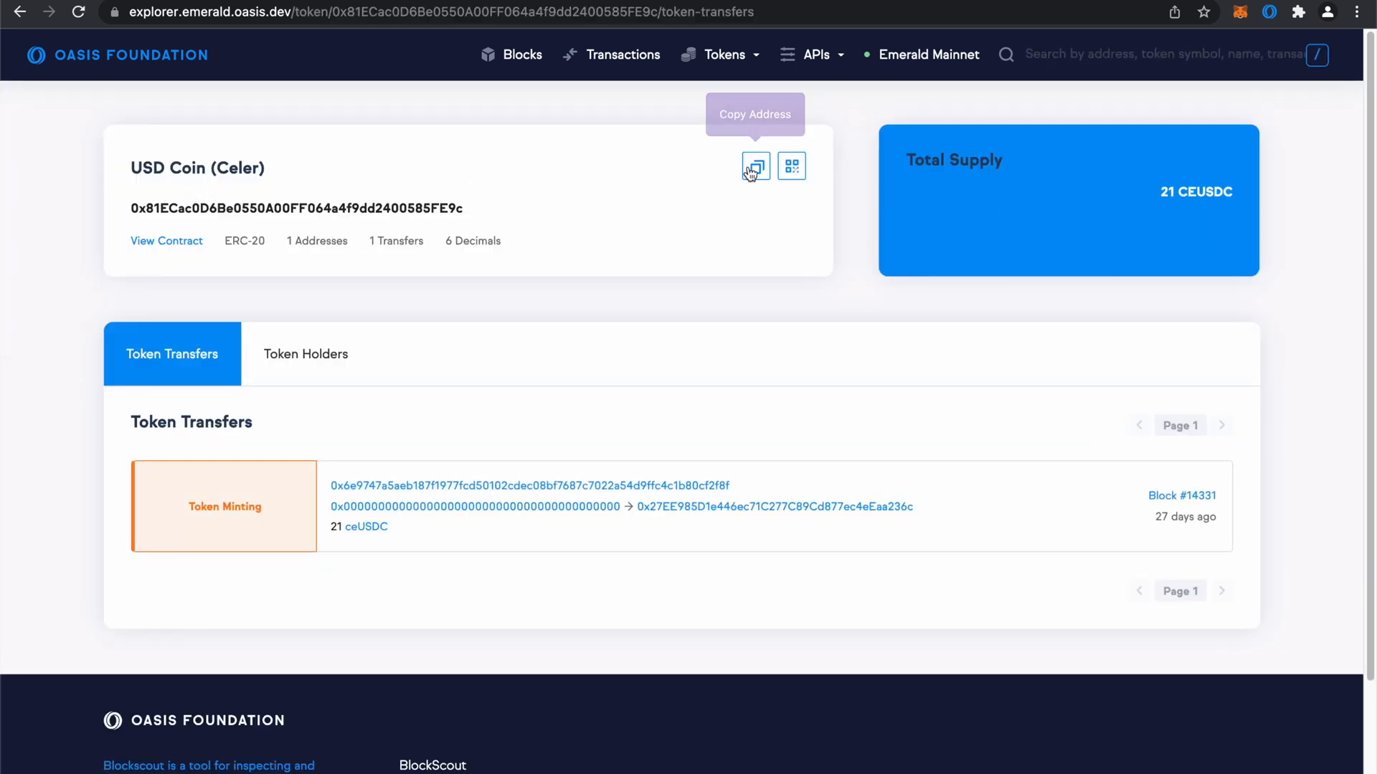
left_click(756, 165)
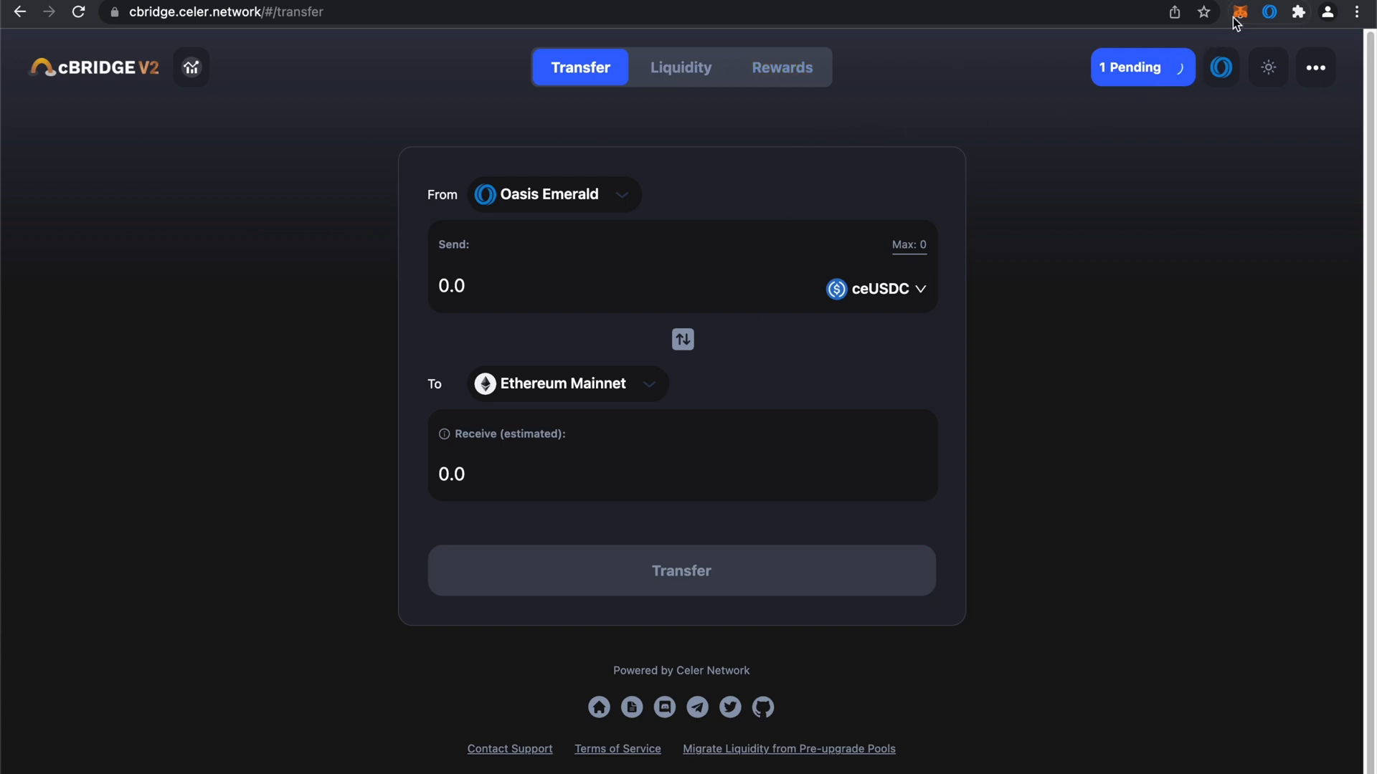
- Import ceUSDC into MetaMask from the pasted contract, so assets list 7.9995 ROSE and 0 ceUSDC
left_click(1240, 12)
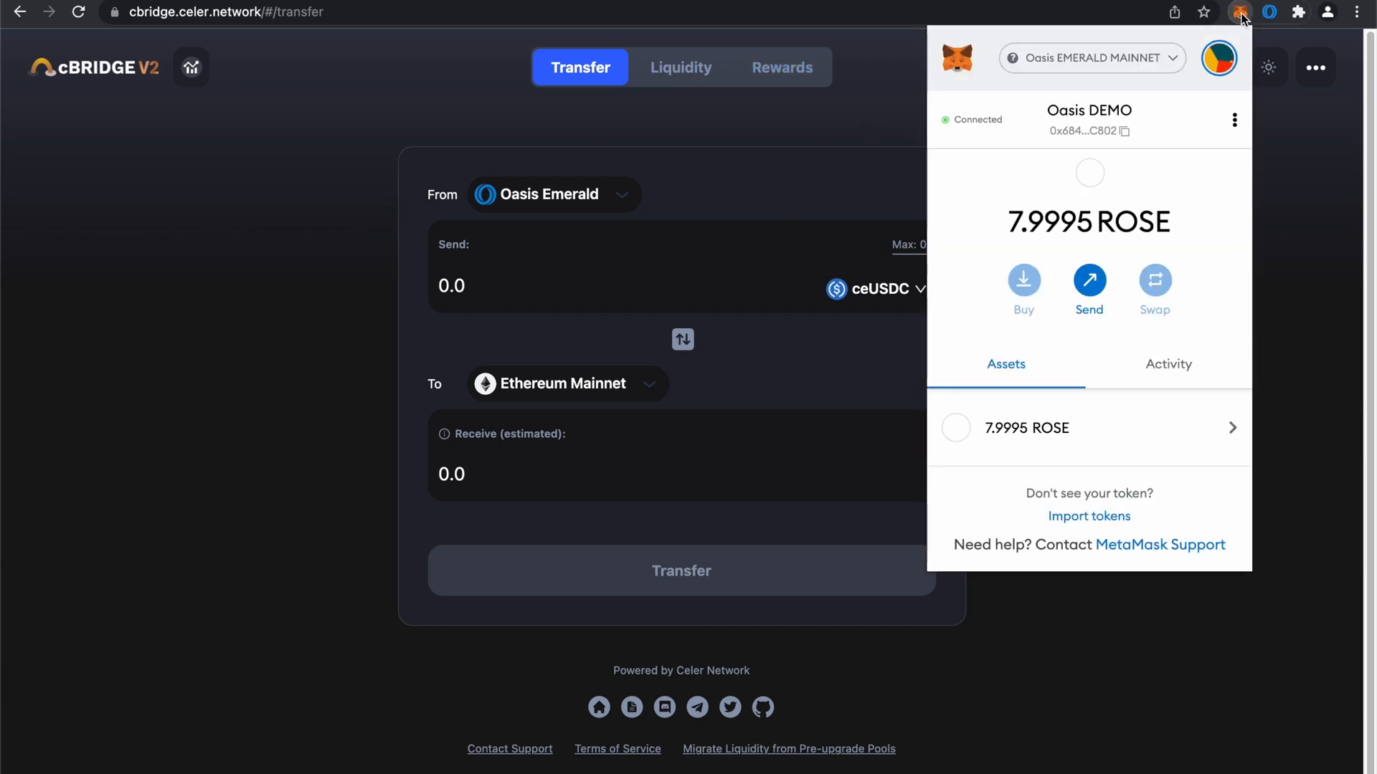
left_click(1090, 516)
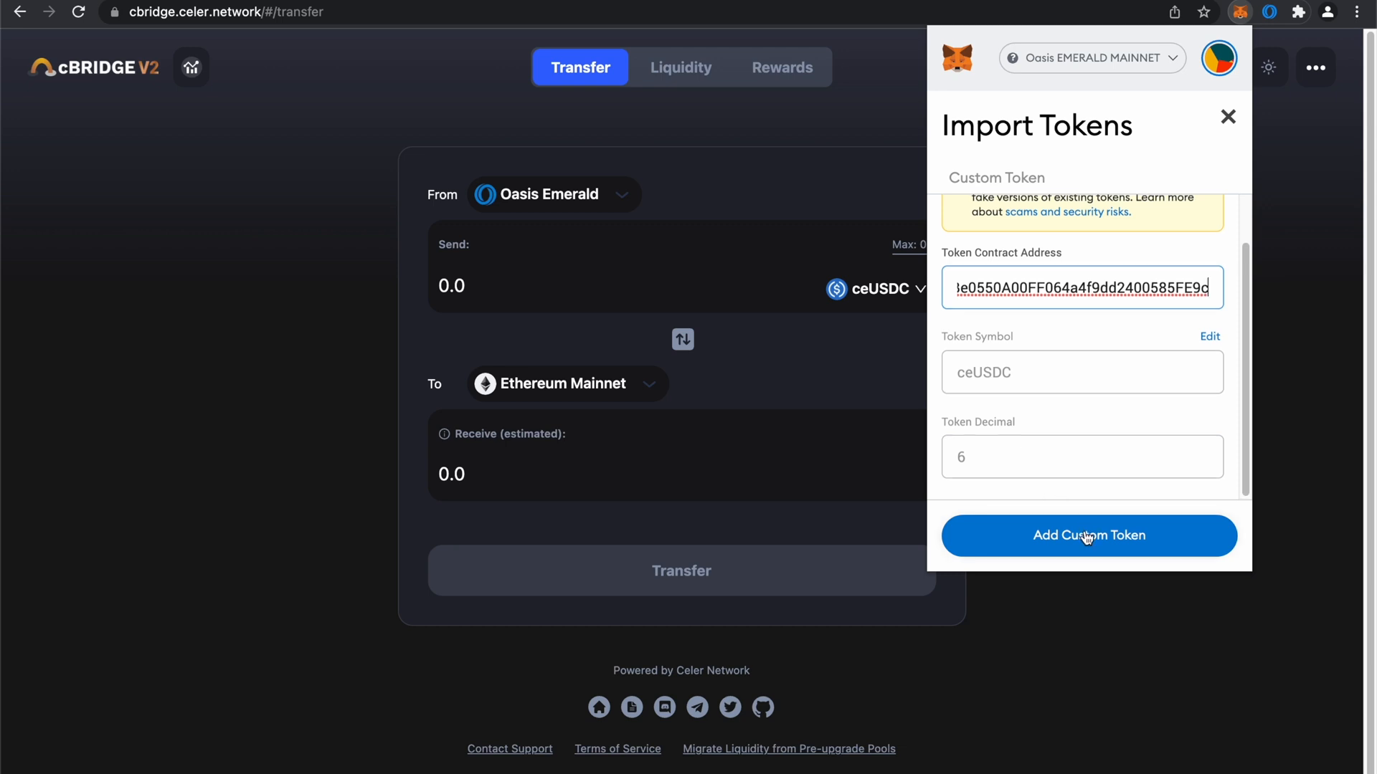
left_click(1090, 536)
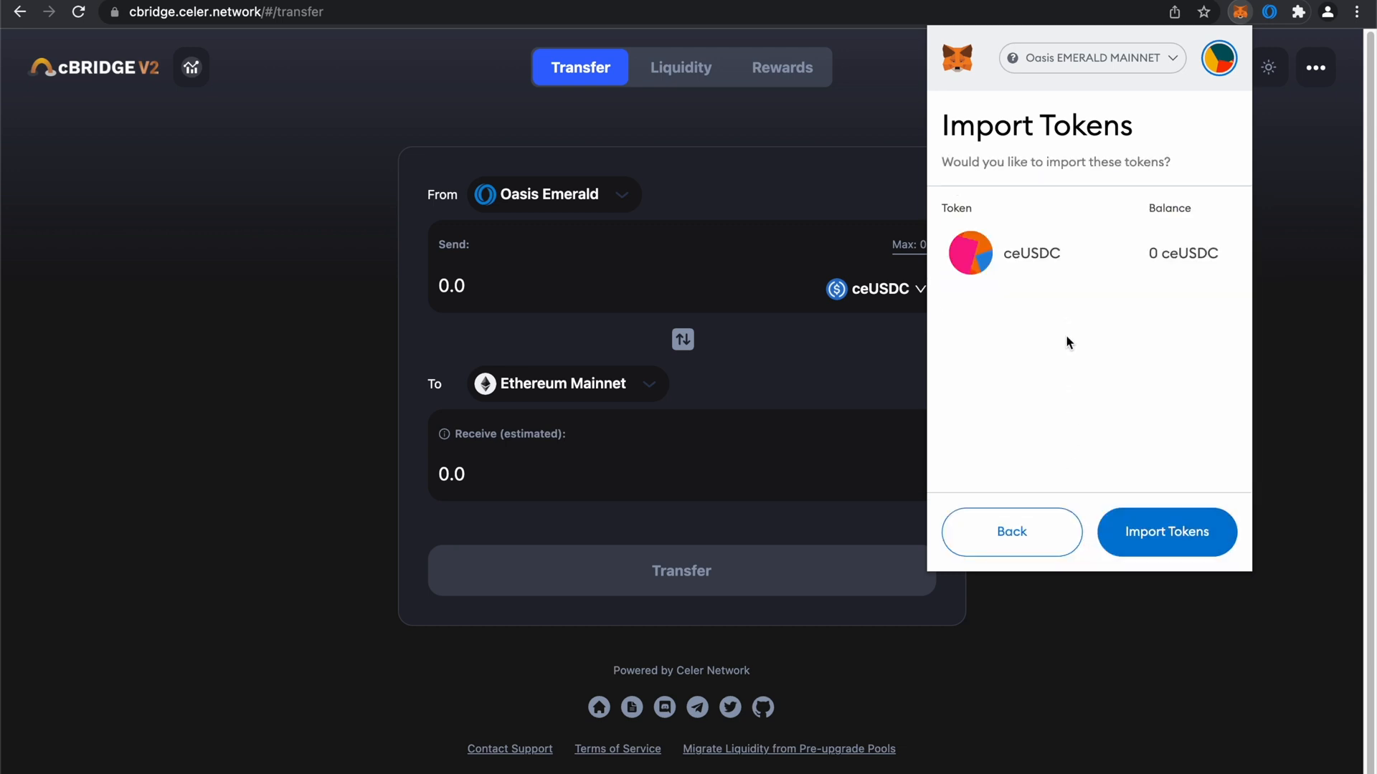
left_click(1167, 532)
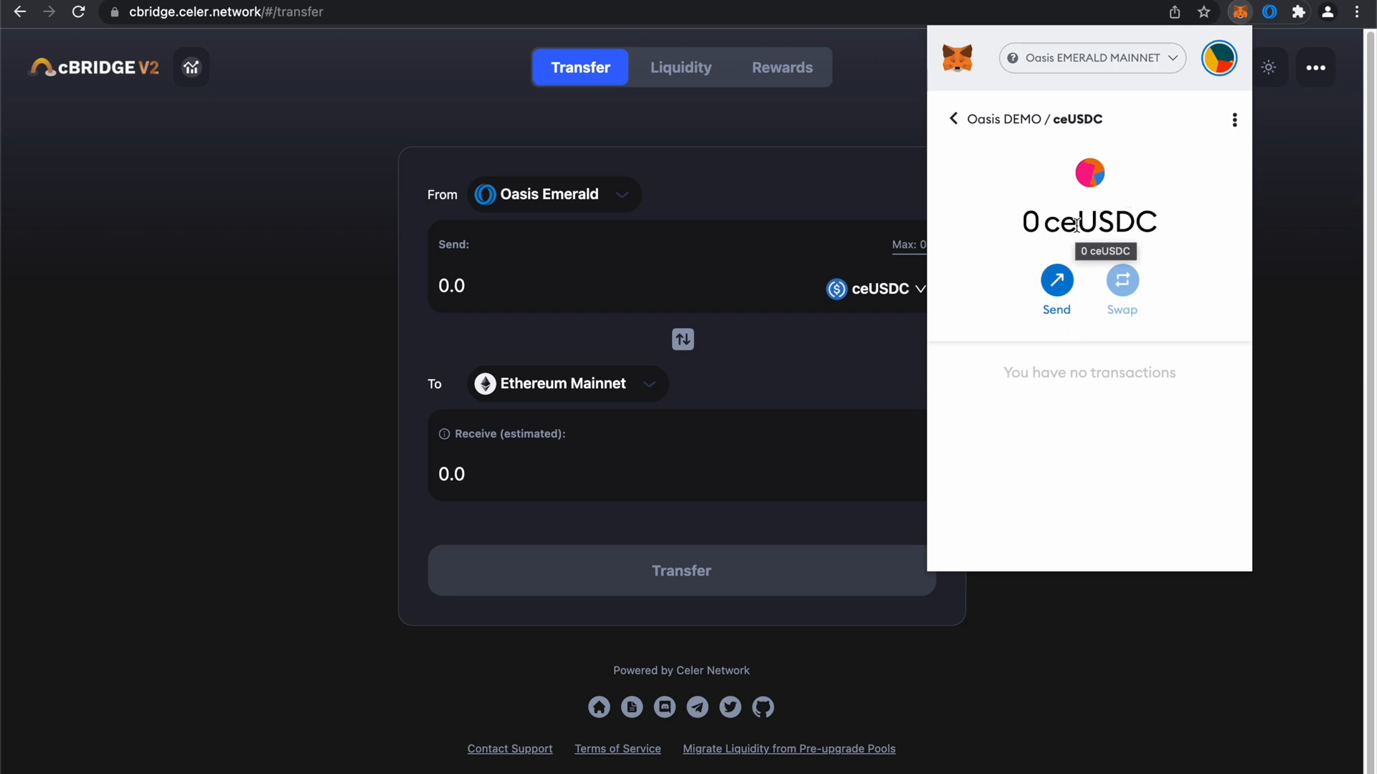
left_click(953, 118)
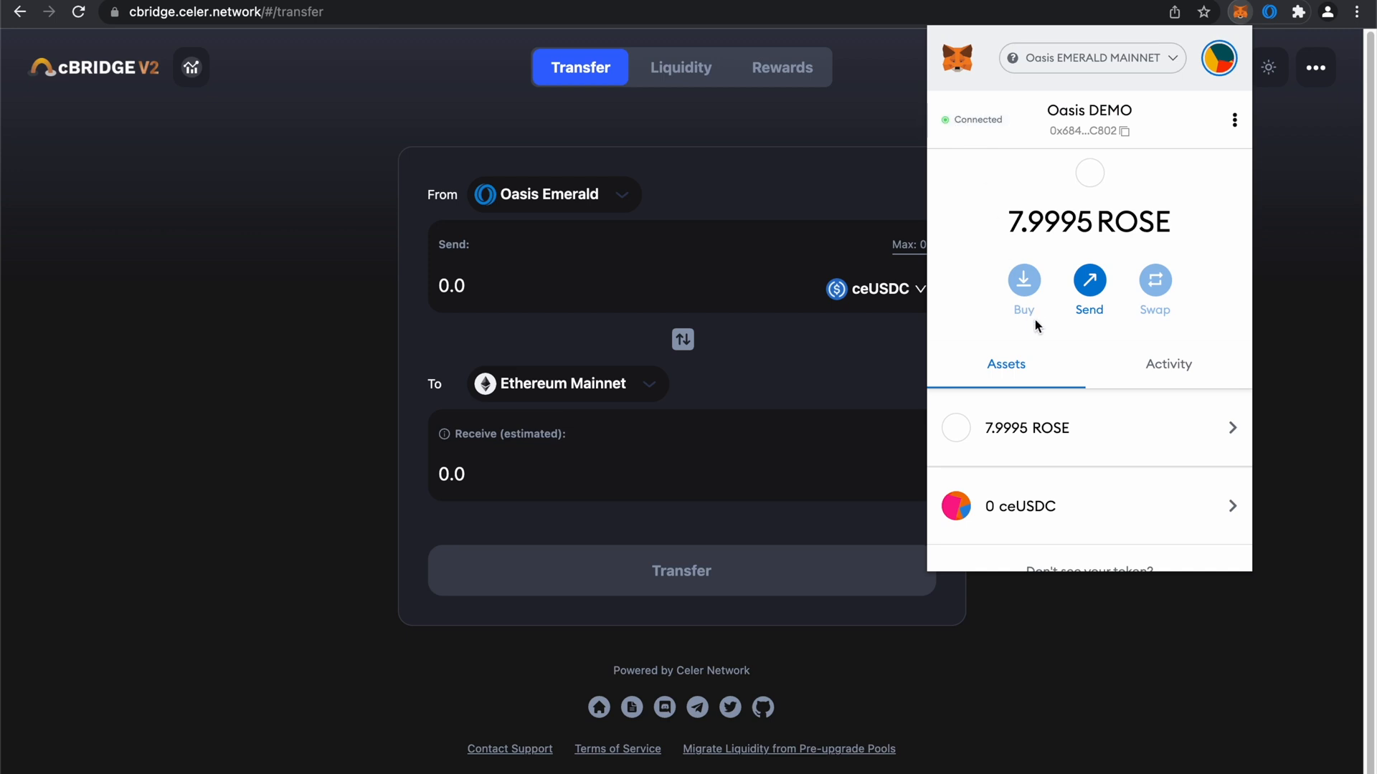
mouse_move(1041, 312)
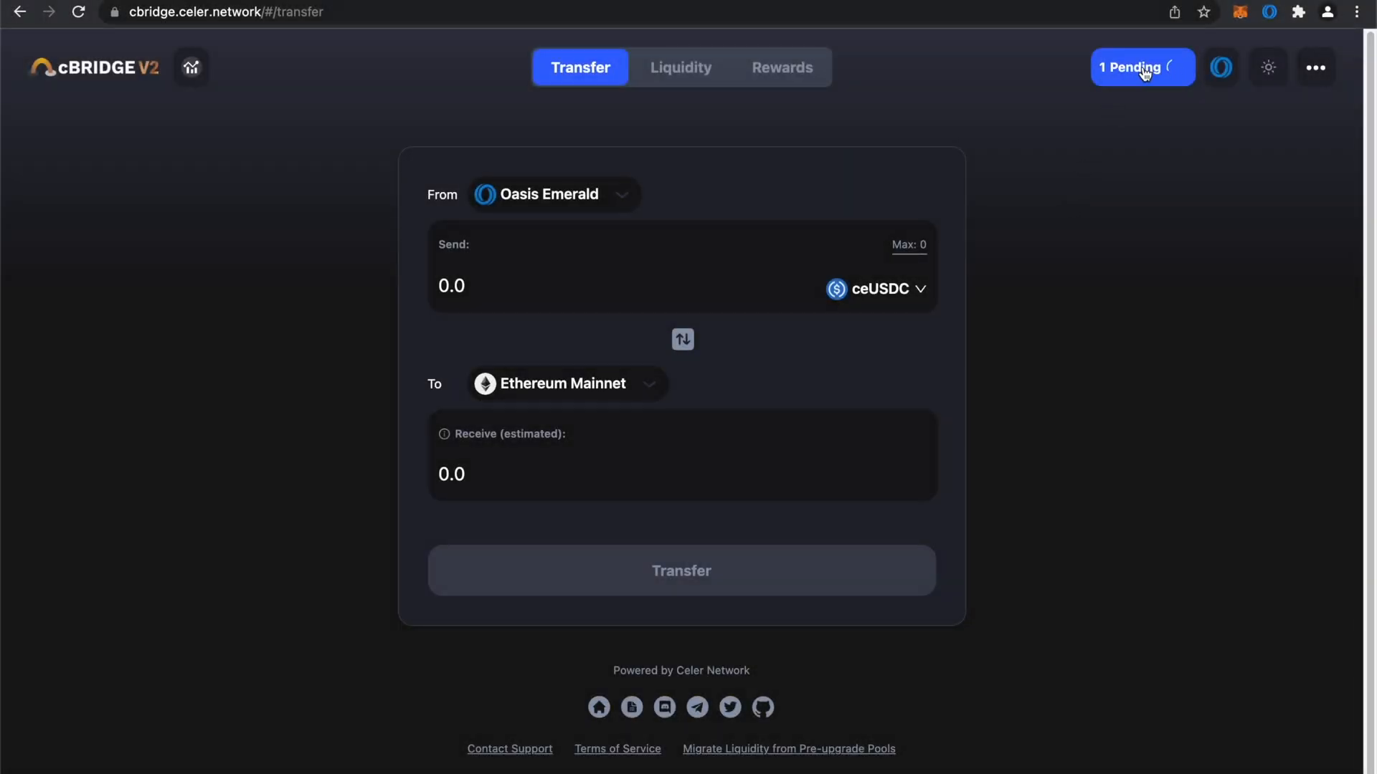
- Refresh Transfer History until the 21 USDC to 20.99749 ceUSDC bridge reads Completed
left_click(1142, 66)
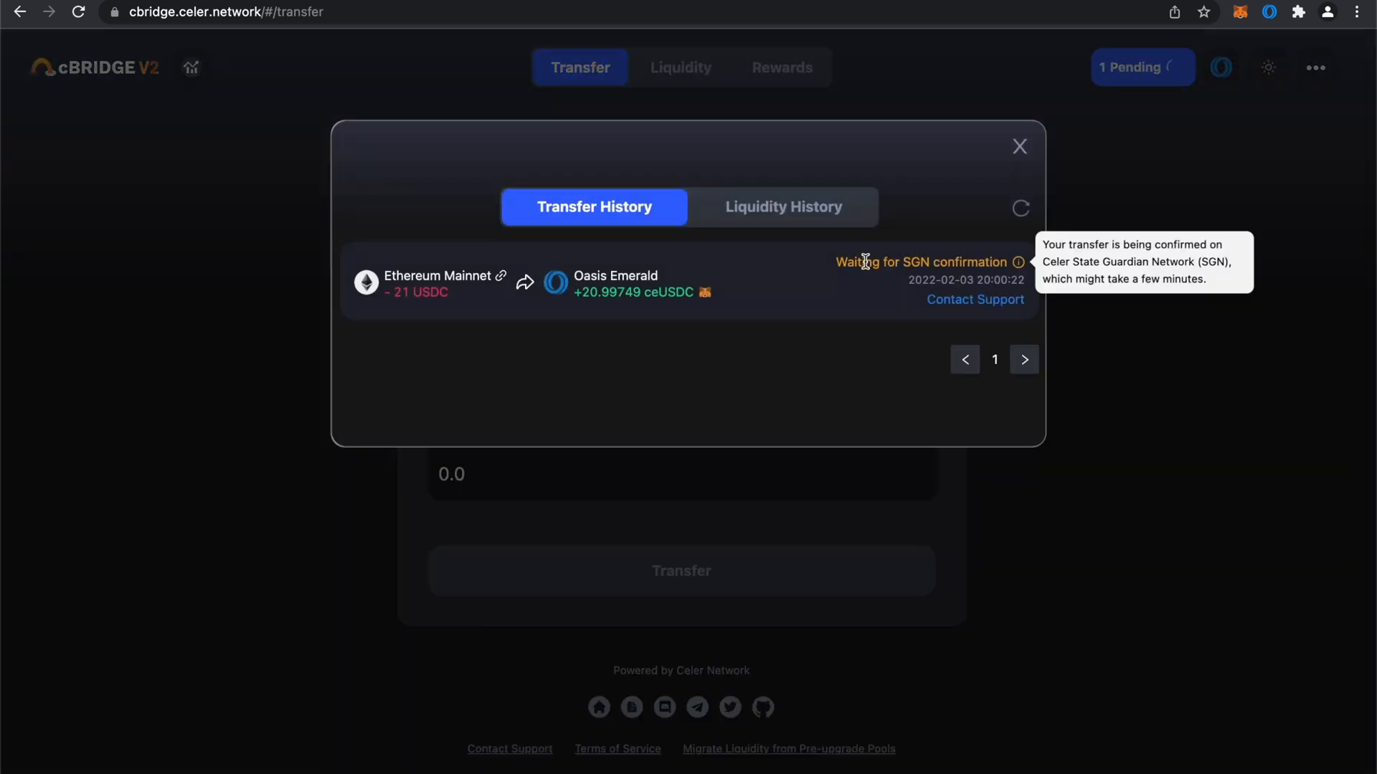
mouse_move(868, 377)
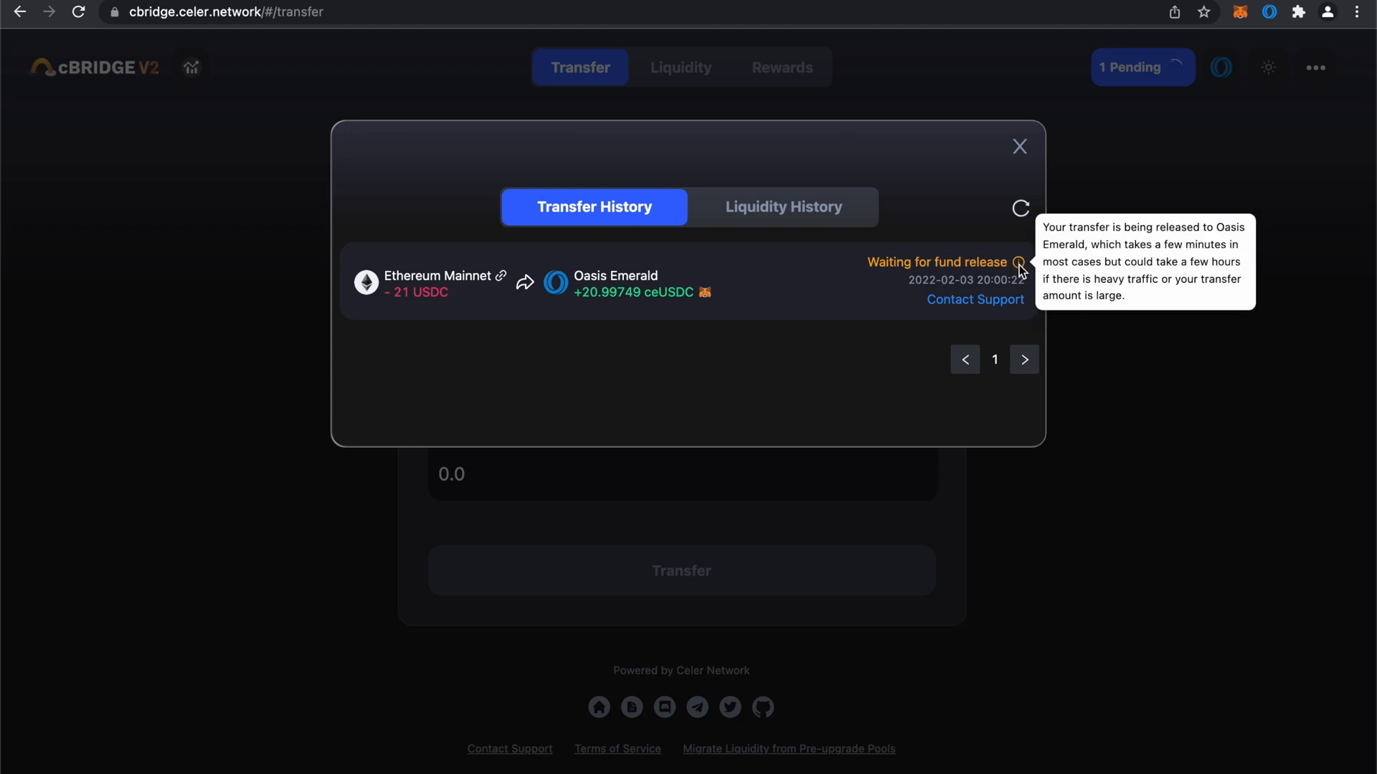
mouse_move(1032, 237)
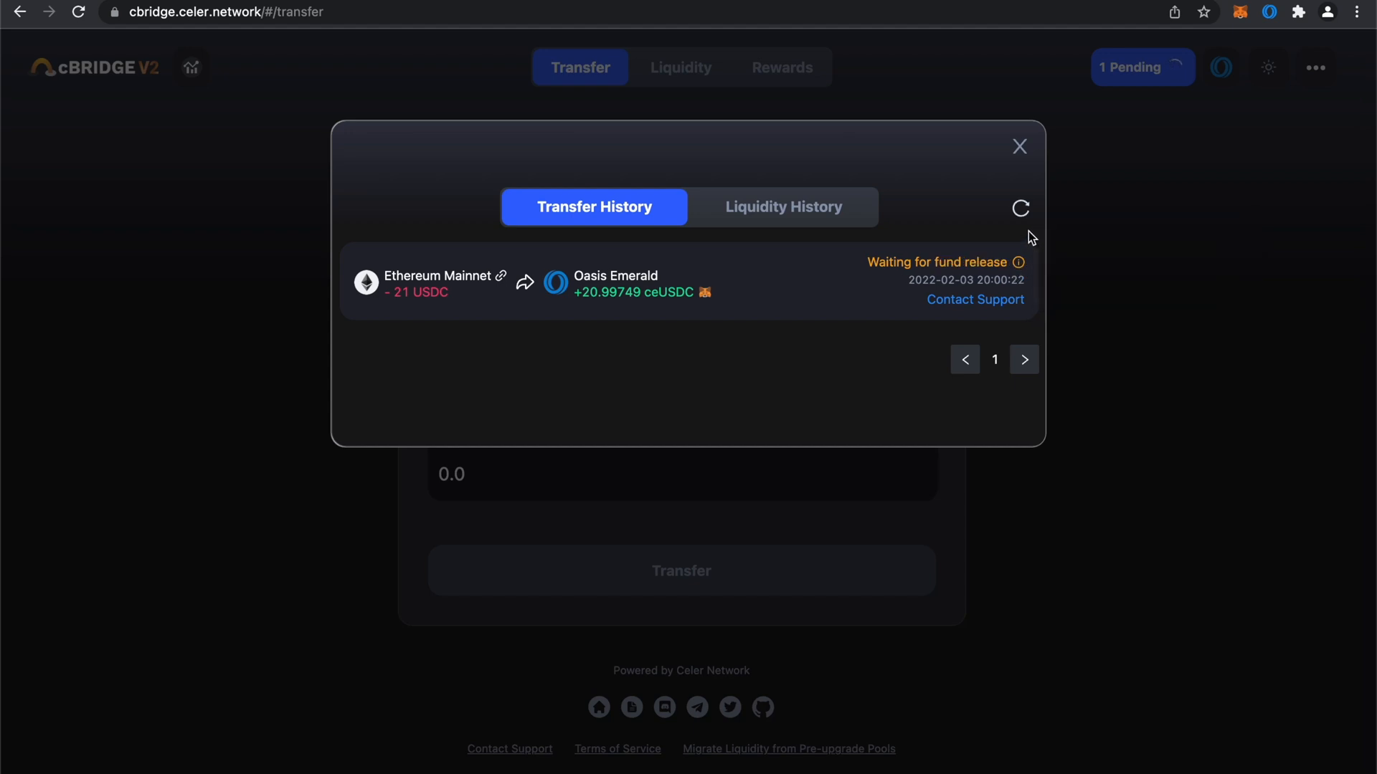
left_click(1020, 209)
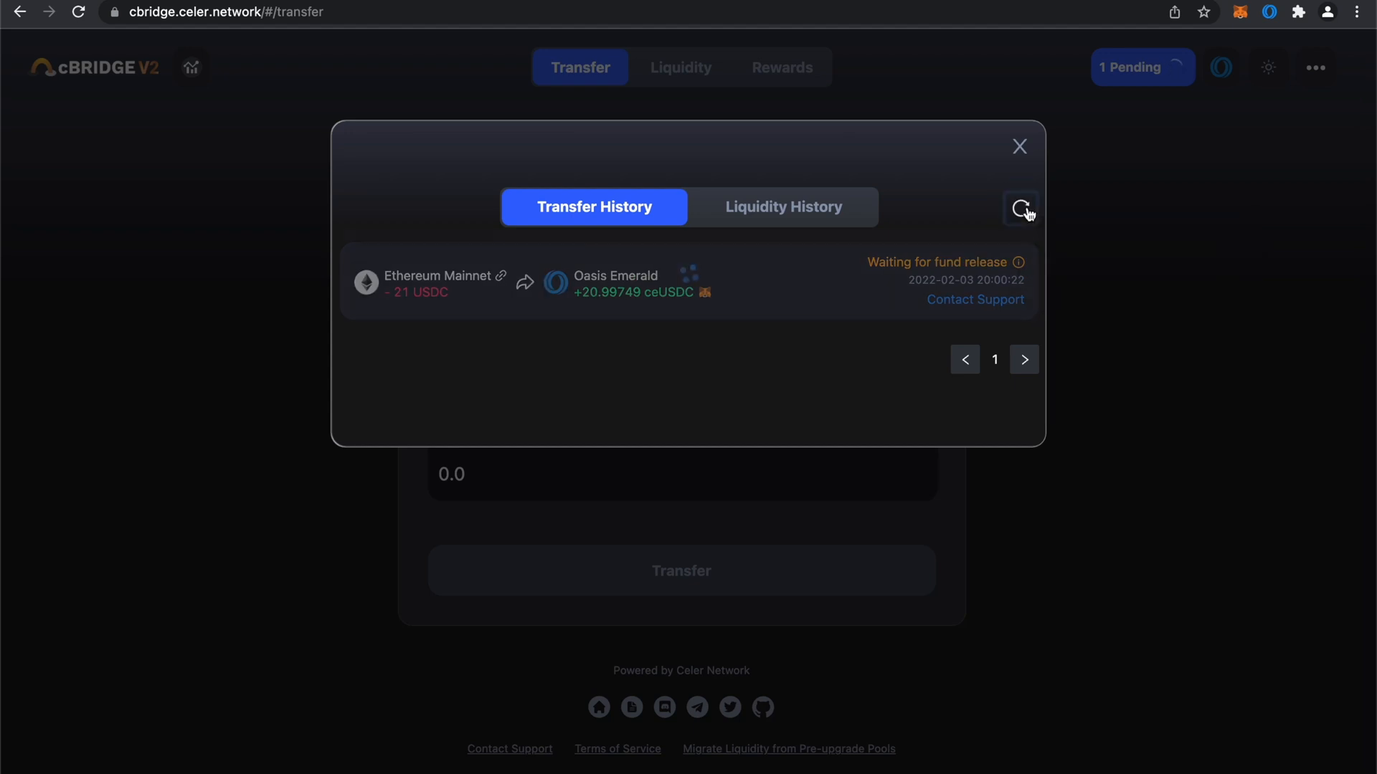
left_click(1020, 208)
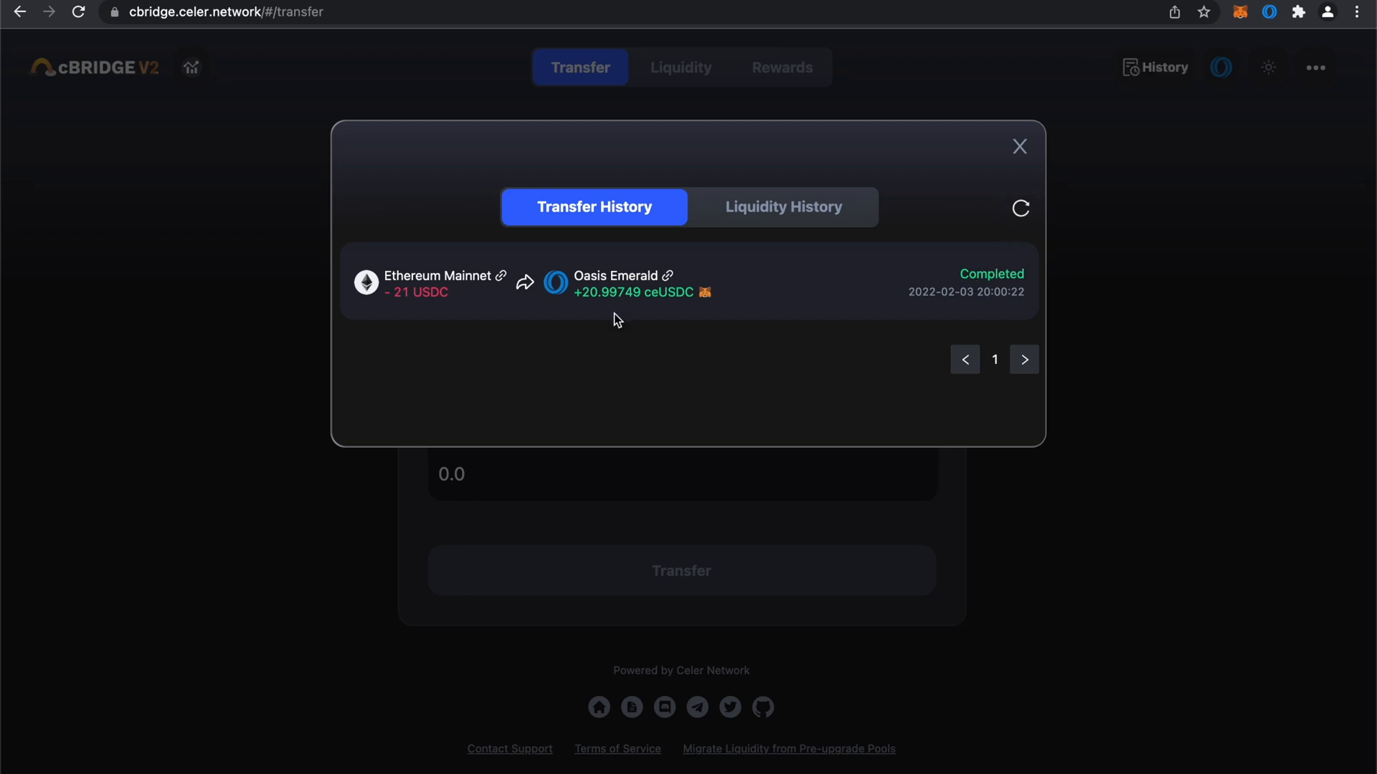
mouse_move(940, 279)
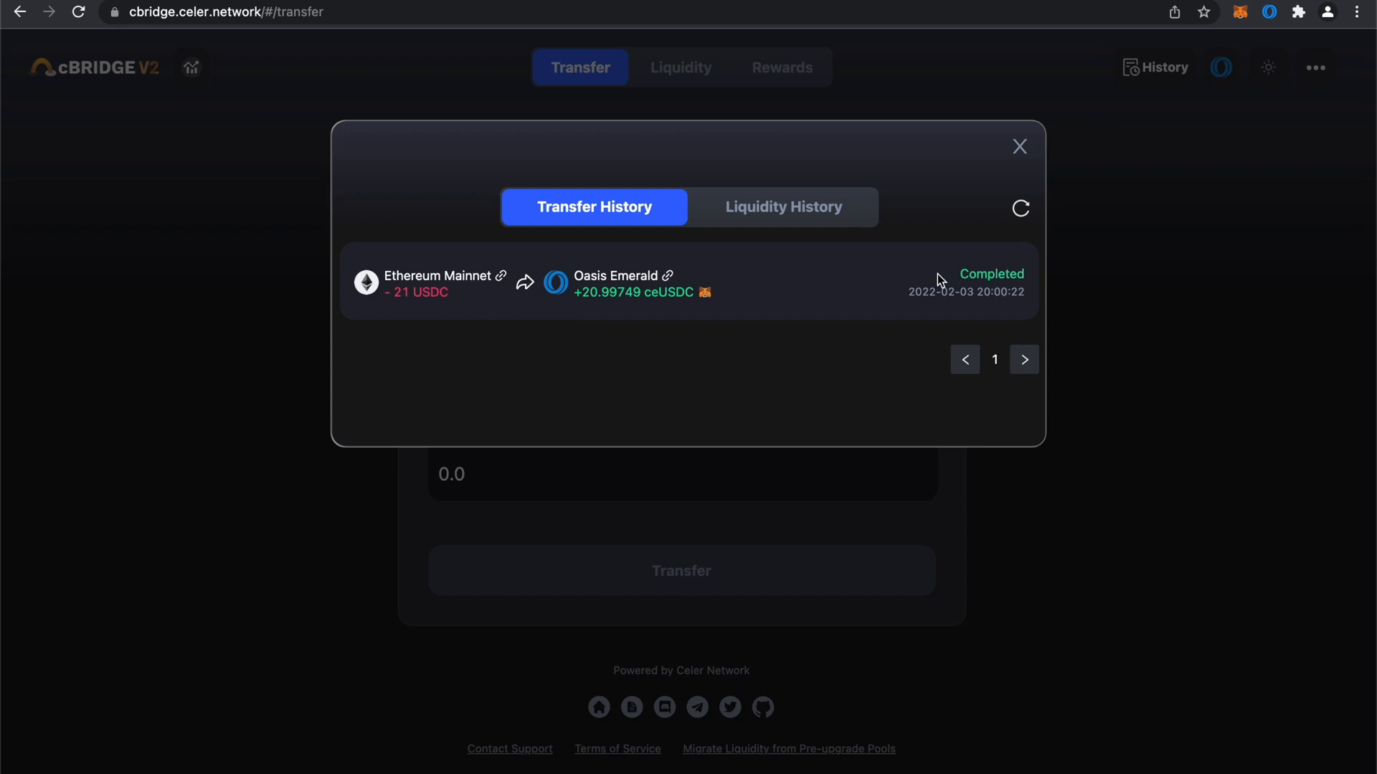
mouse_move(1018, 164)
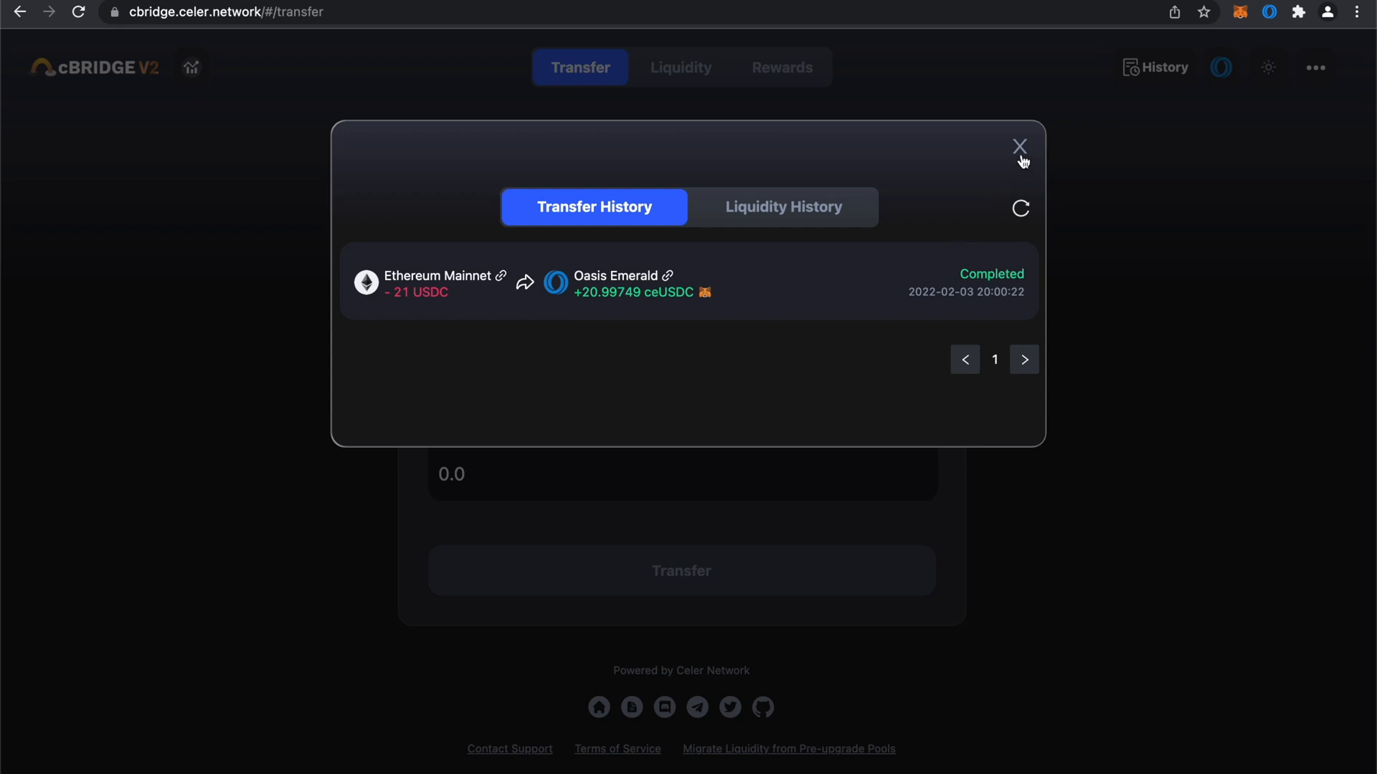
mouse_move(726, 288)
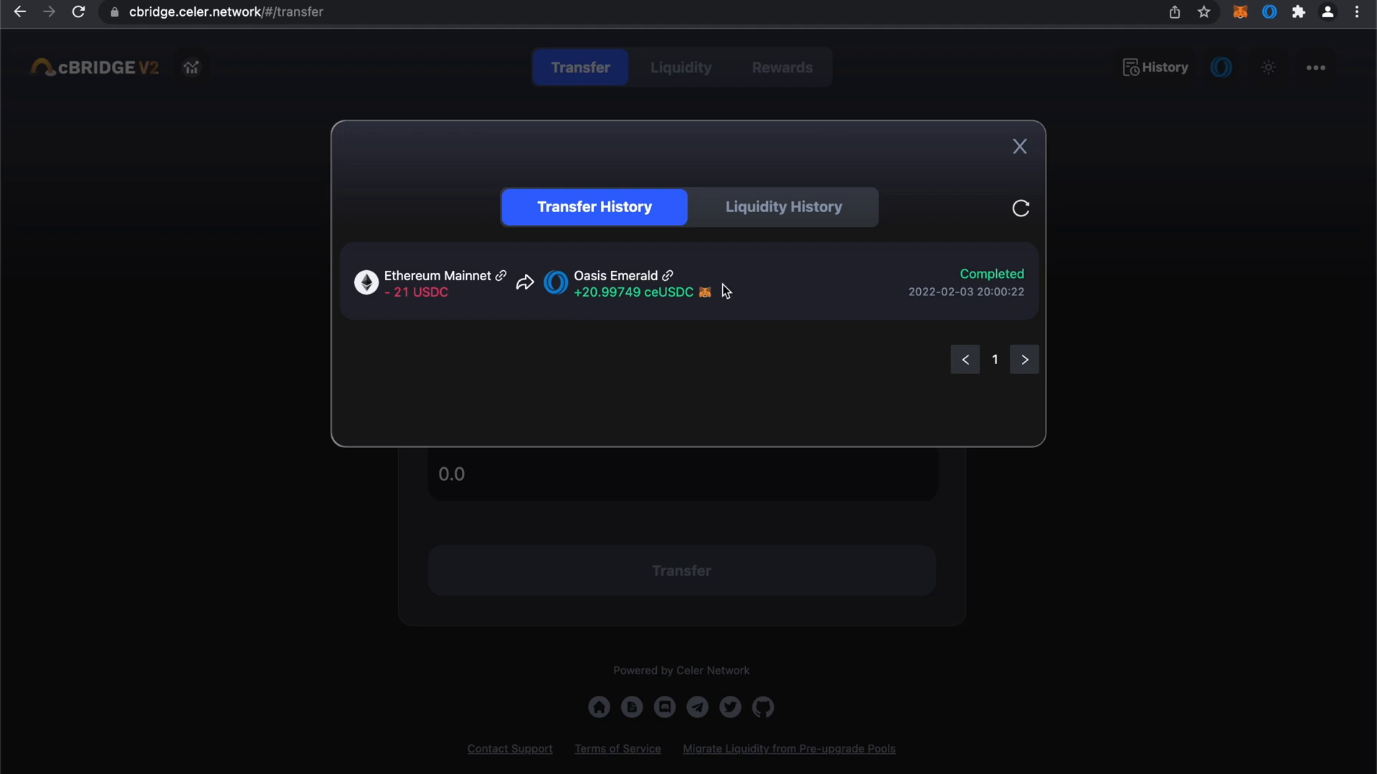
mouse_move(1019, 147)
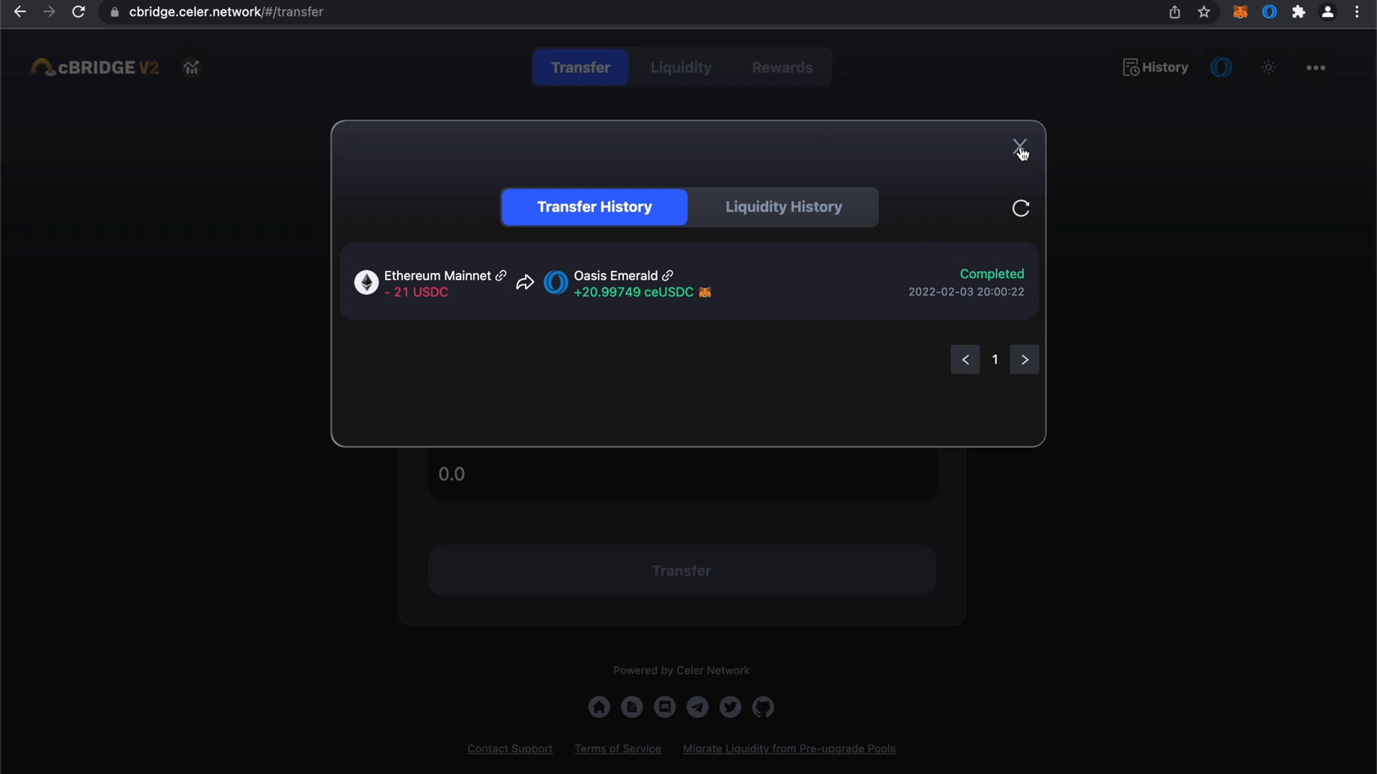
left_click(1019, 141)
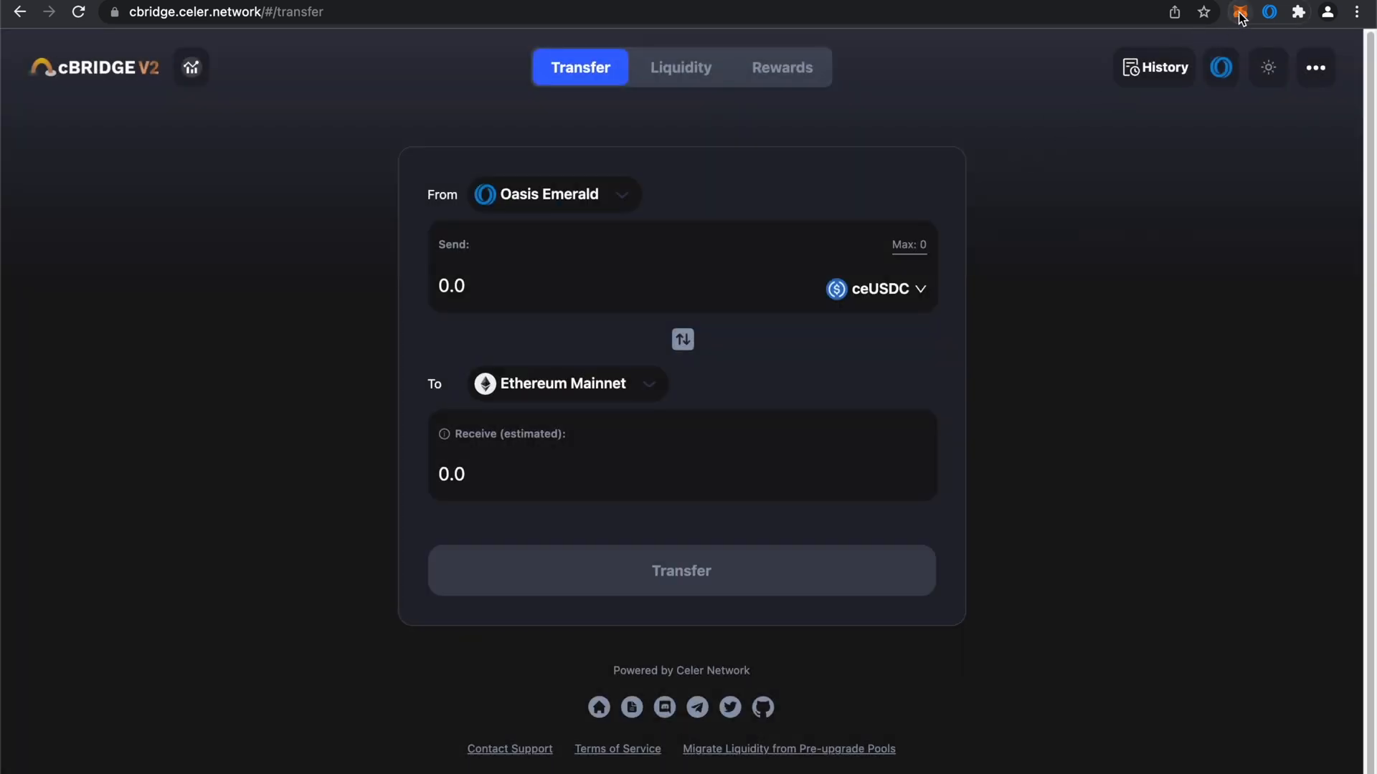
- Open MetaMask to confirm 20.997 ceUSDC alongside 7.9995 ROSE
left_click(1240, 11)
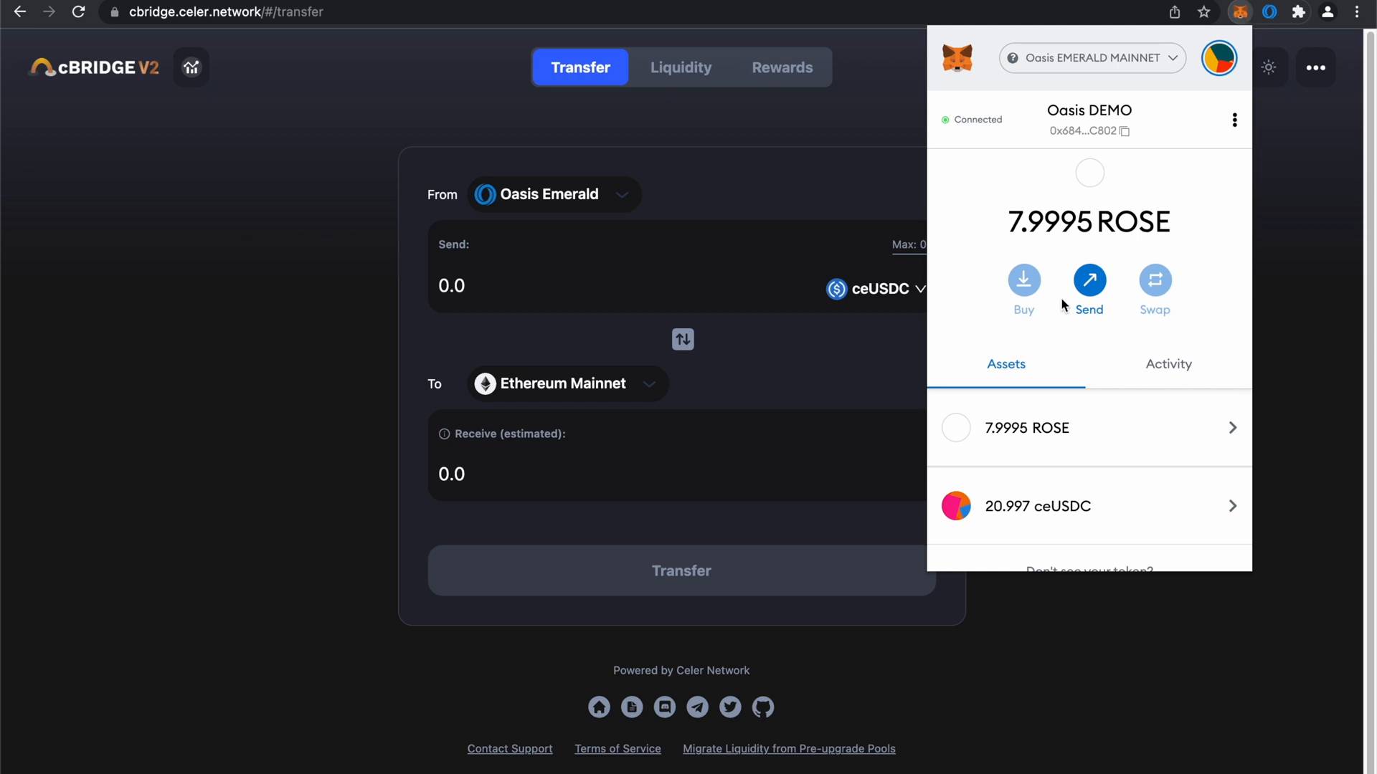
mouse_move(1086, 513)
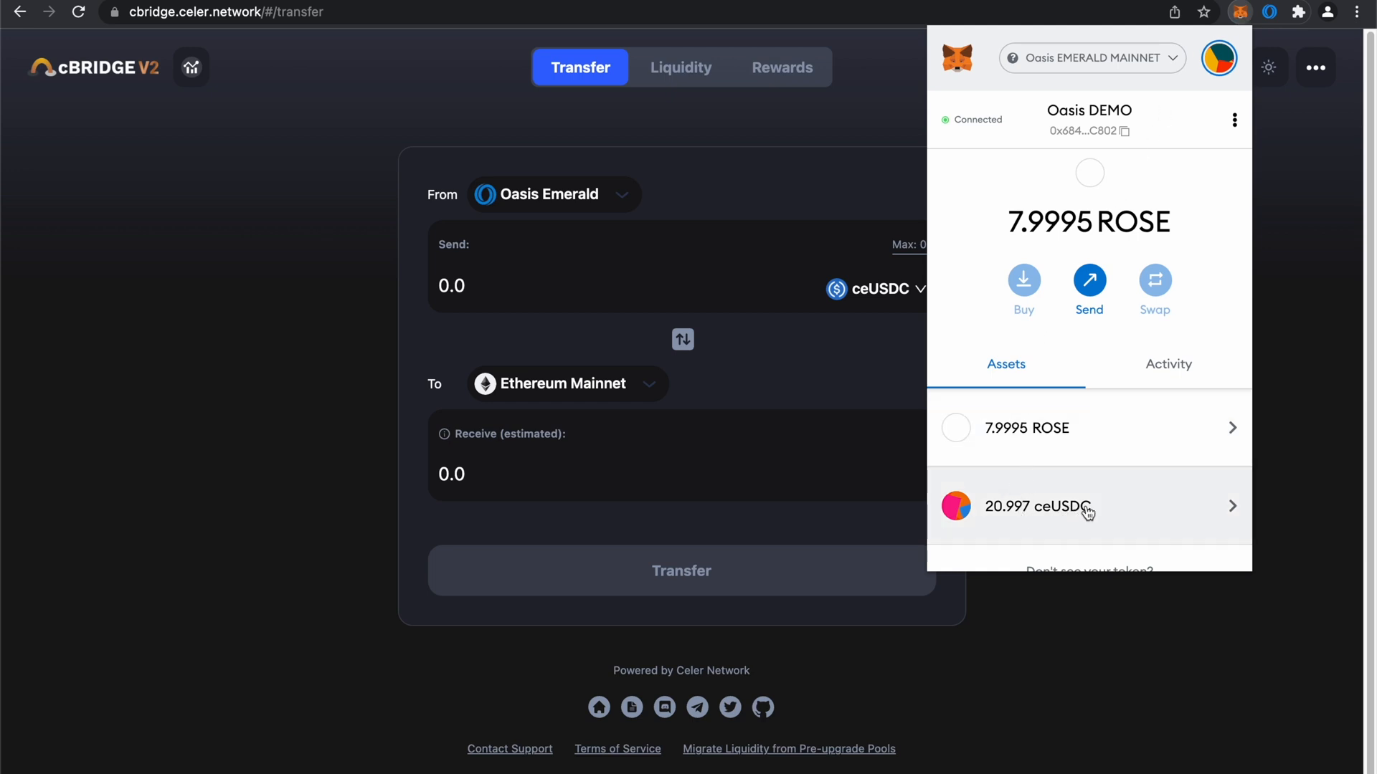
mouse_move(1113, 509)
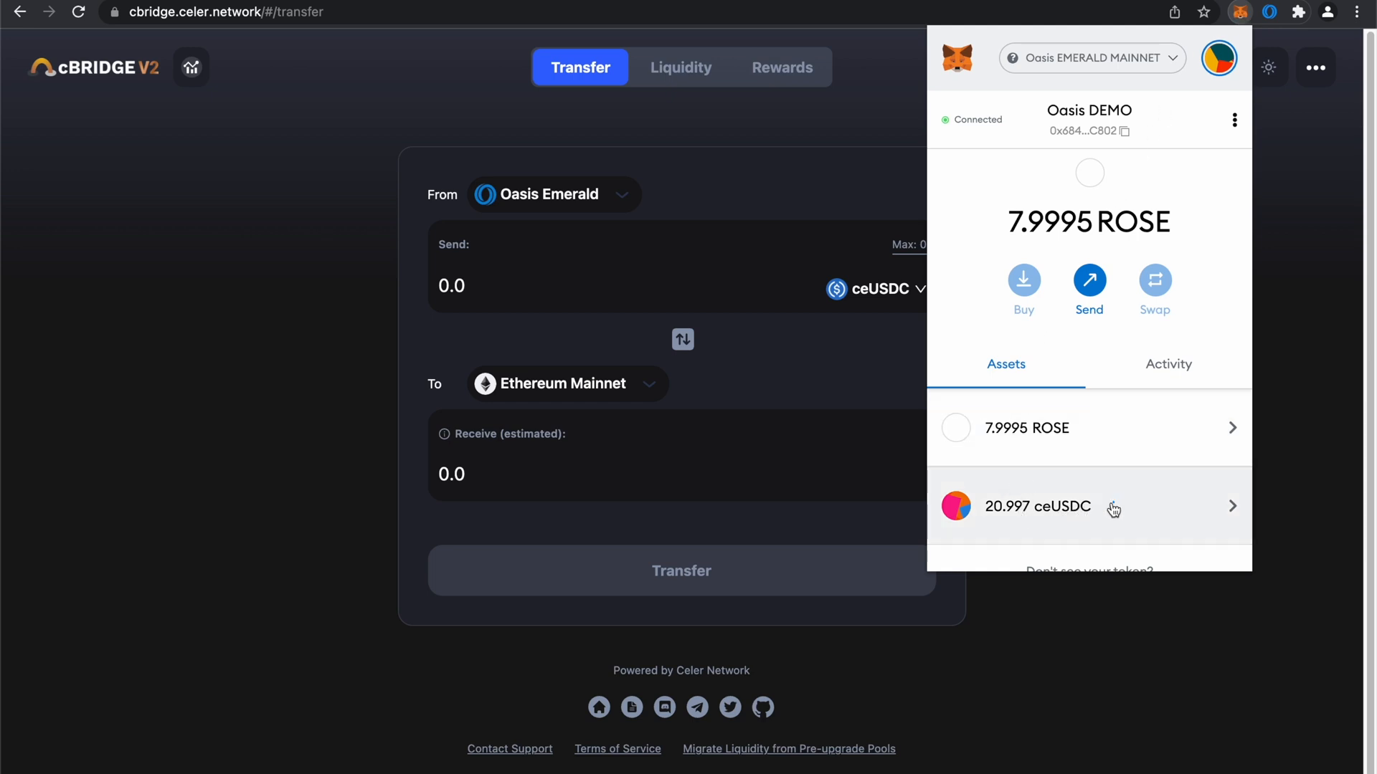
mouse_move(1089, 295)
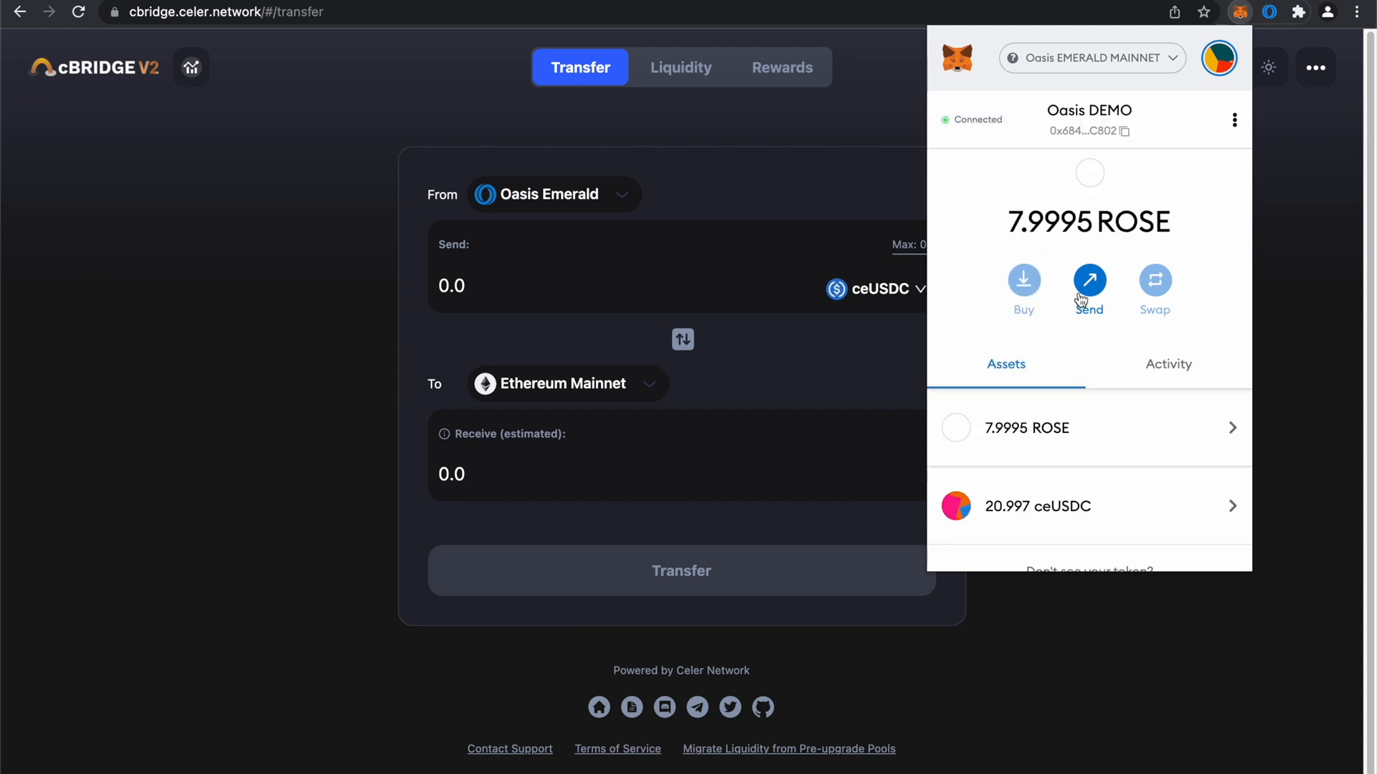